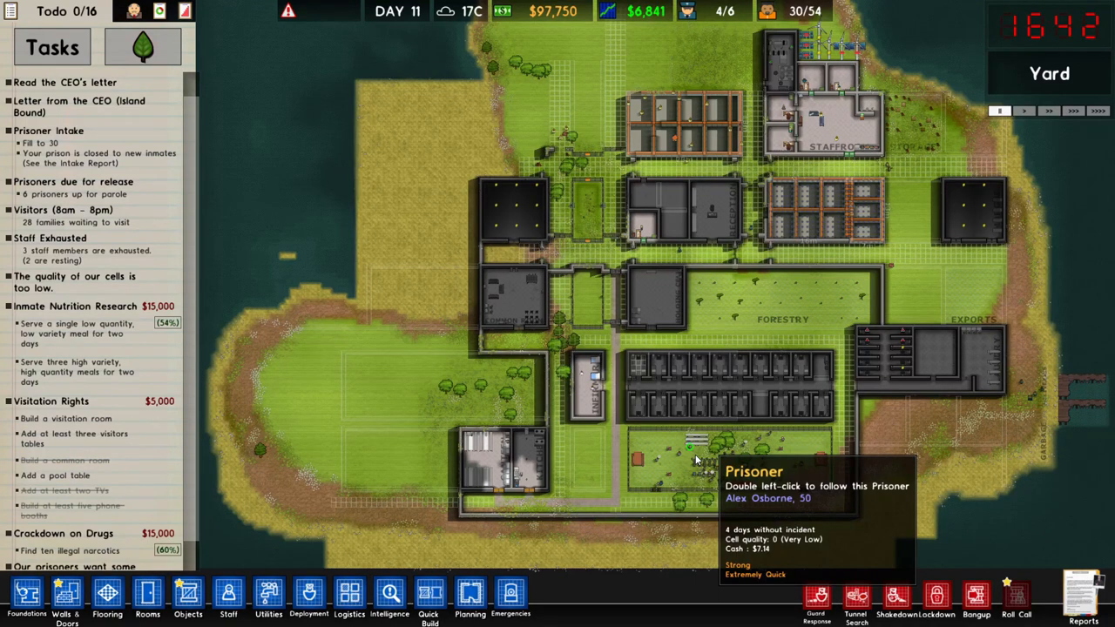
mouse_move(697, 316)
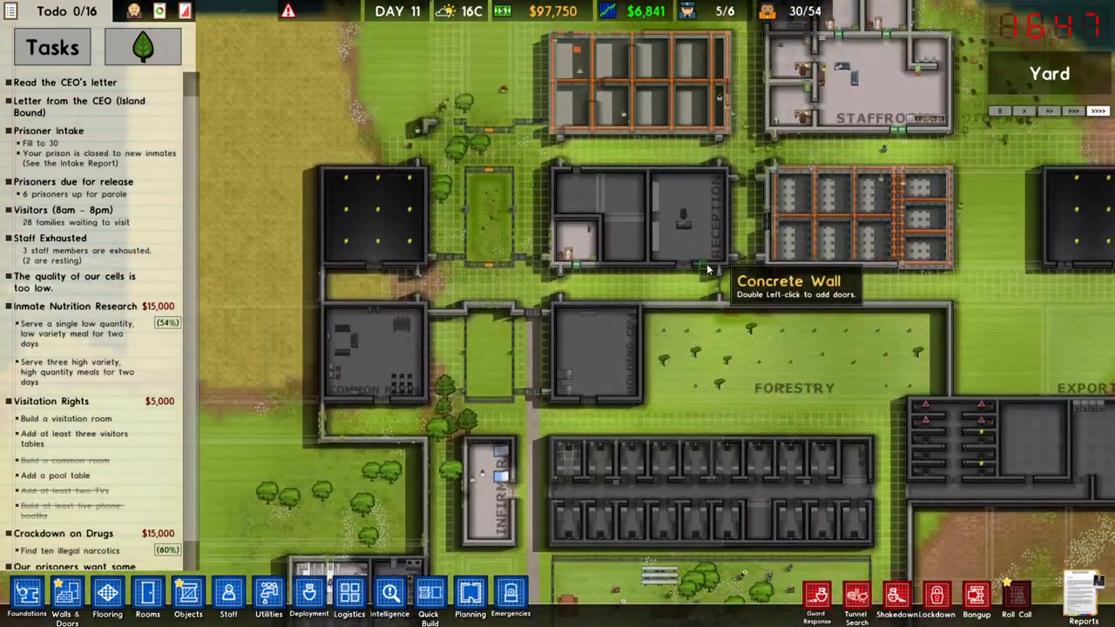
mouse_move(230, 296)
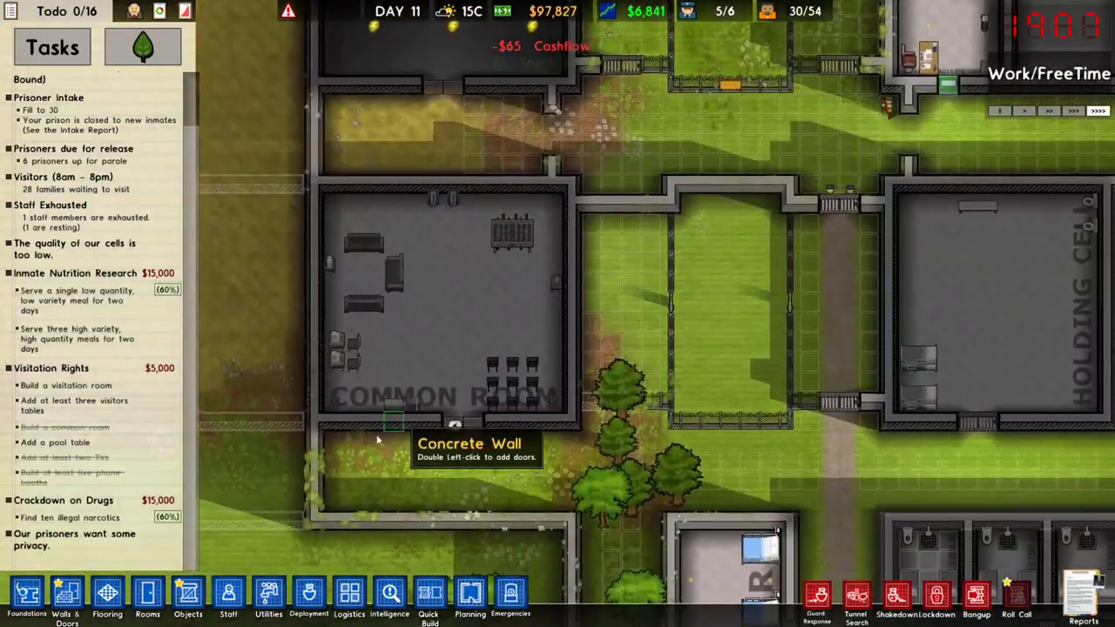
Pick a Pool Table from the Objects list and place it in the Common Room
click(187, 597)
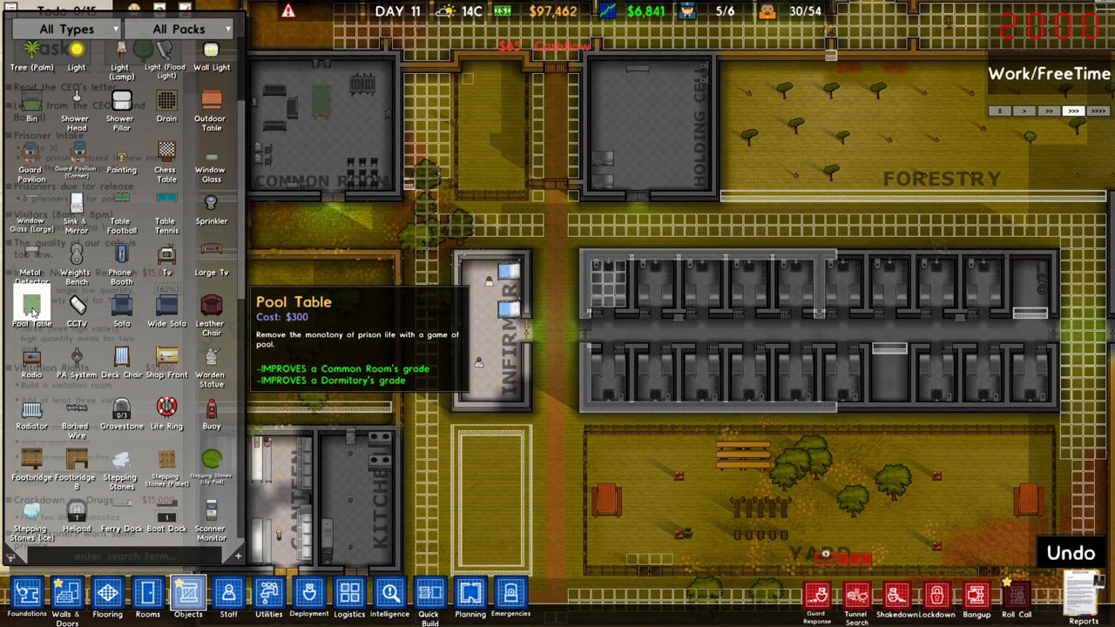
click(701, 474)
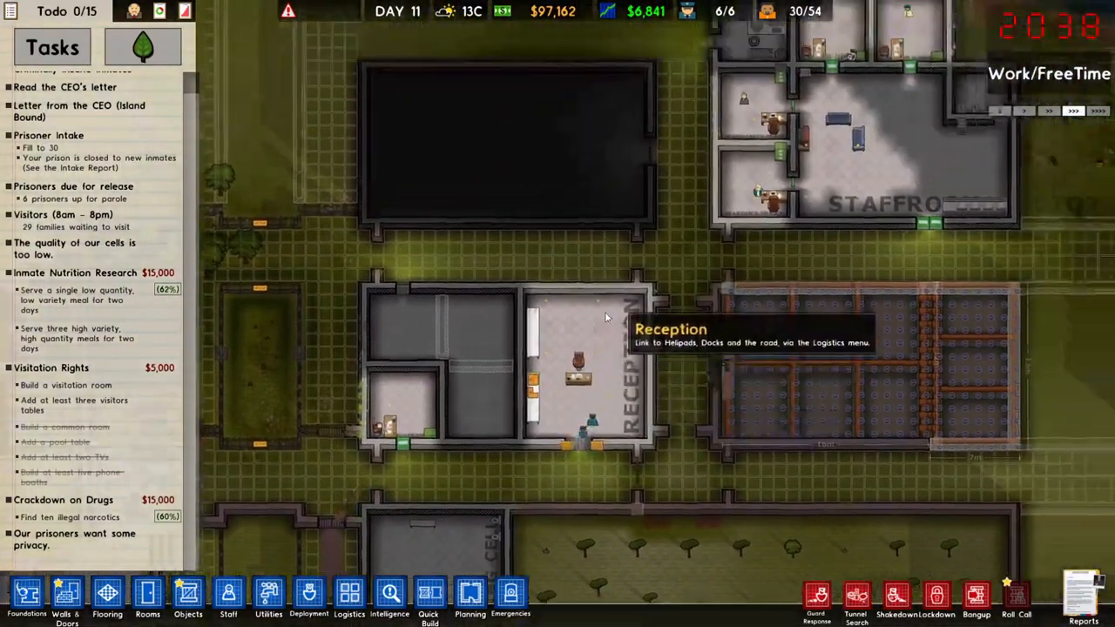
Select the Solar Wind Hybrid generator in Utilities for the staff-room power array
click(268, 597)
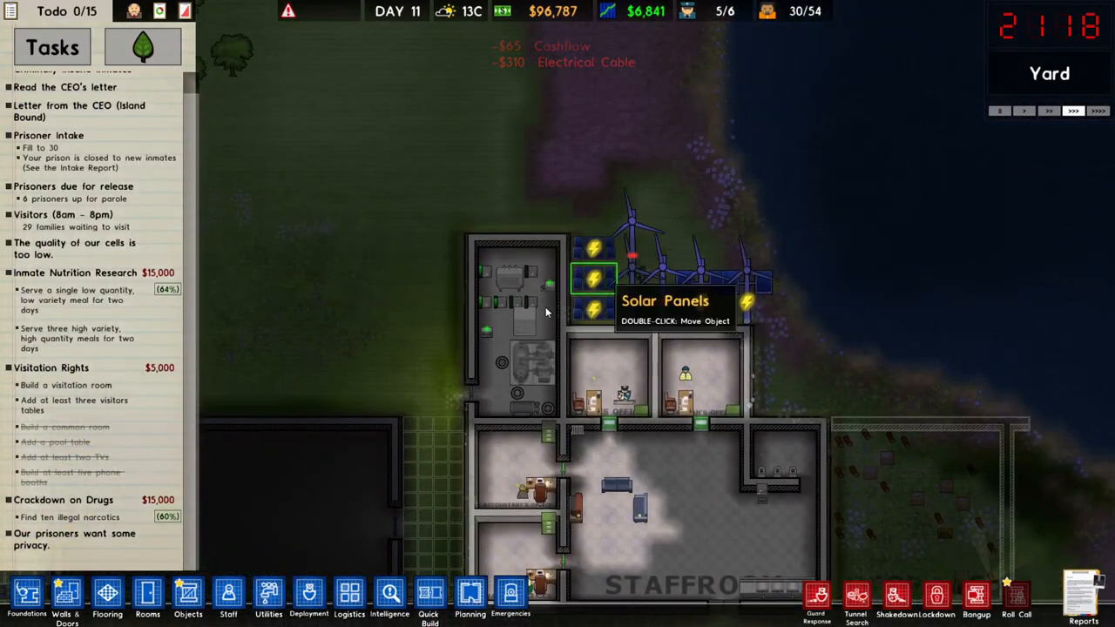
click(268, 596)
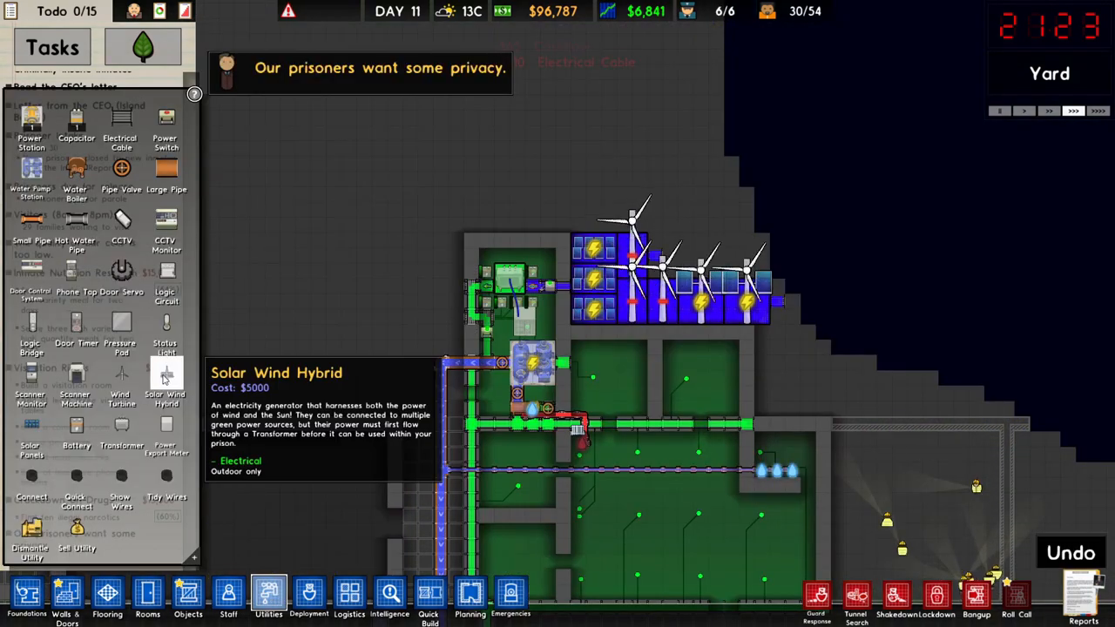
click(592, 200)
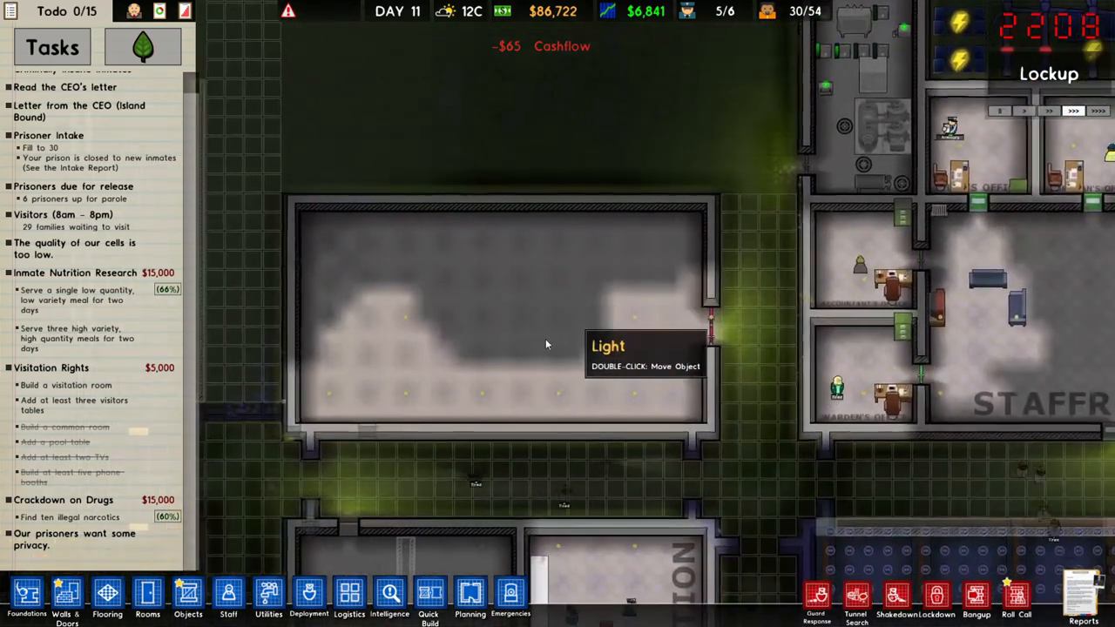
Designate the empty room as a Visitation room
click(147, 597)
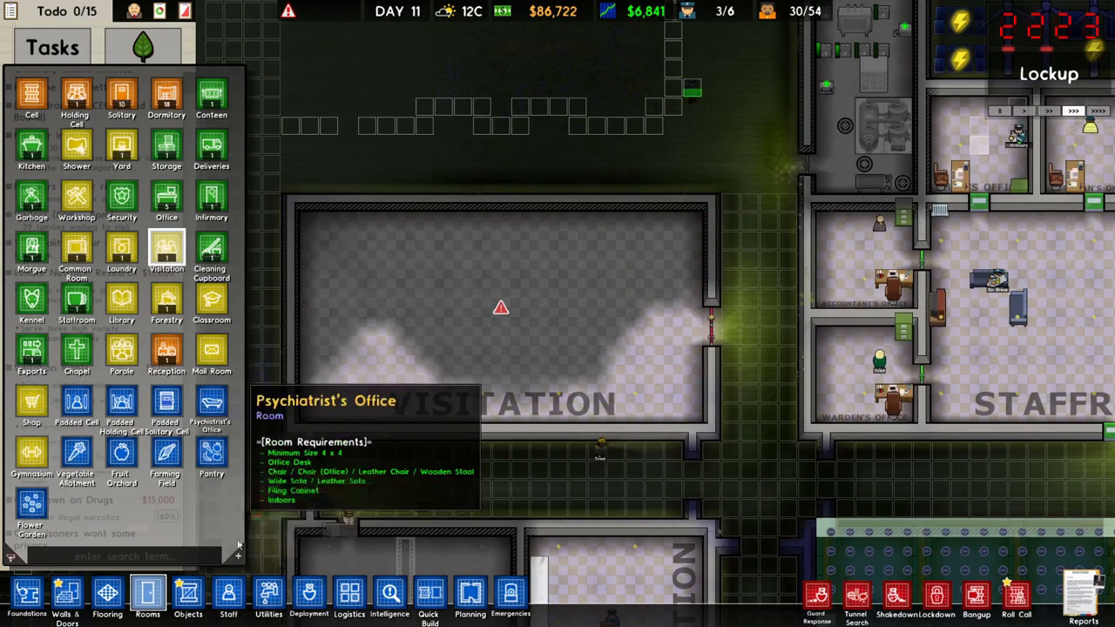
click(188, 597)
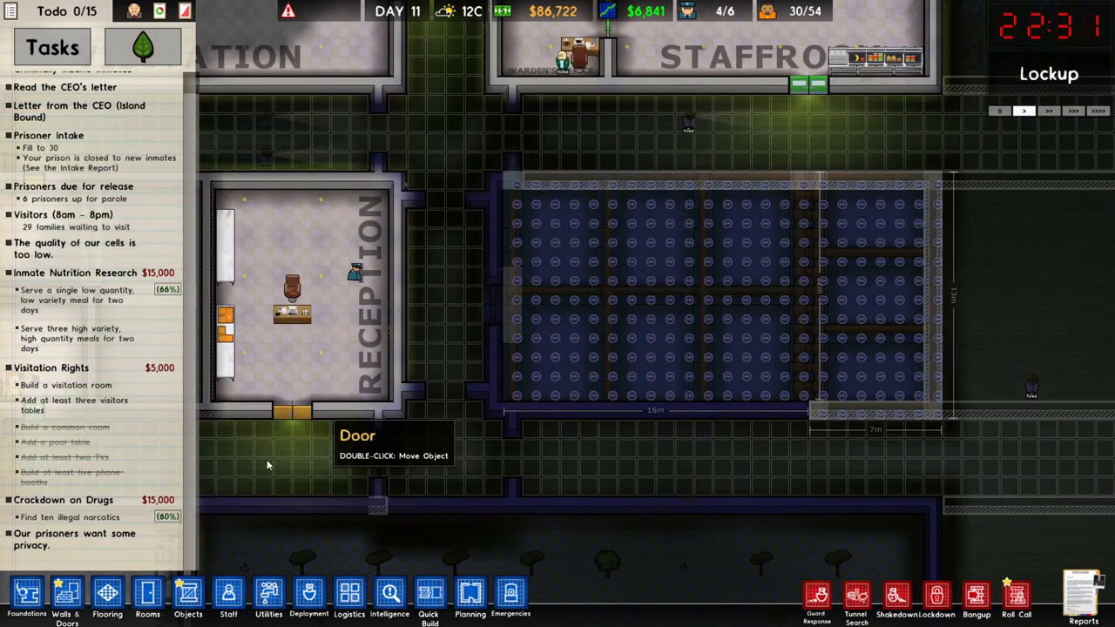
click(67, 596)
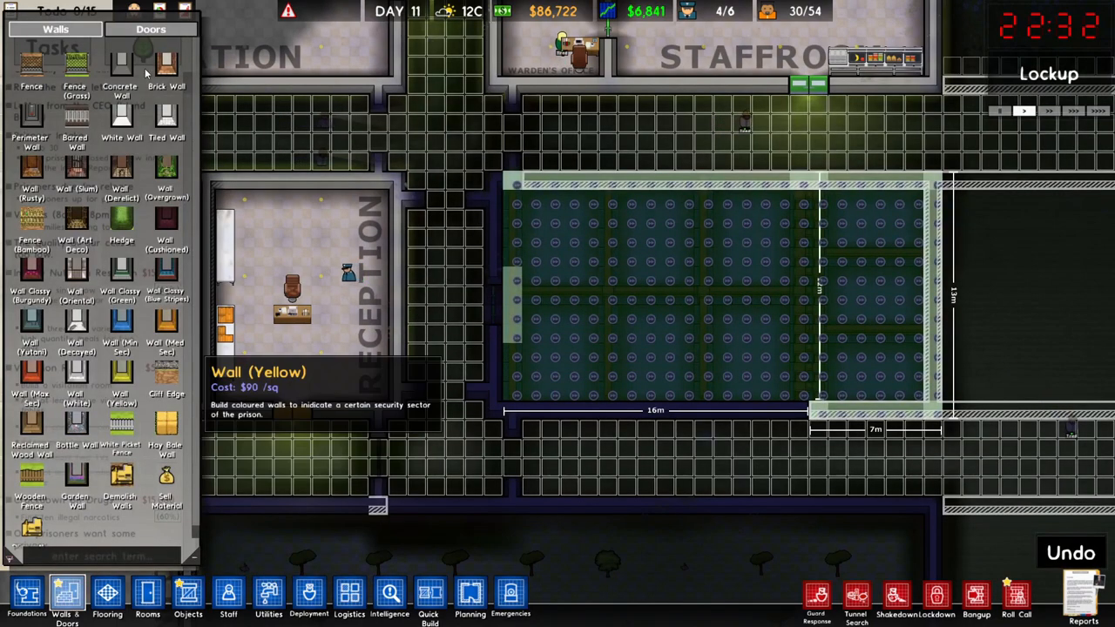
click(151, 29)
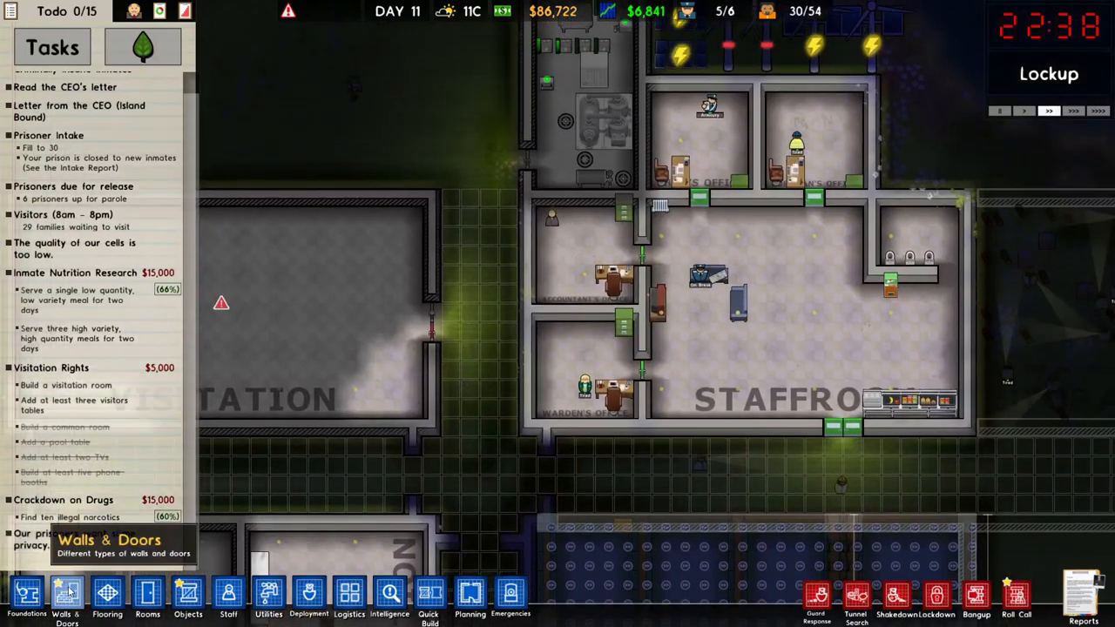
Build a concrete wall section by the corridor and browse the door types
click(66, 597)
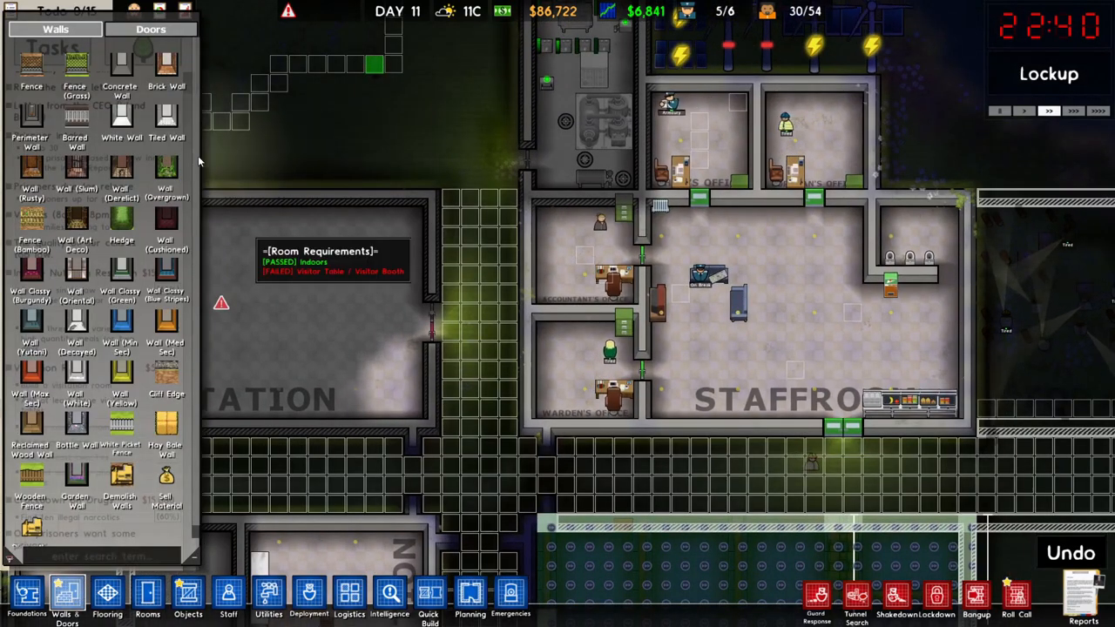
click(507, 409)
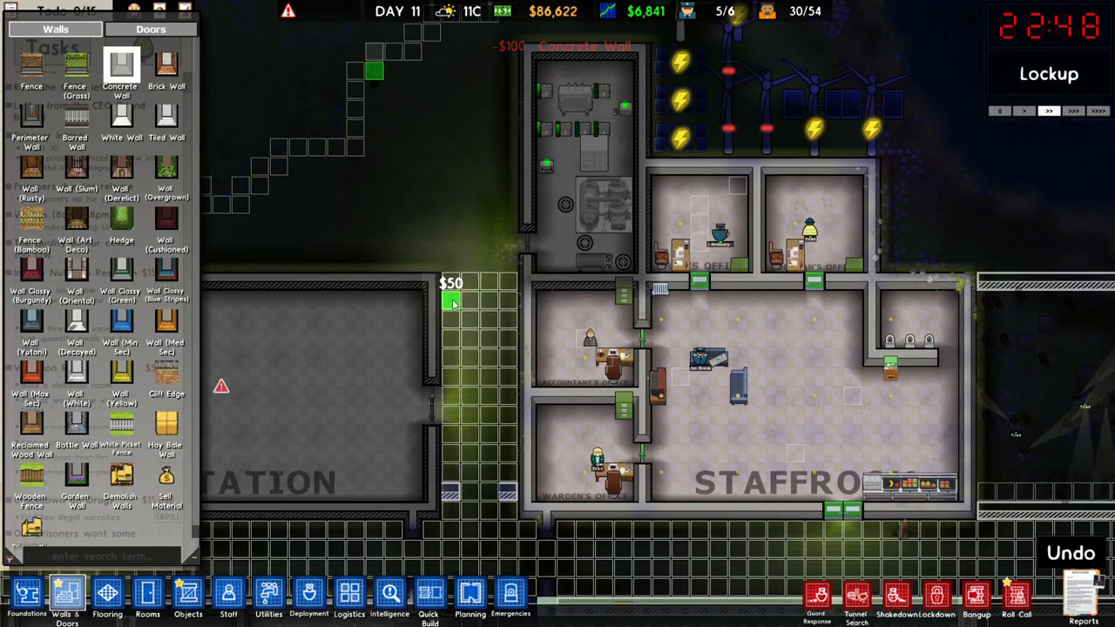
click(451, 294)
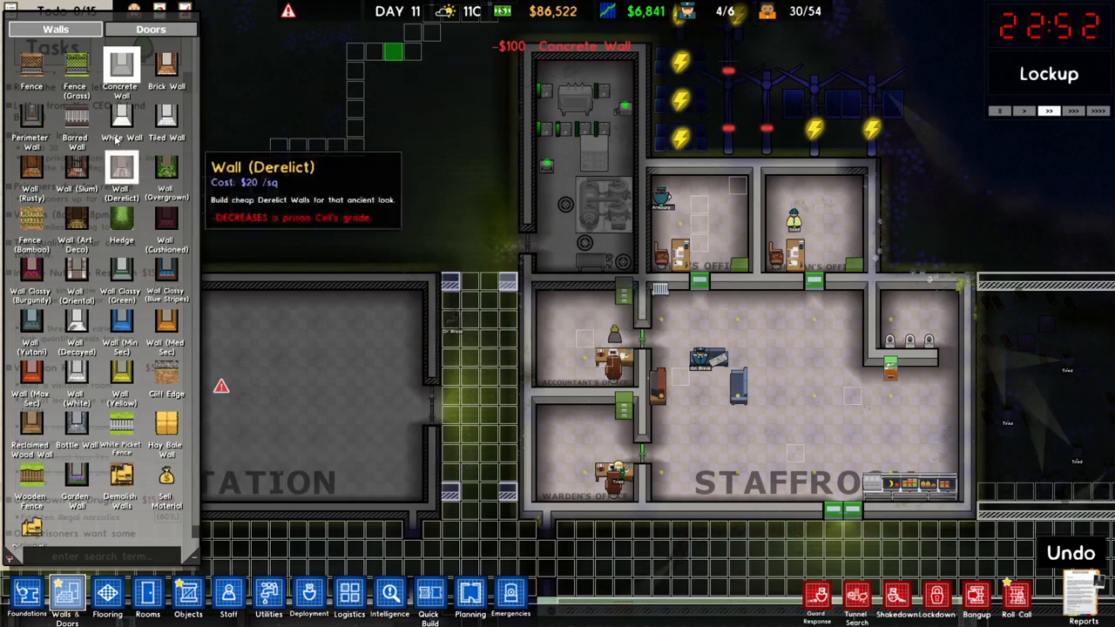
click(151, 28)
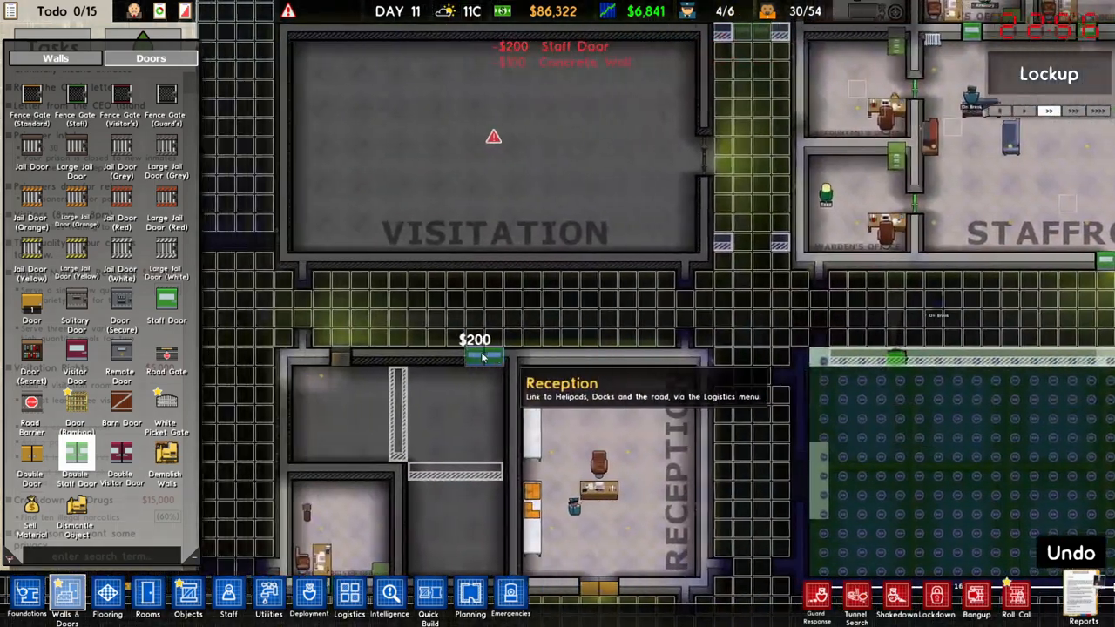
click(268, 597)
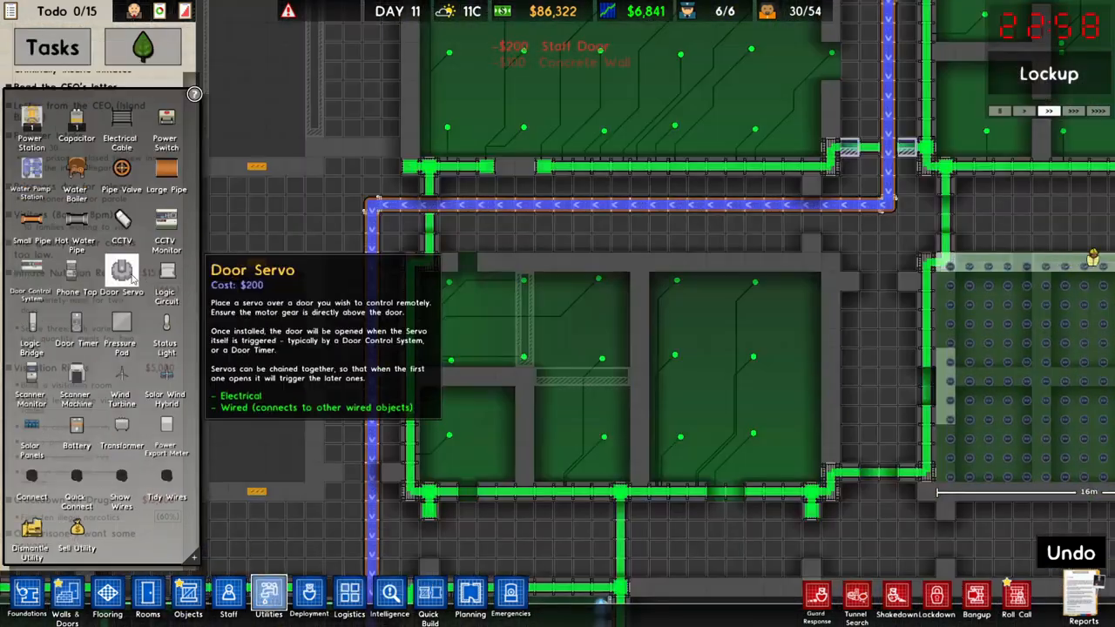
Place Door Servos directly above two of the prison's doors
click(522, 401)
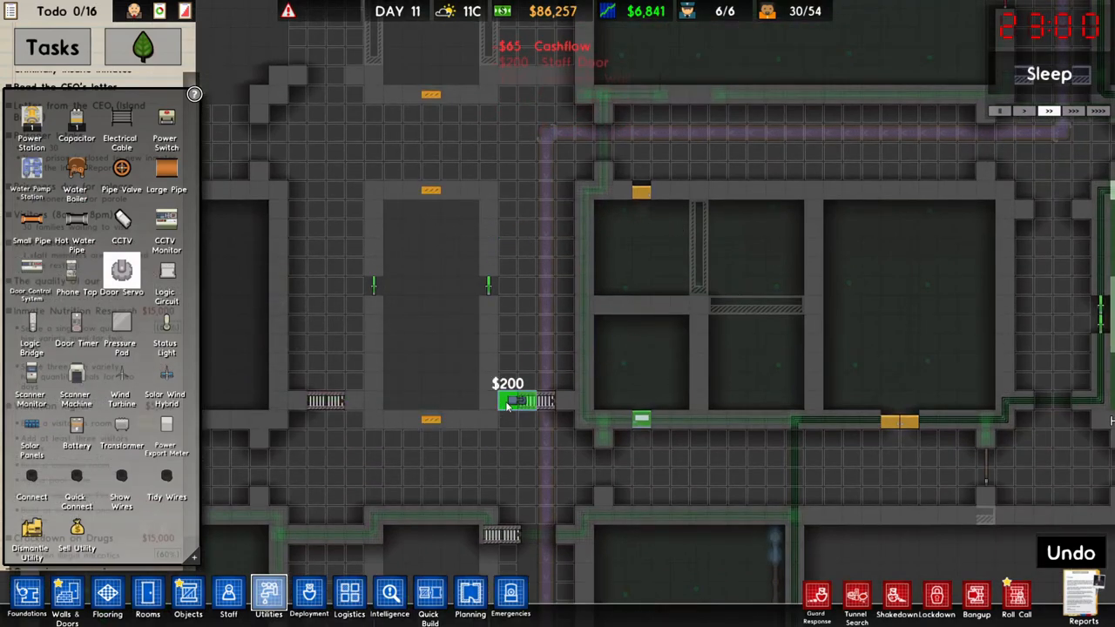
click(306, 209)
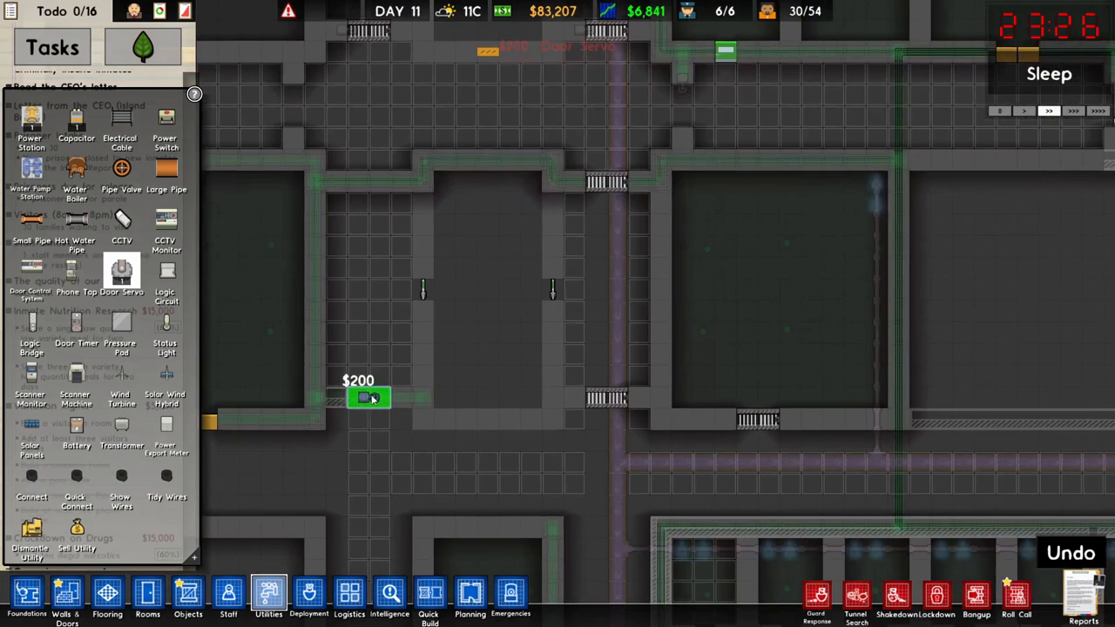
mouse_move(347, 202)
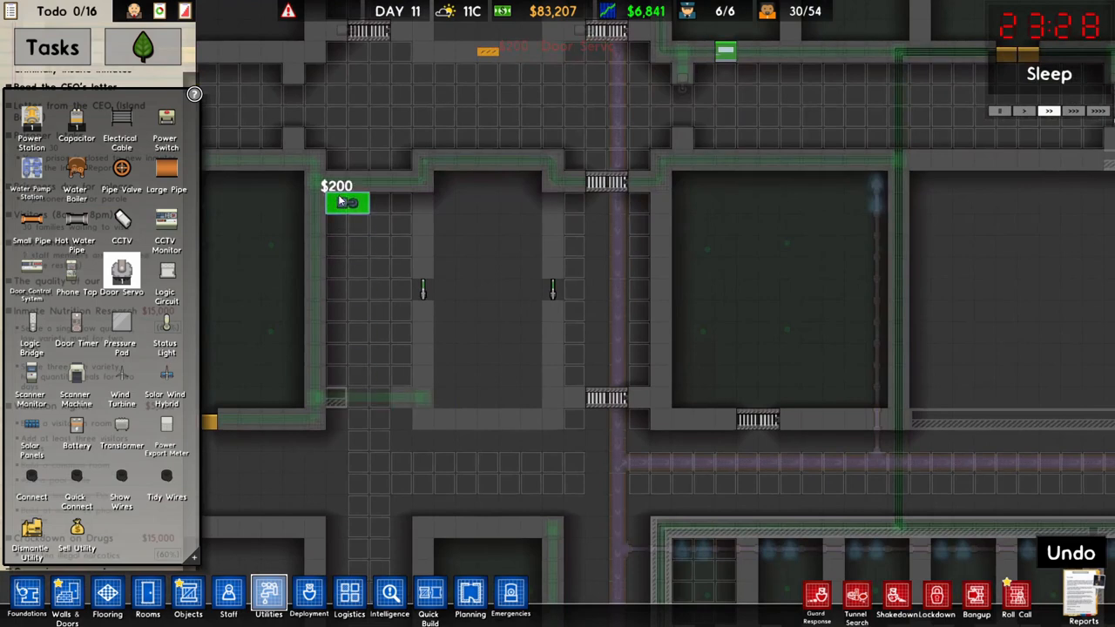
click(353, 202)
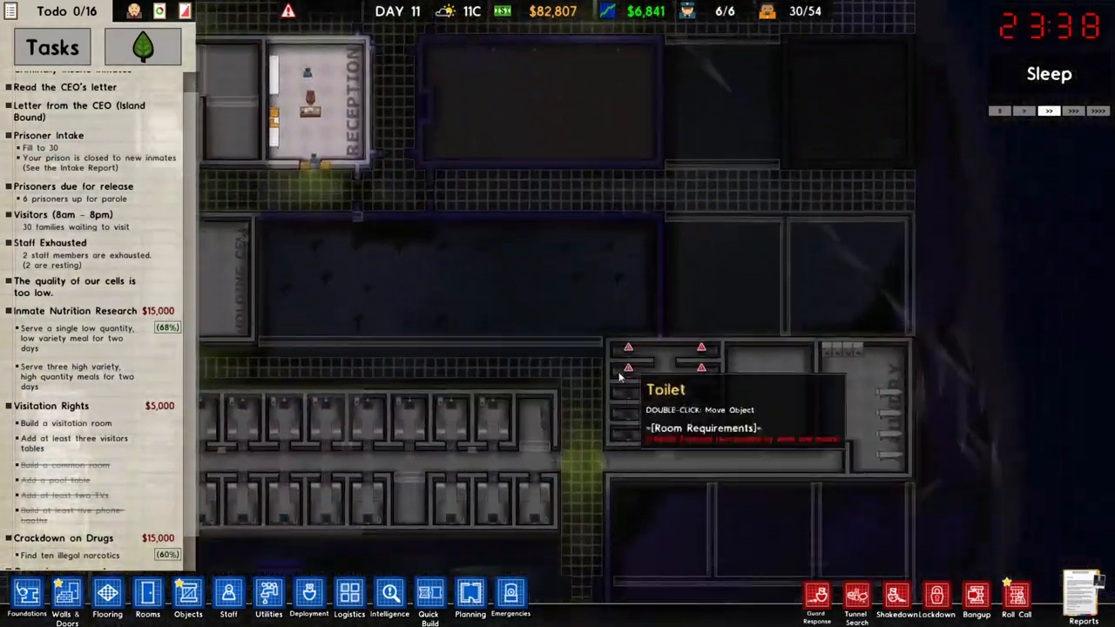
View the Logistics temperature overlay, showing about 10°C, then bring up Utilities
click(349, 596)
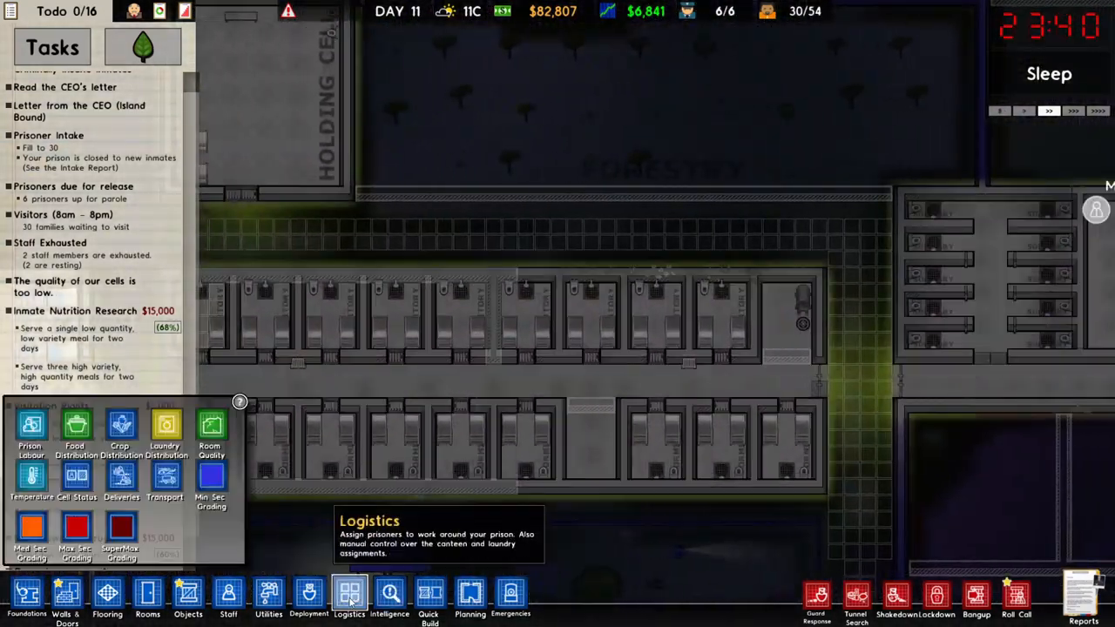
click(32, 477)
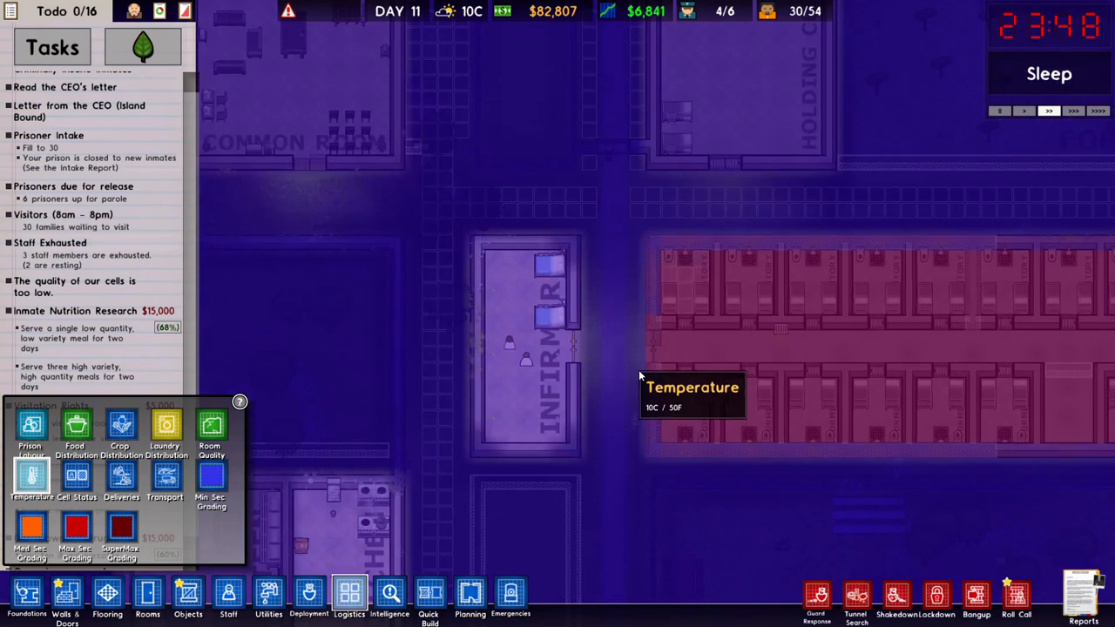
mouse_move(269, 596)
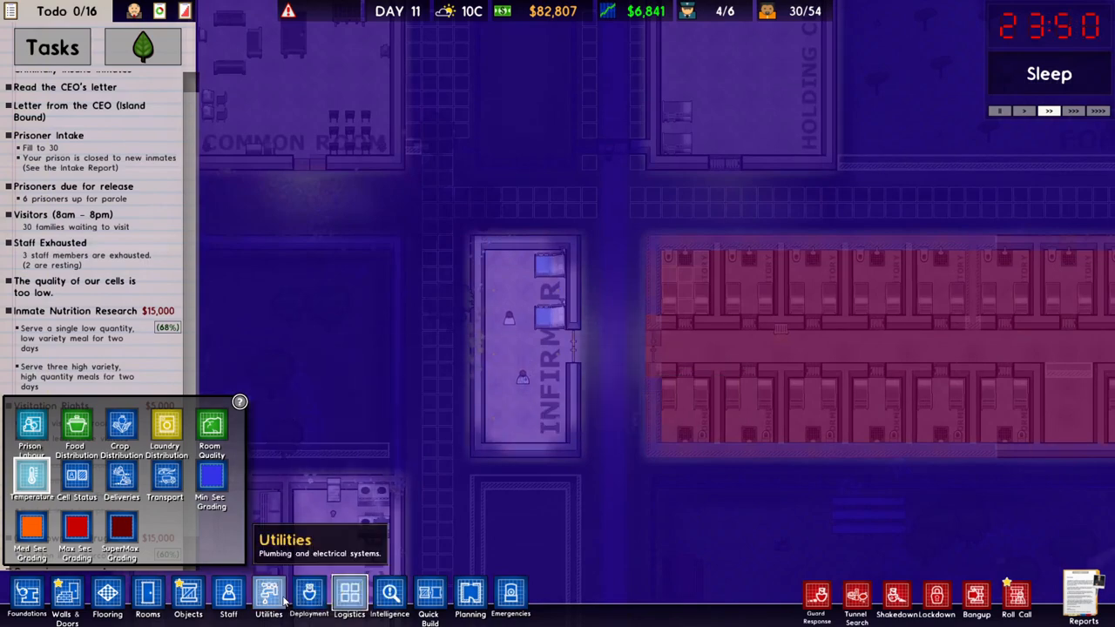
click(268, 596)
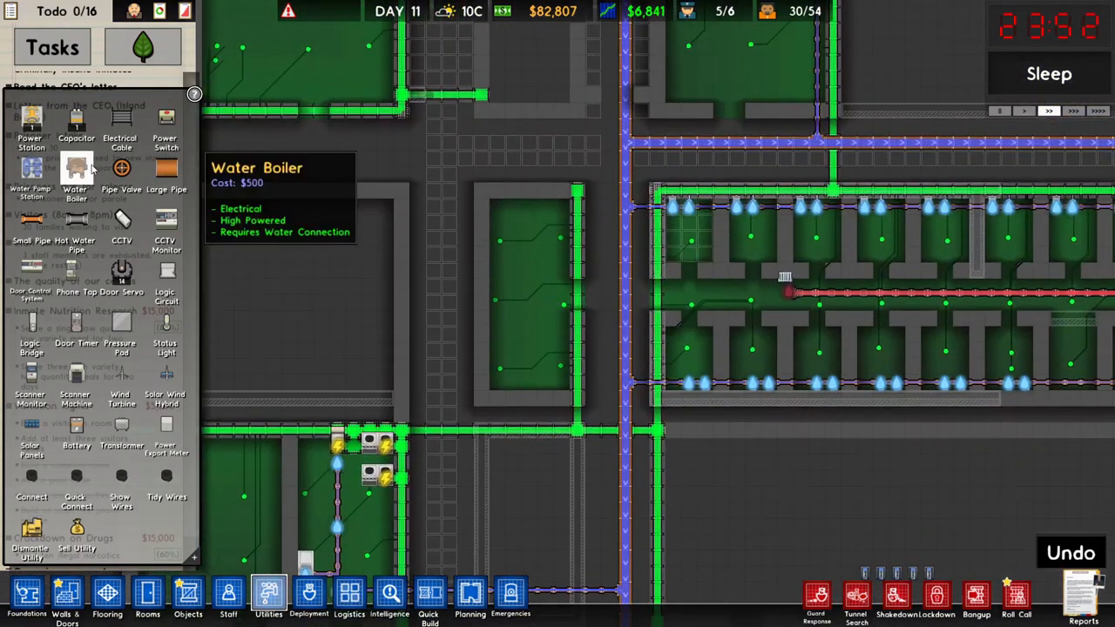
Place a $500 Water Boiler in the empty room and select hot water piping
click(497, 370)
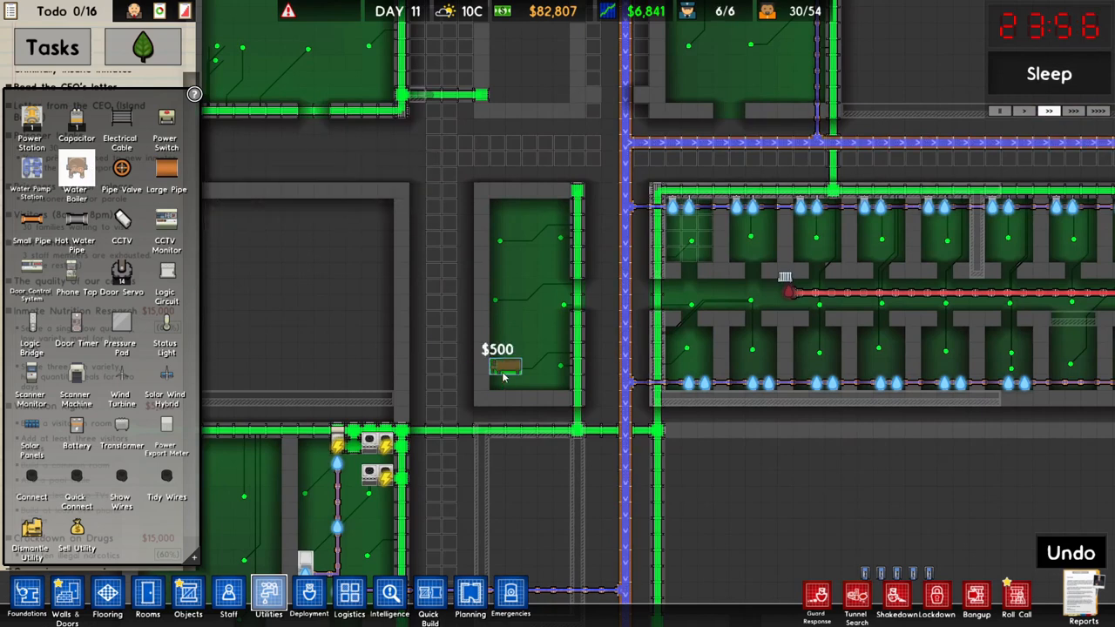
click(501, 378)
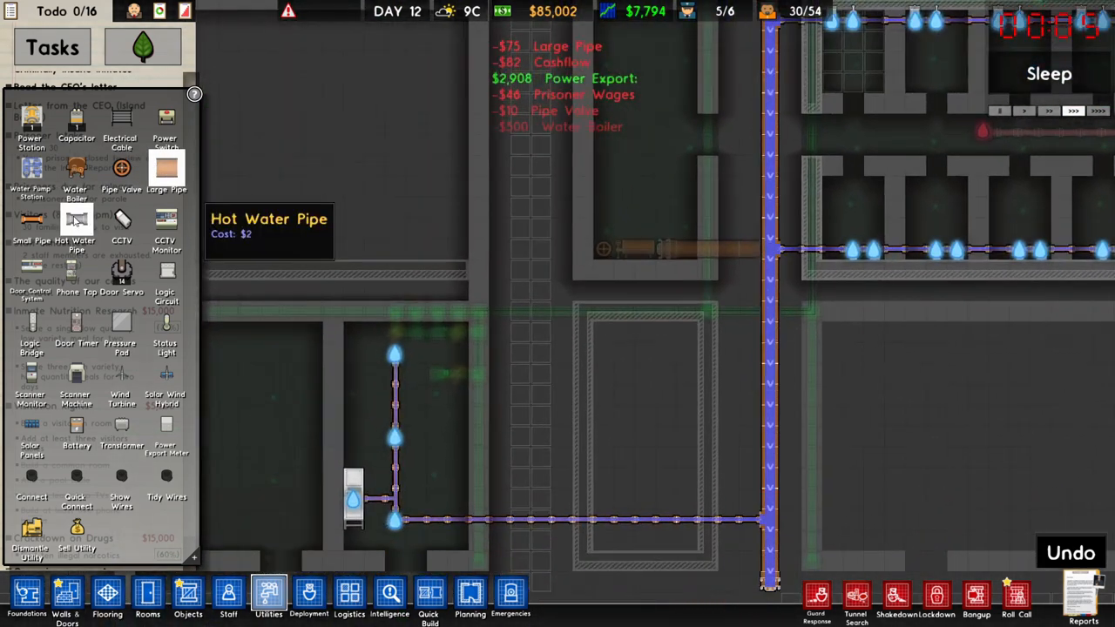
click(187, 596)
text(rad)
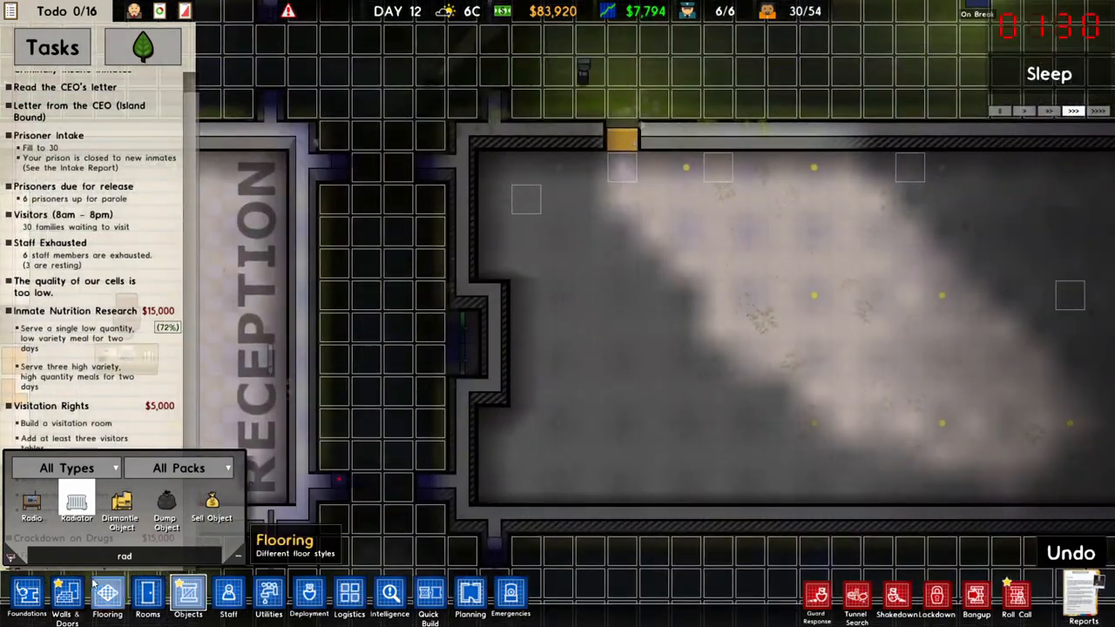
Use Demolish Walls on the doorway in the visitation room's top wall
click(67, 597)
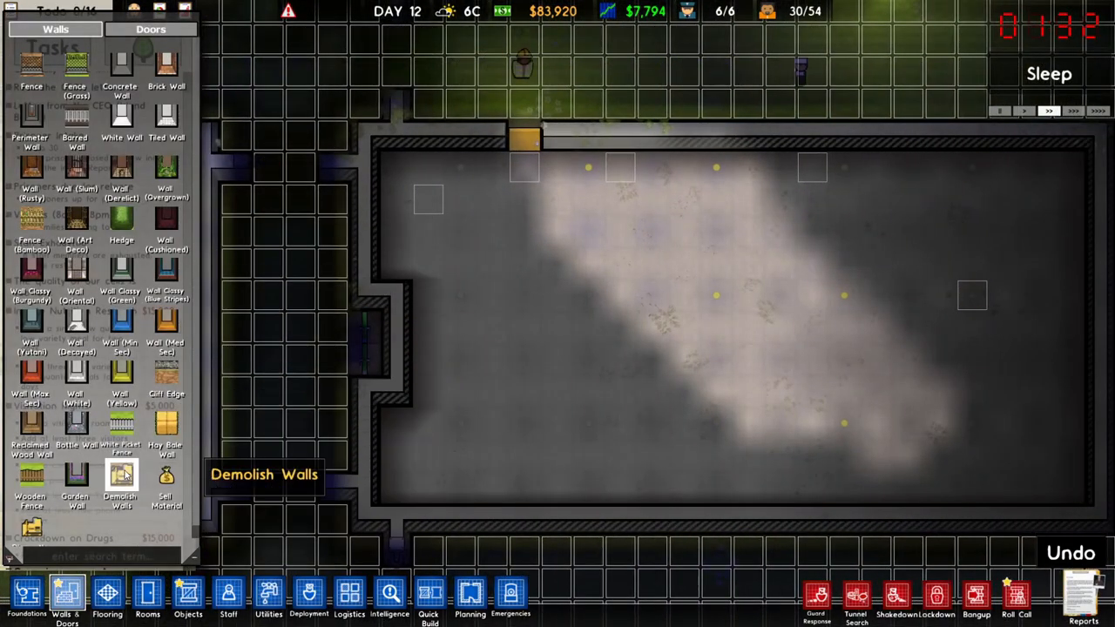
click(121, 483)
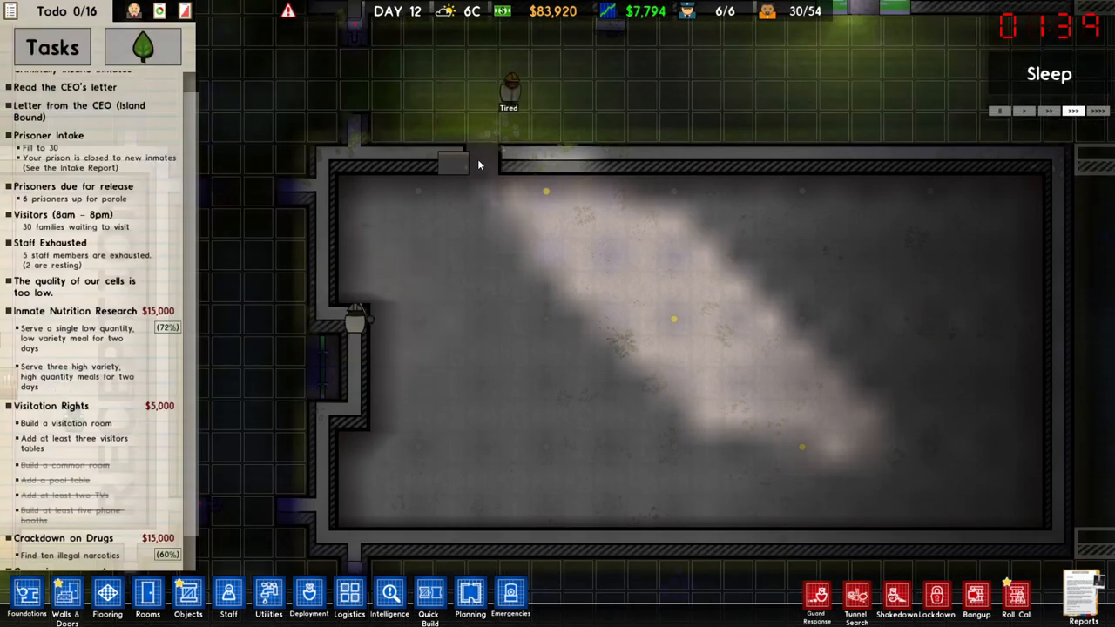
click(453, 161)
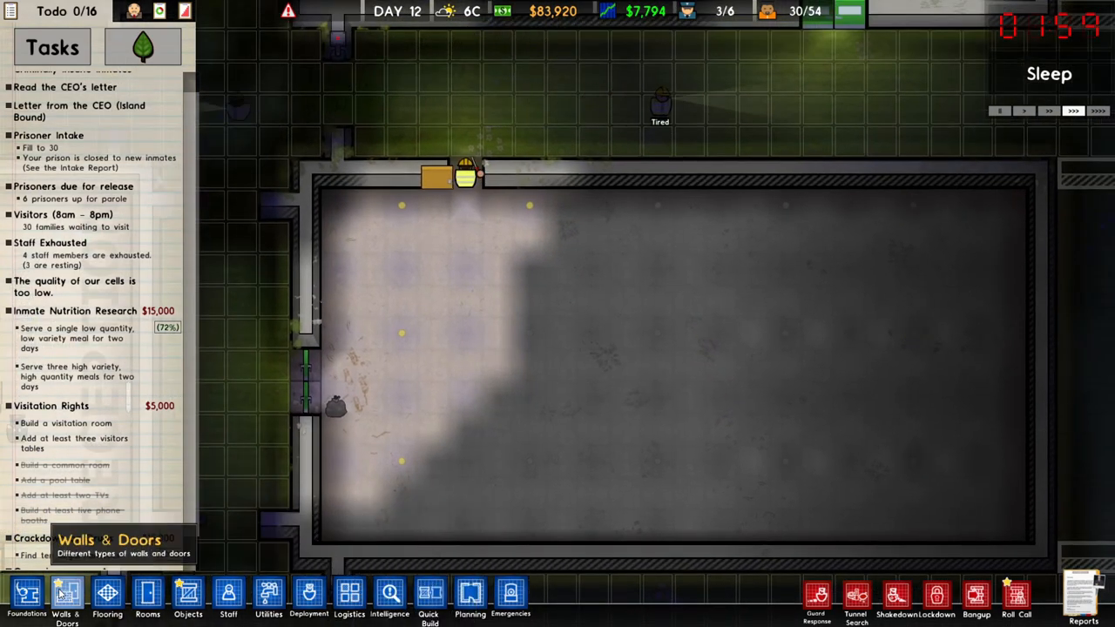
click(66, 597)
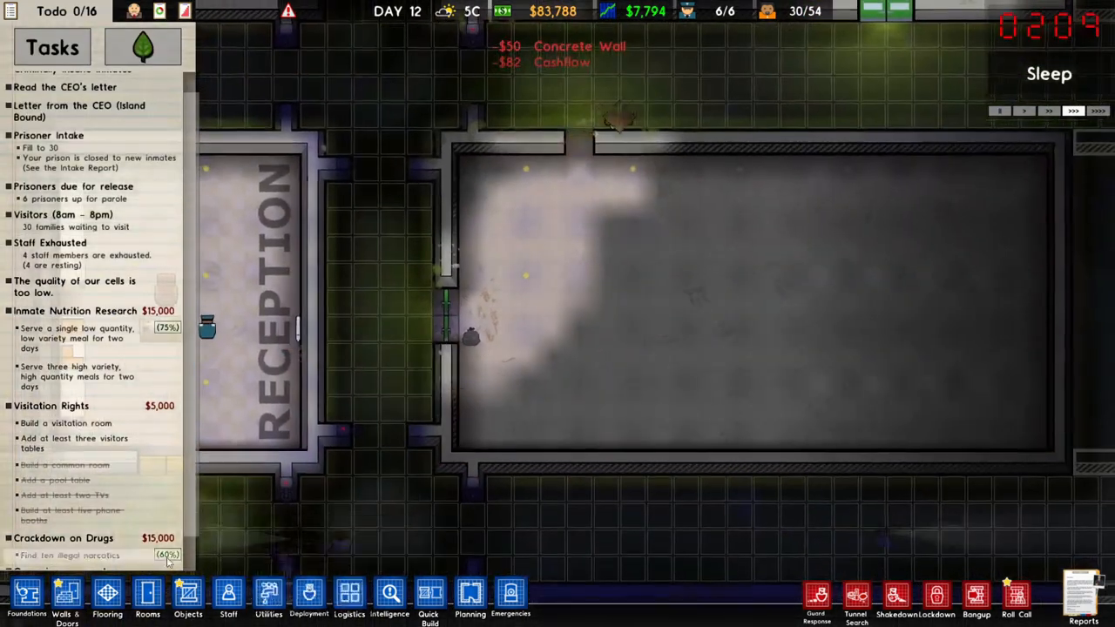
Drag a Security room zone across the empty grey-floored room
click(147, 596)
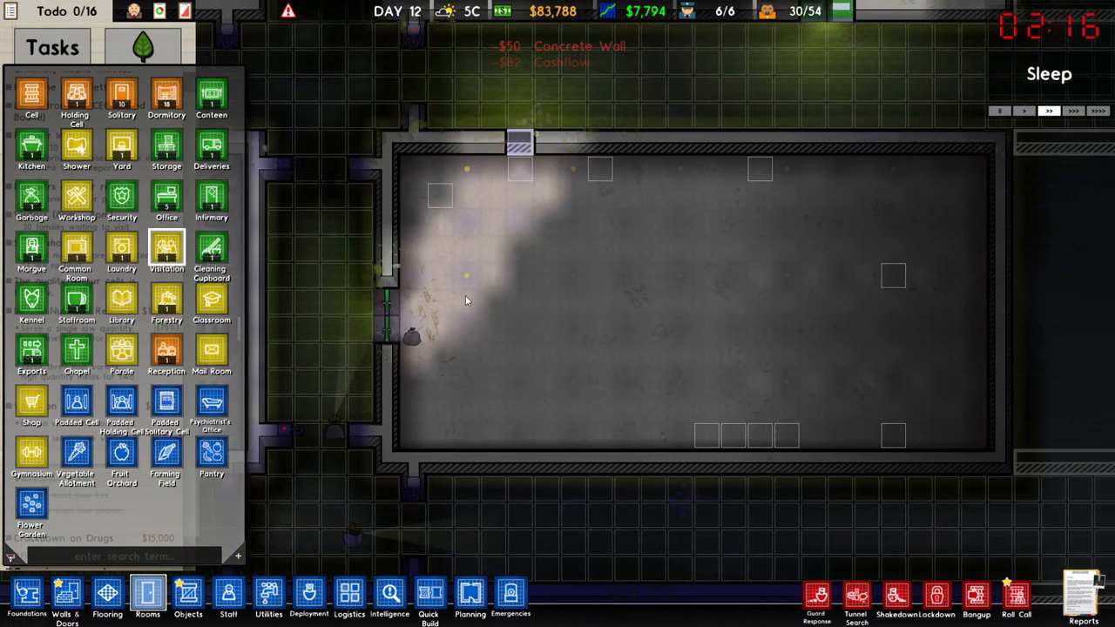
mouse_move(122, 202)
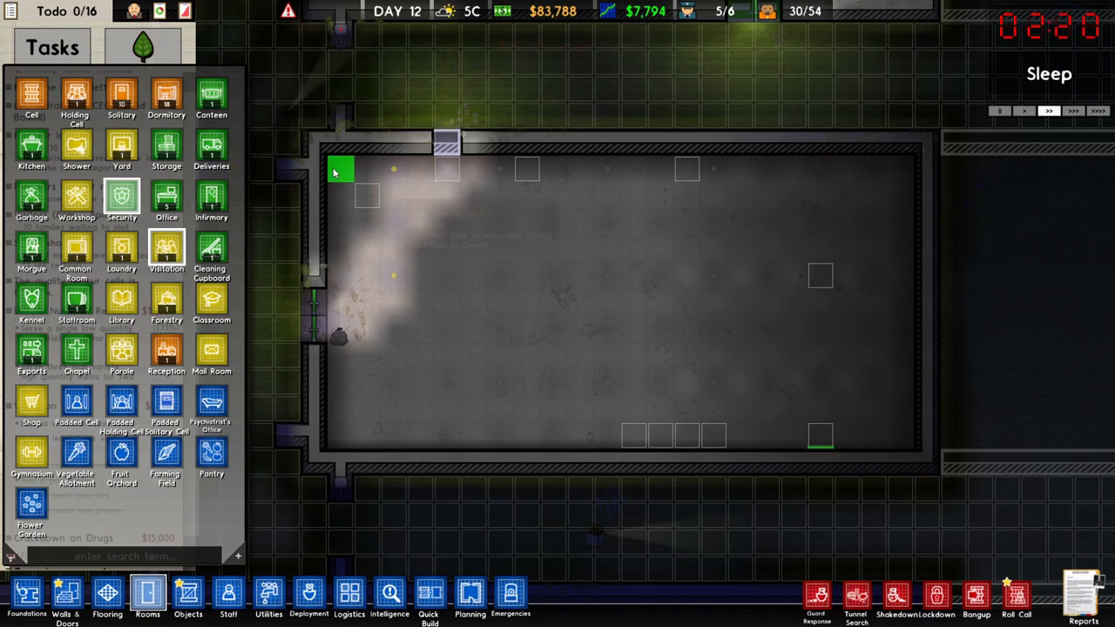
drag(340, 170, 501, 287)
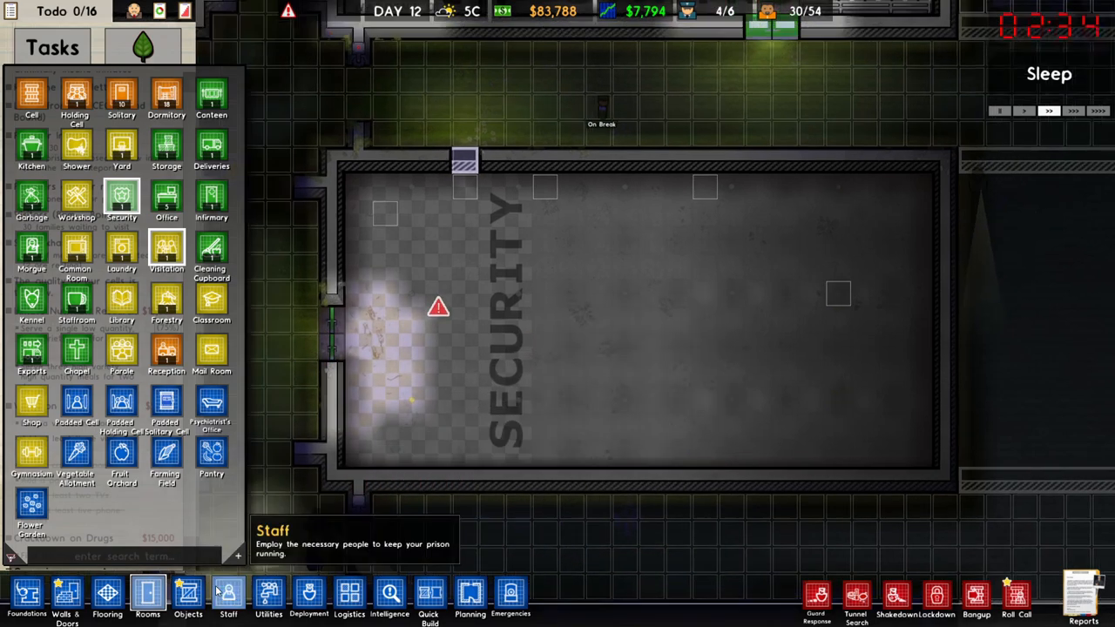
Place an office desk, an office chair and a filing cabinet in the Security room
click(188, 596)
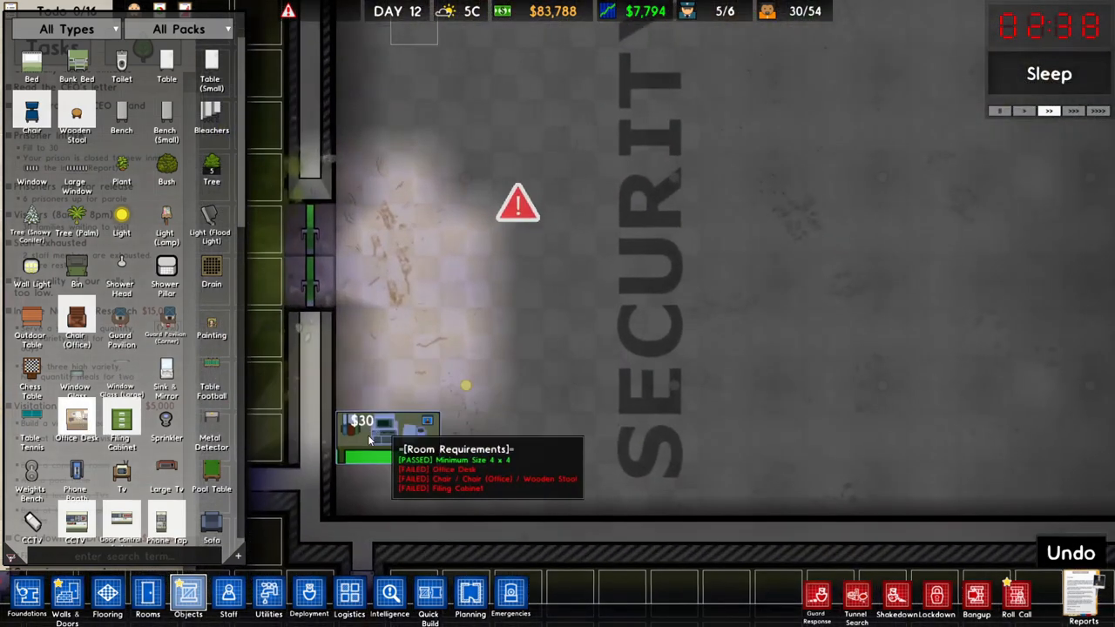
click(387, 448)
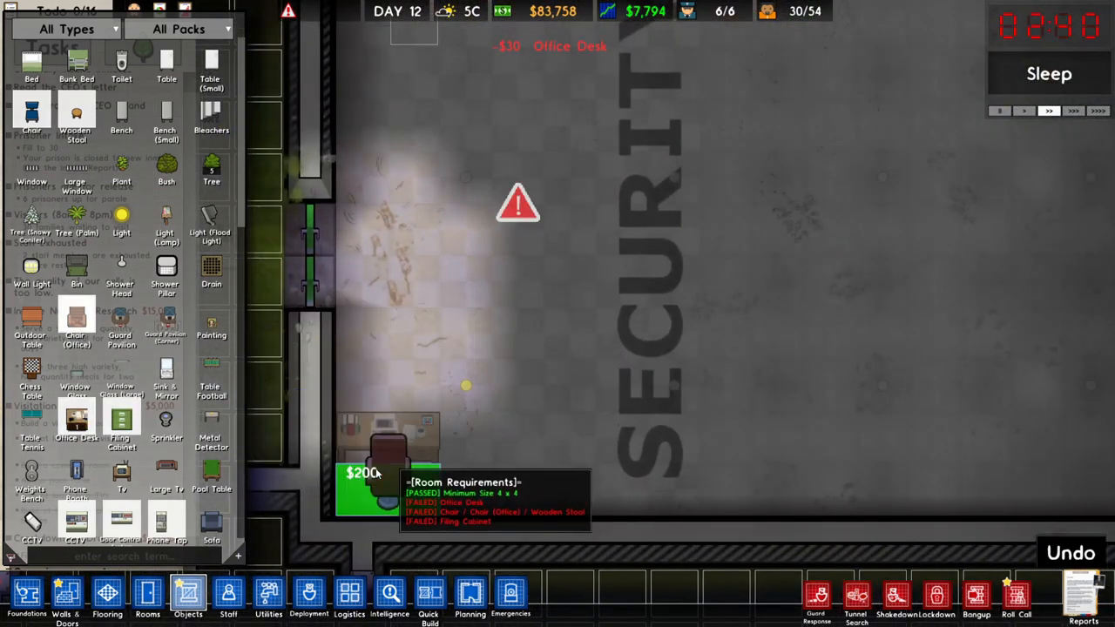
click(439, 374)
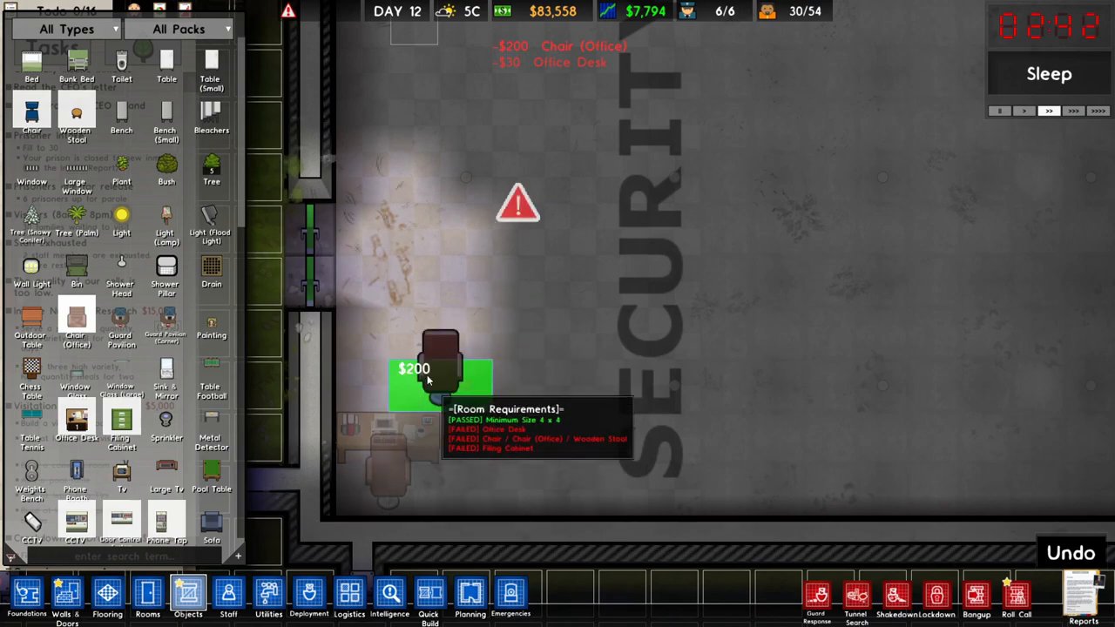
click(439, 365)
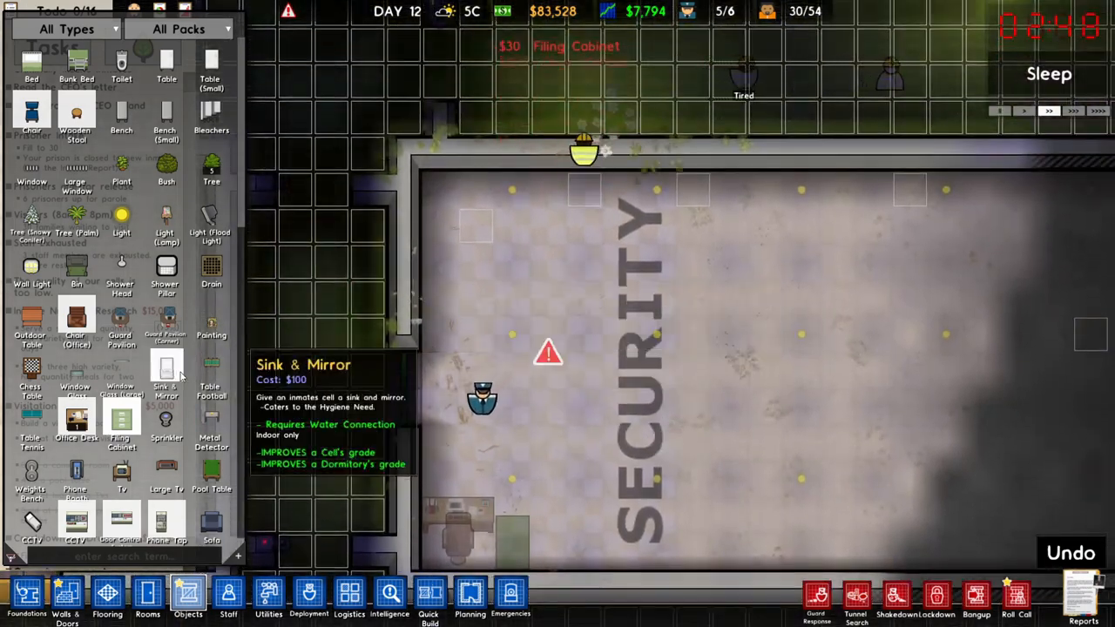
click(269, 597)
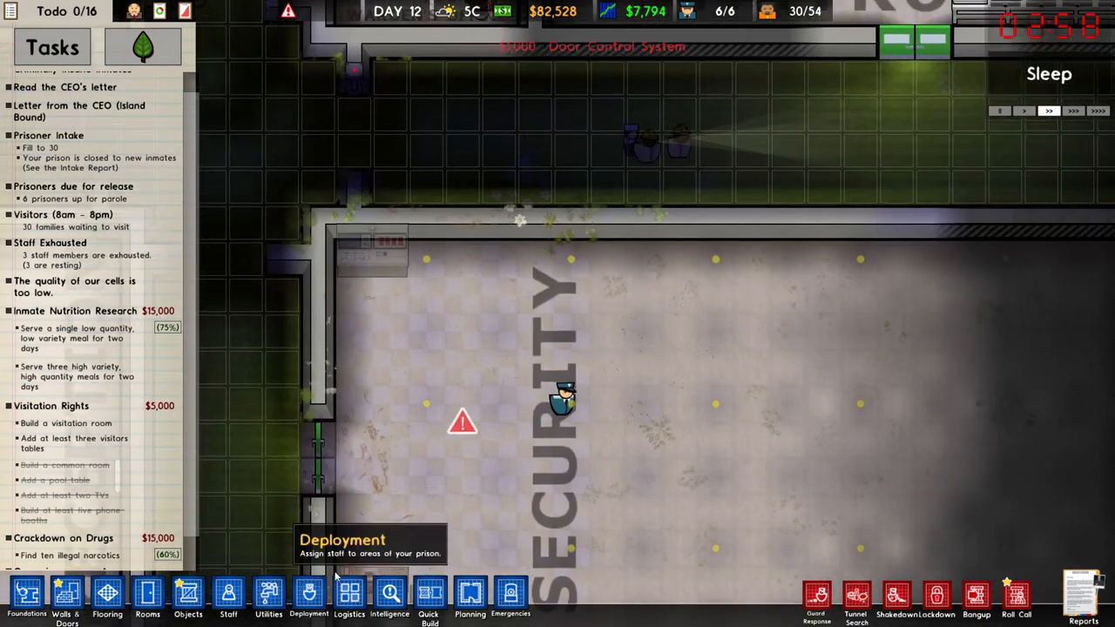
Select a radiator in the office corridor to relocate it to the Security room
click(268, 596)
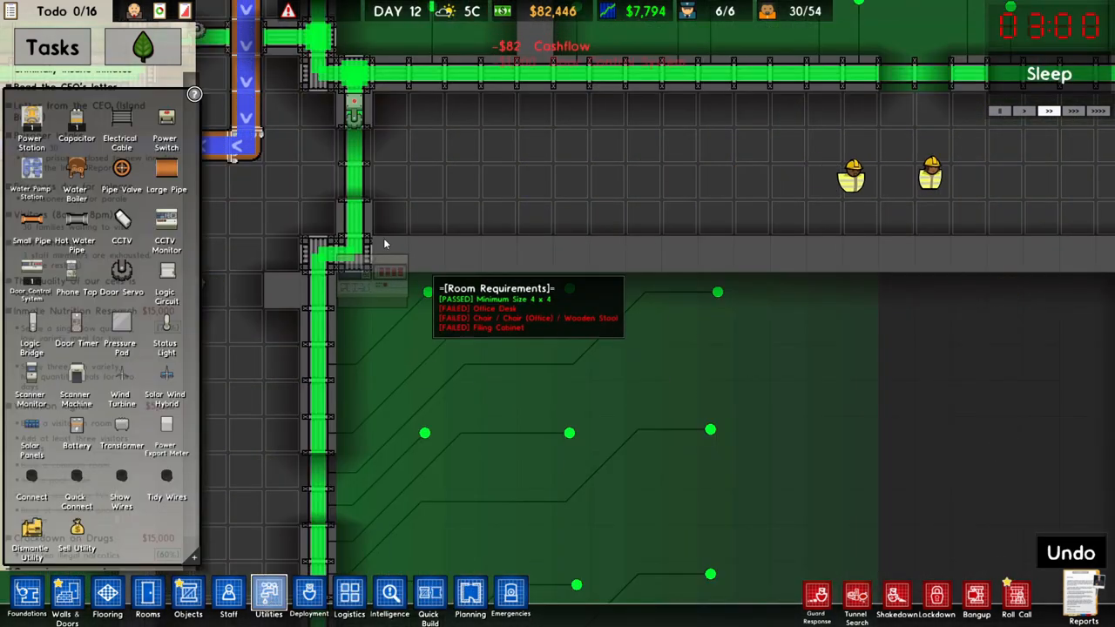
mouse_move(444, 305)
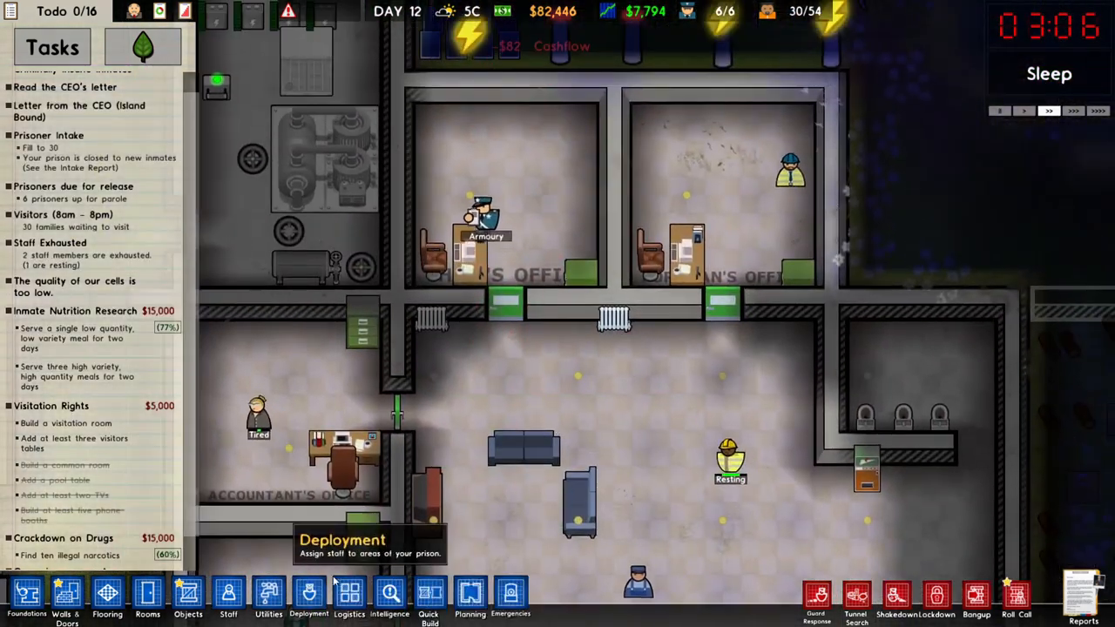
click(268, 597)
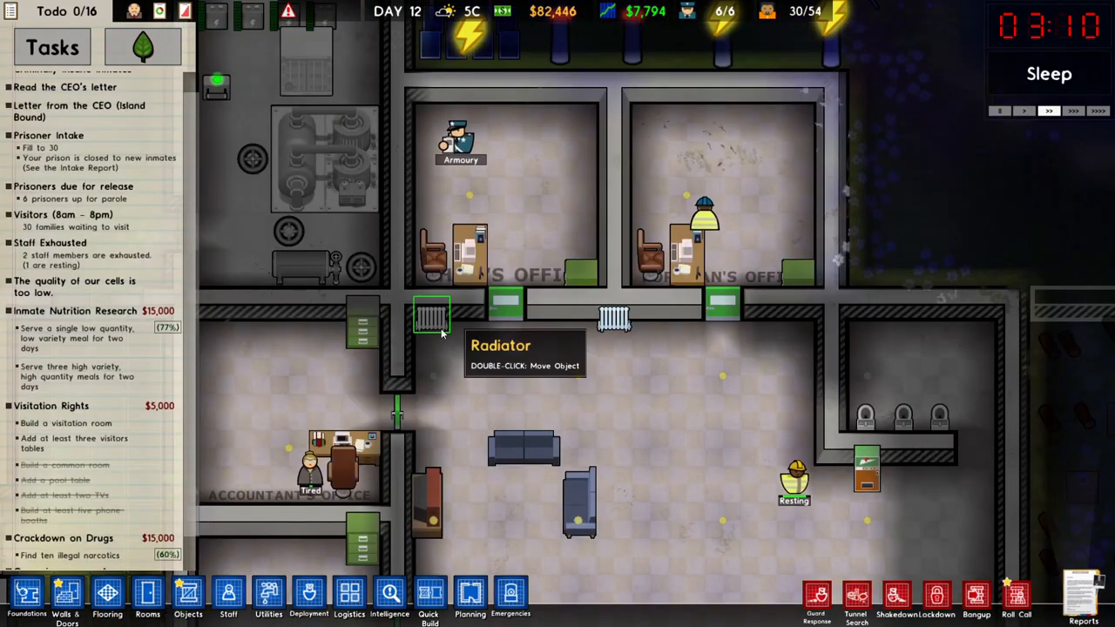
mouse_move(349, 597)
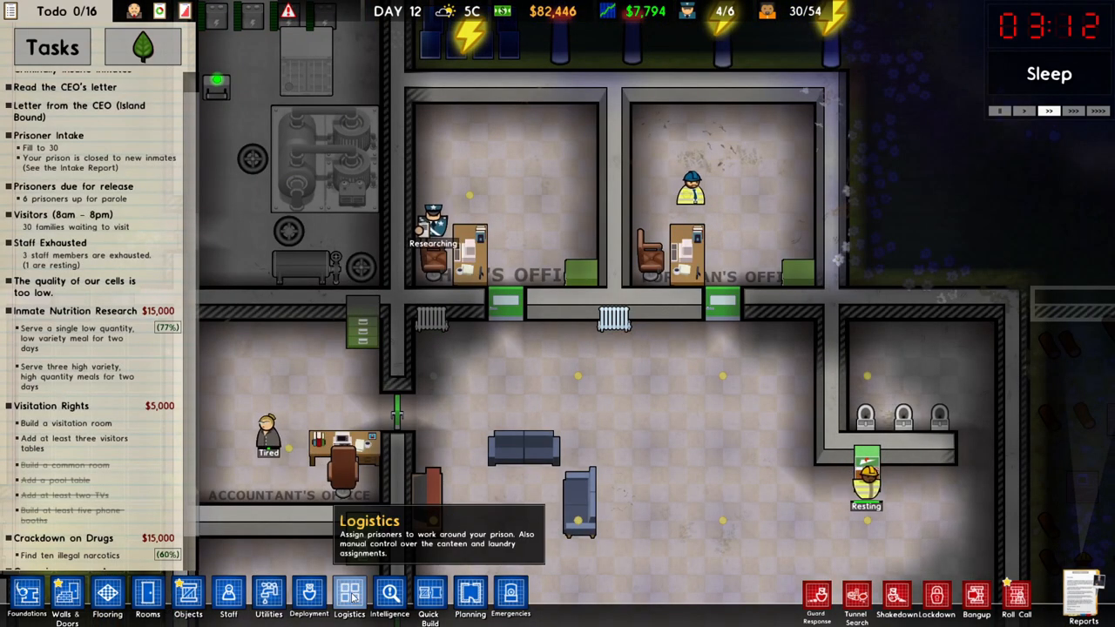
click(350, 596)
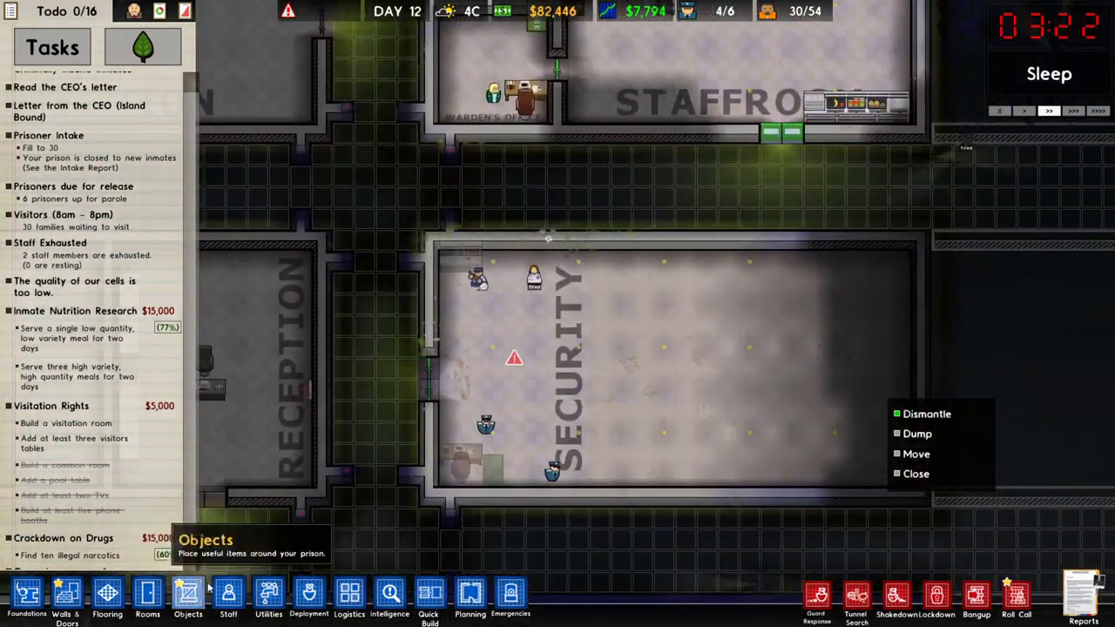
click(188, 596)
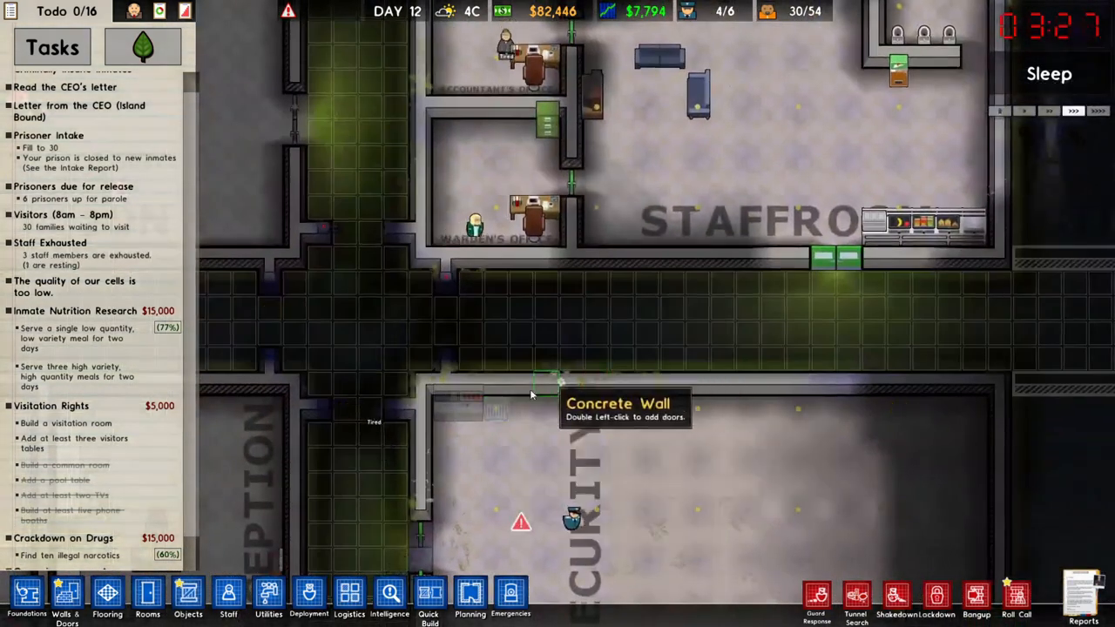
Drop the moved radiator onto the Security room's top wall, alongside the desk and chair
click(268, 597)
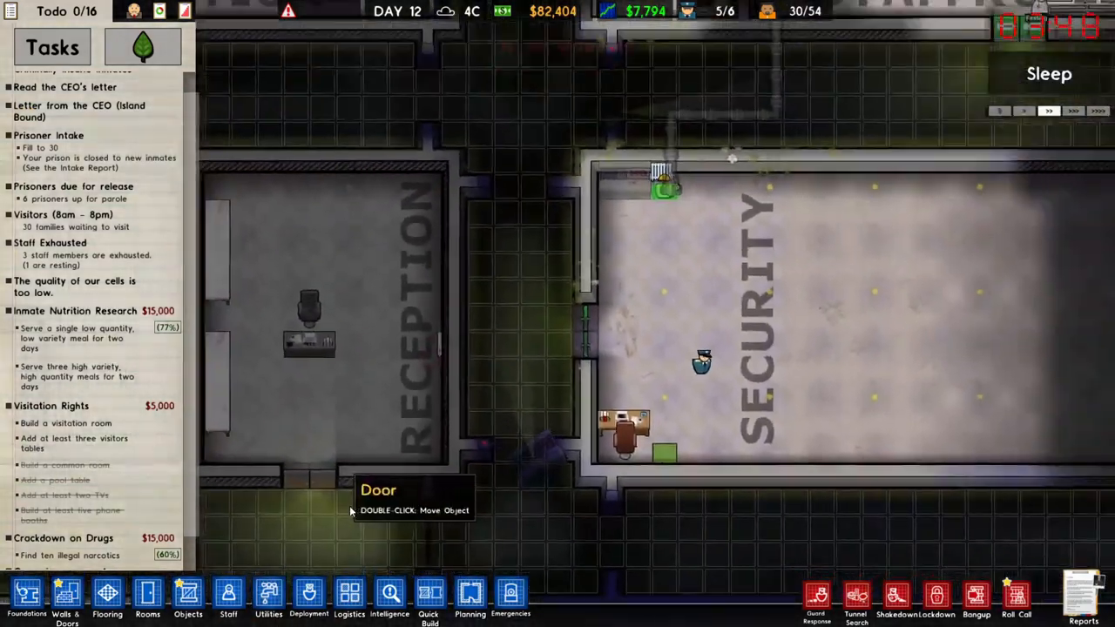
click(268, 596)
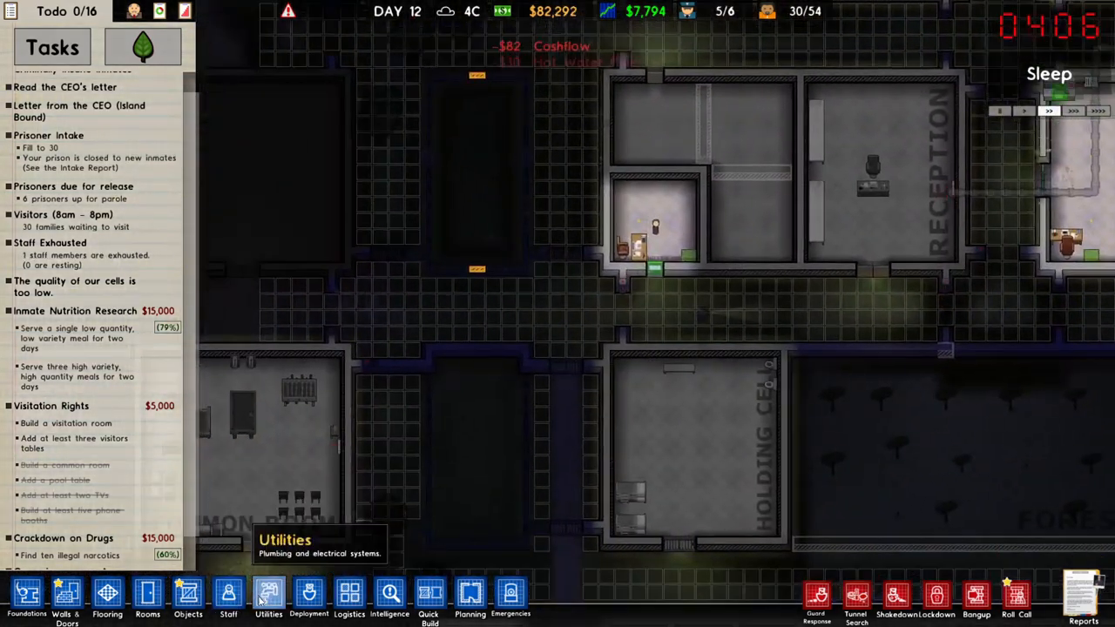
Run electrical cable along the corridors to the door servos and check a servo's options
click(269, 597)
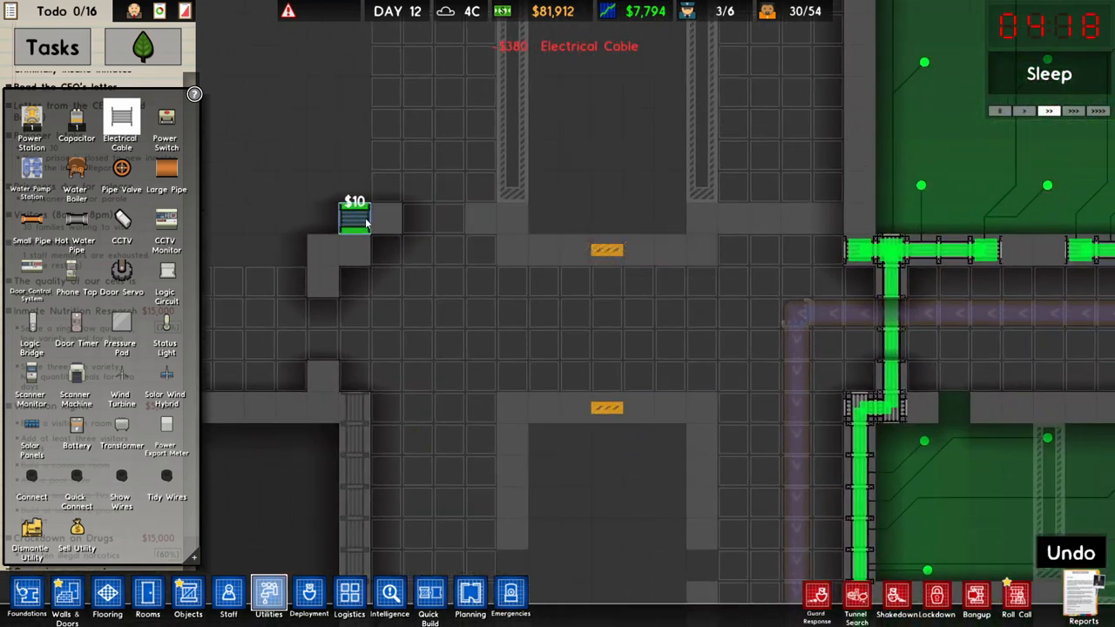
drag(357, 218, 697, 253)
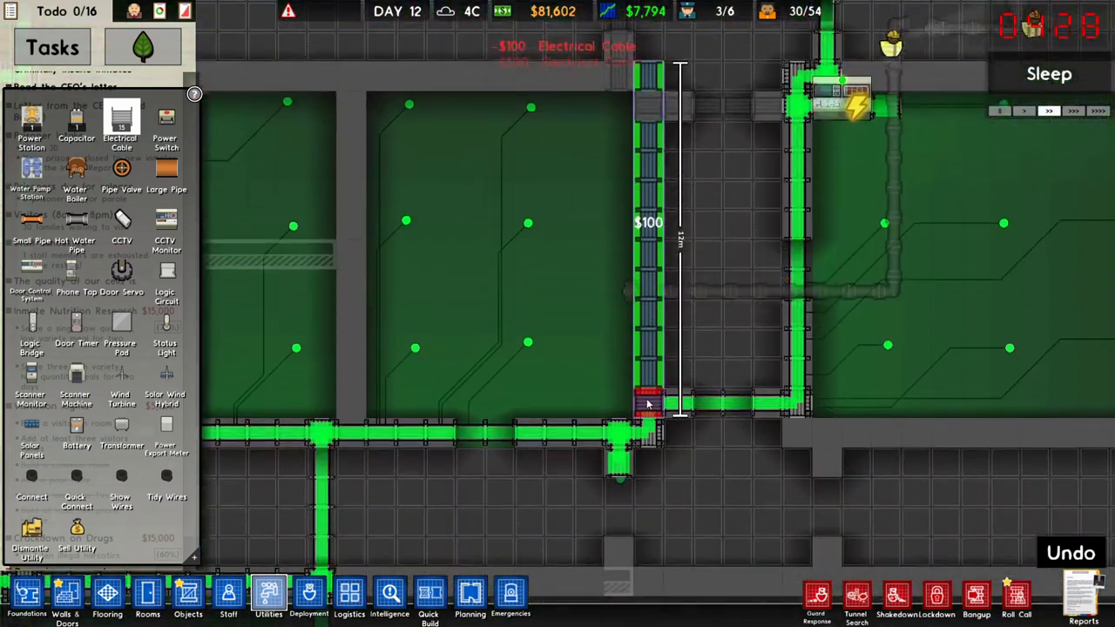
right_click(648, 403)
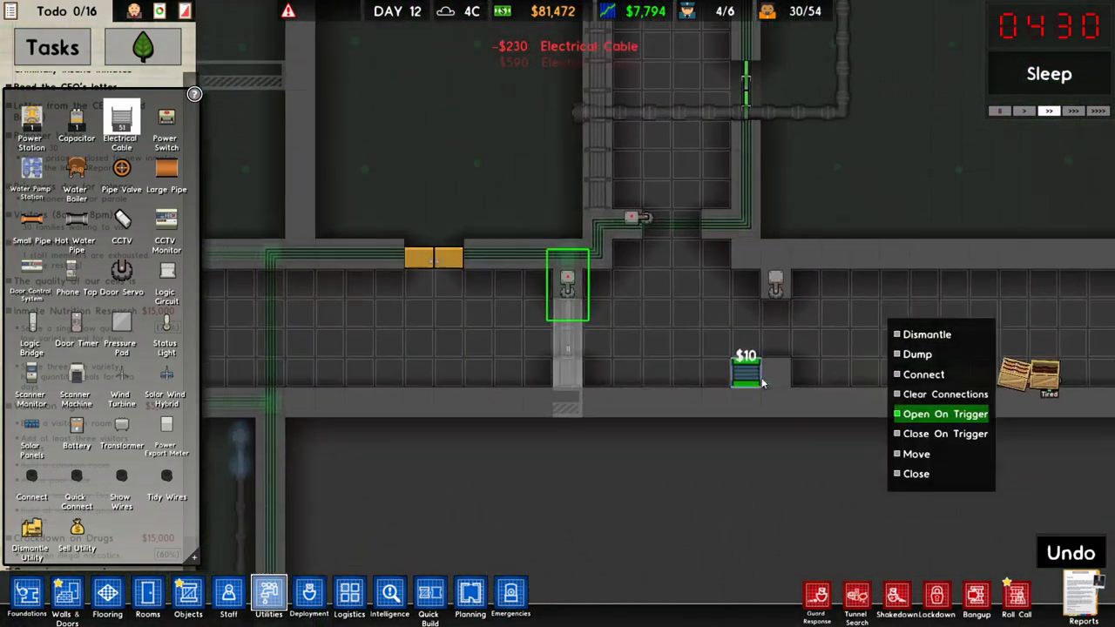
click(923, 374)
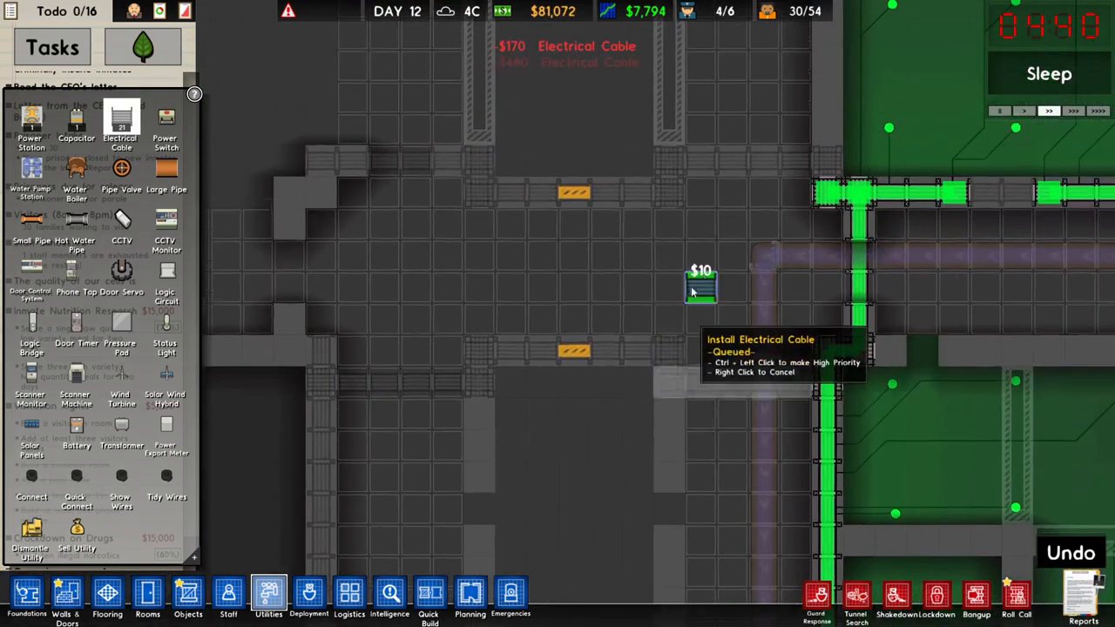
click(701, 283)
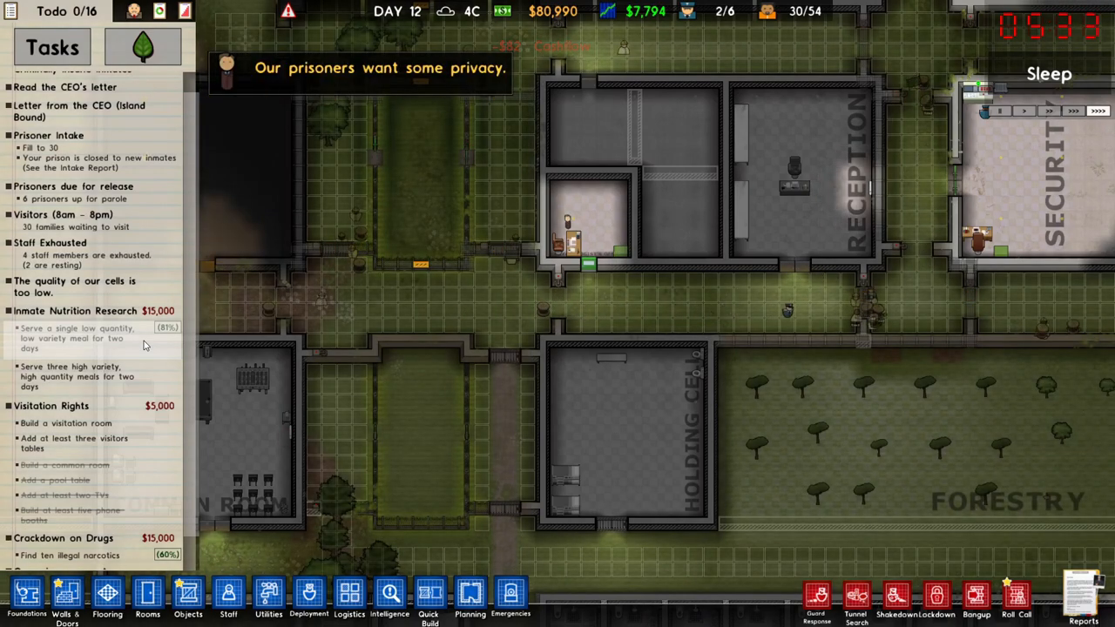
Place six visitor tables, about $1,500, in a row across the visitation room
scroll(down, 3)
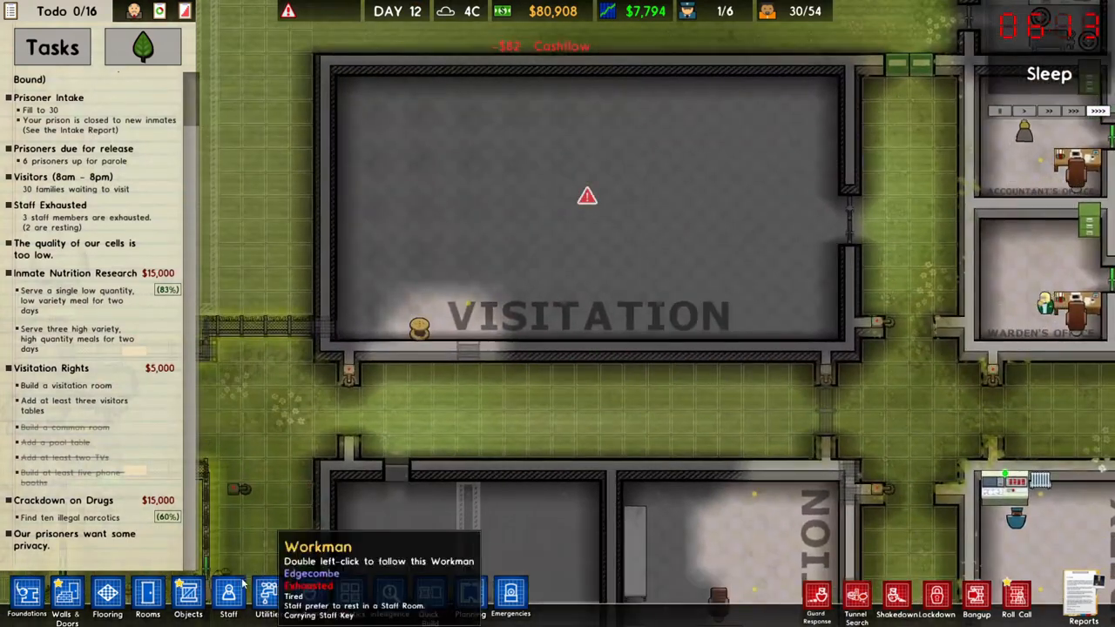
click(188, 596)
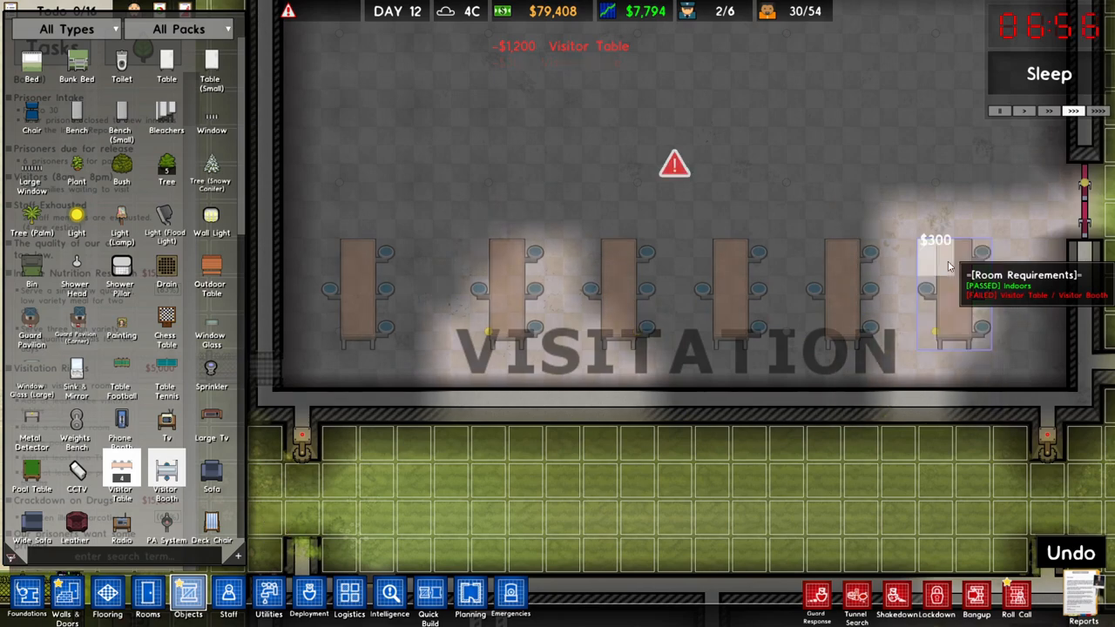
click(66, 596)
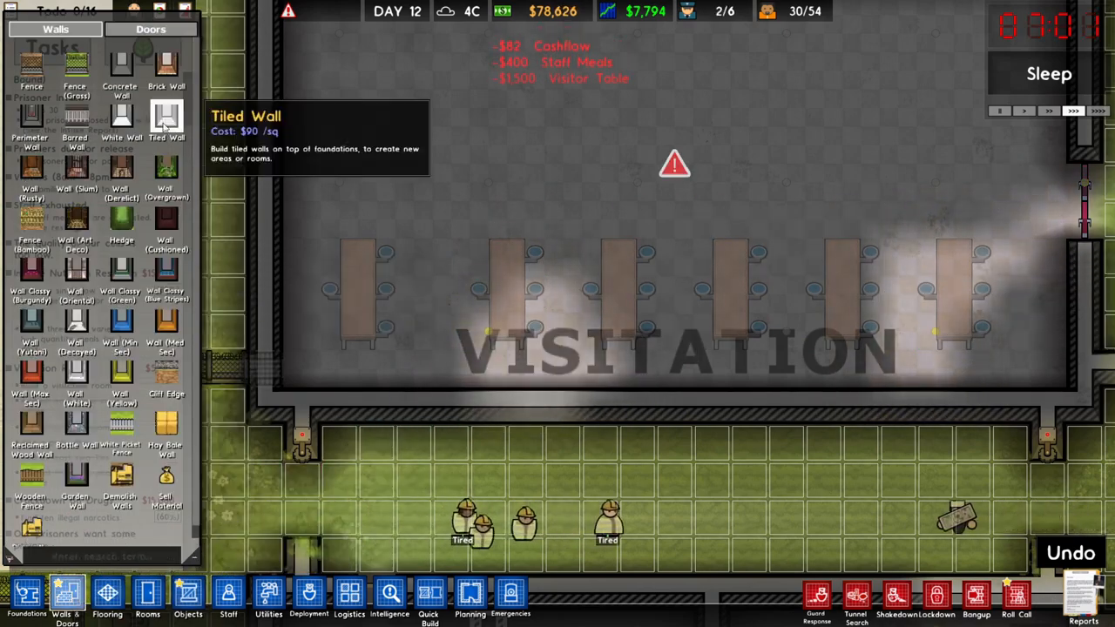
Queue Fence (Grass) around the small grassy yard beside the visitation room
click(150, 58)
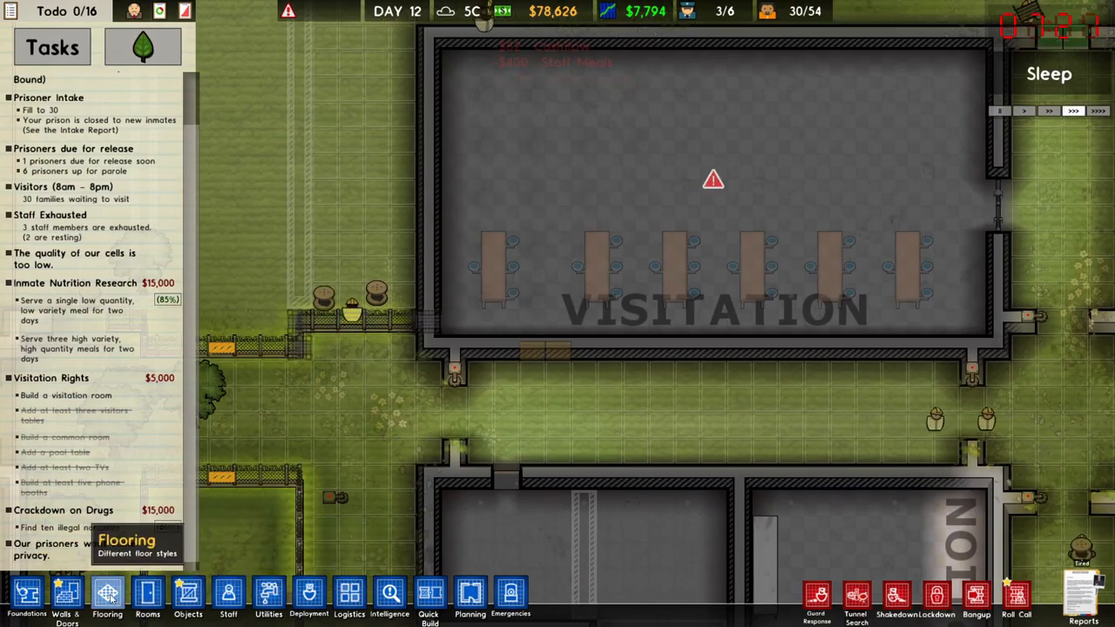
click(67, 597)
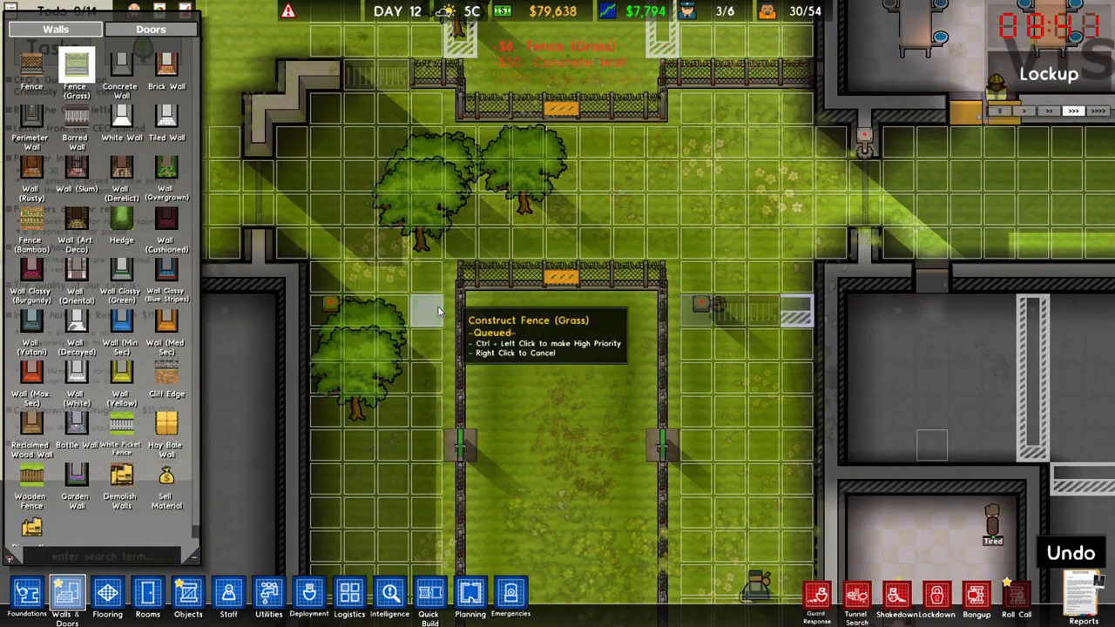
Finish the grass fence lines and check the Landscape flooring options
click(65, 11)
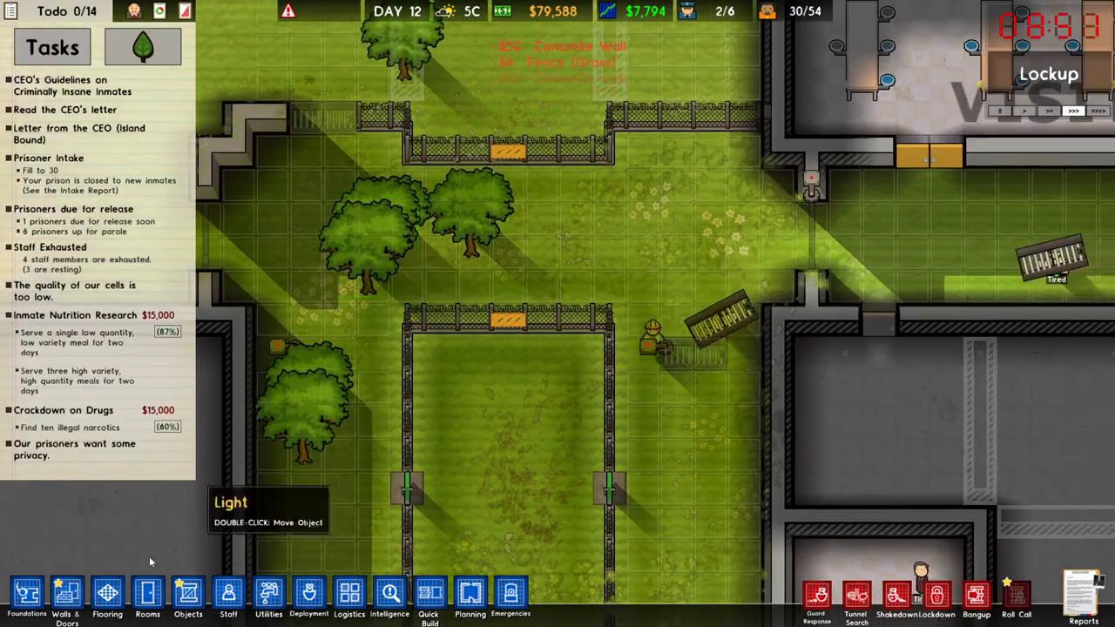
click(107, 597)
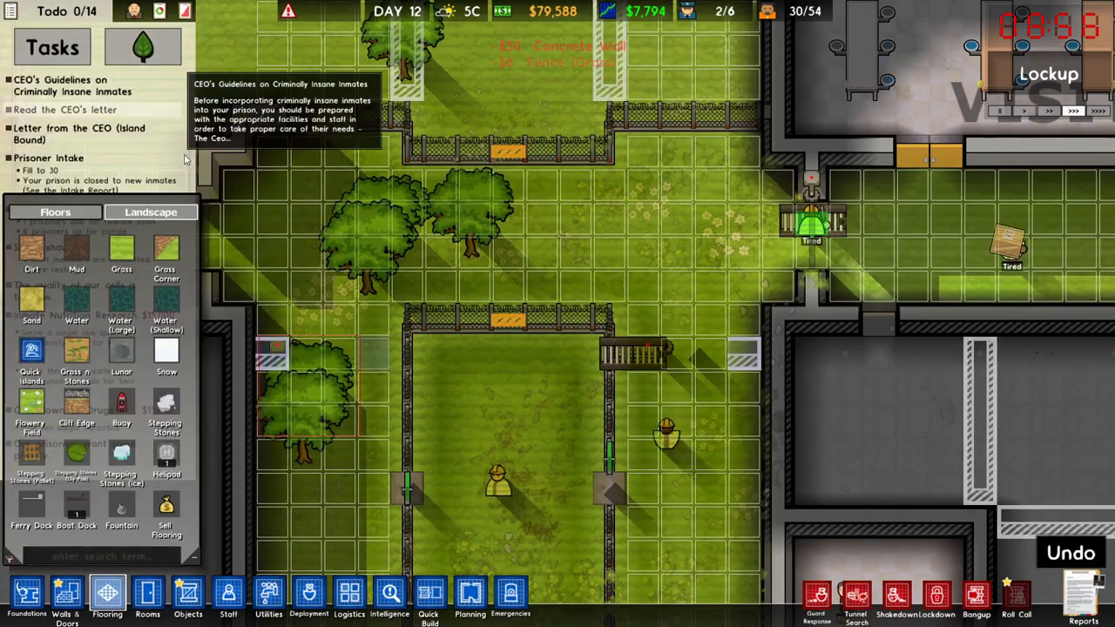
click(188, 597)
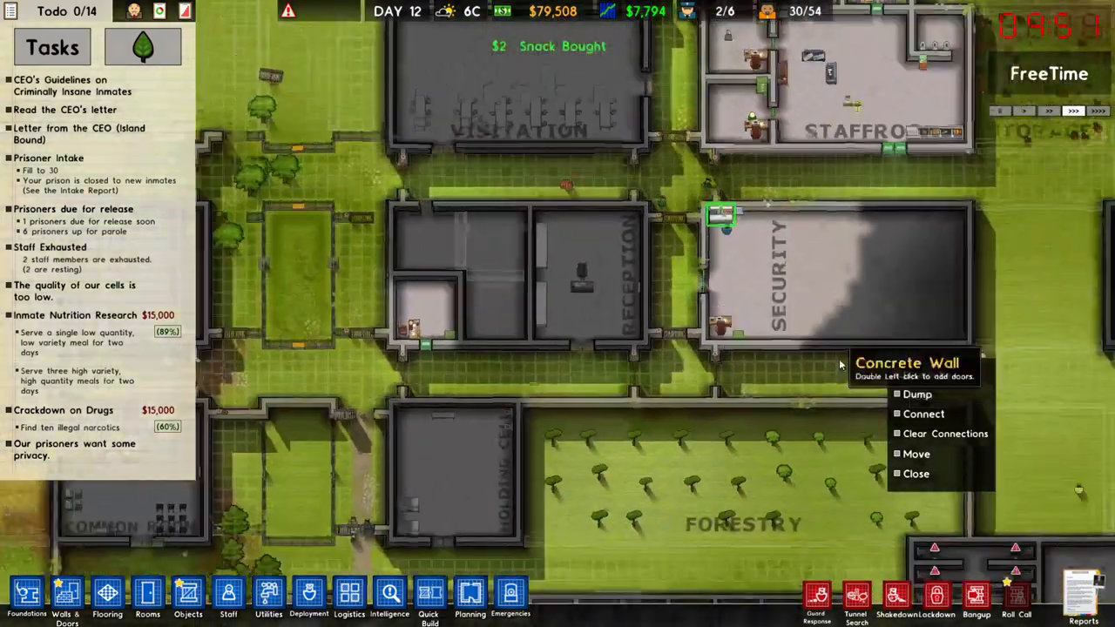
Dismiss the fixture's context menu and show Utilities beside the gated grass strips
click(268, 596)
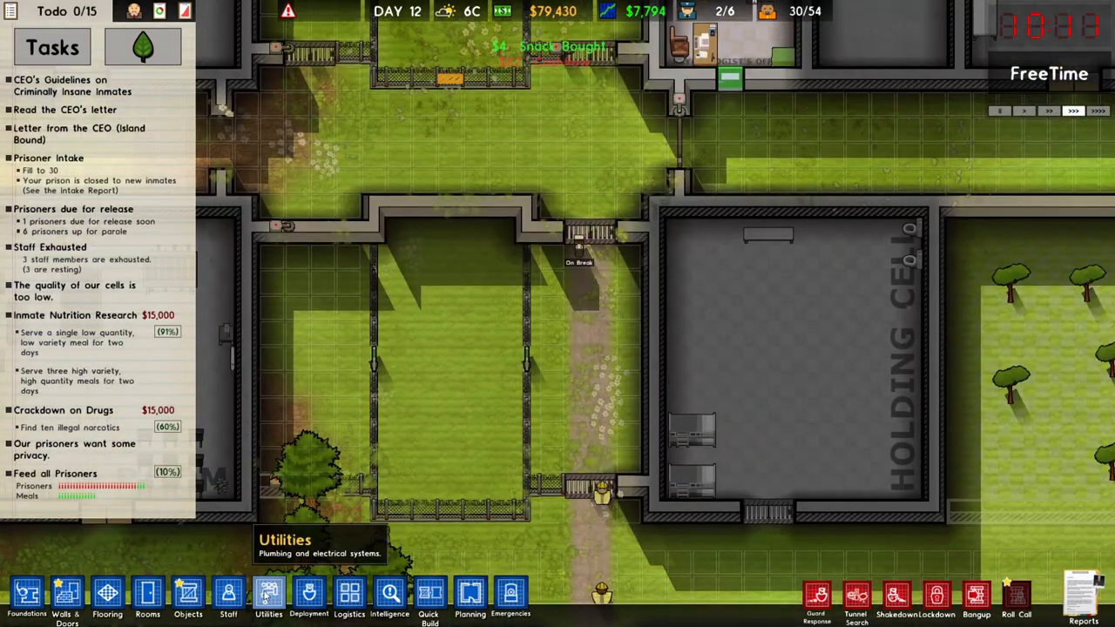
click(268, 596)
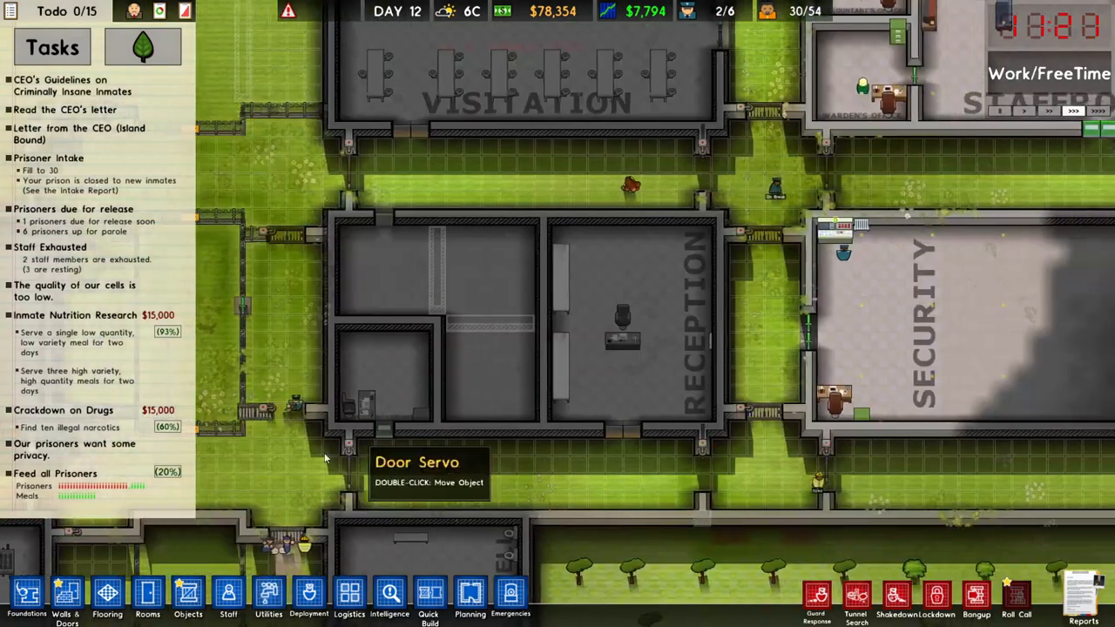
click(268, 596)
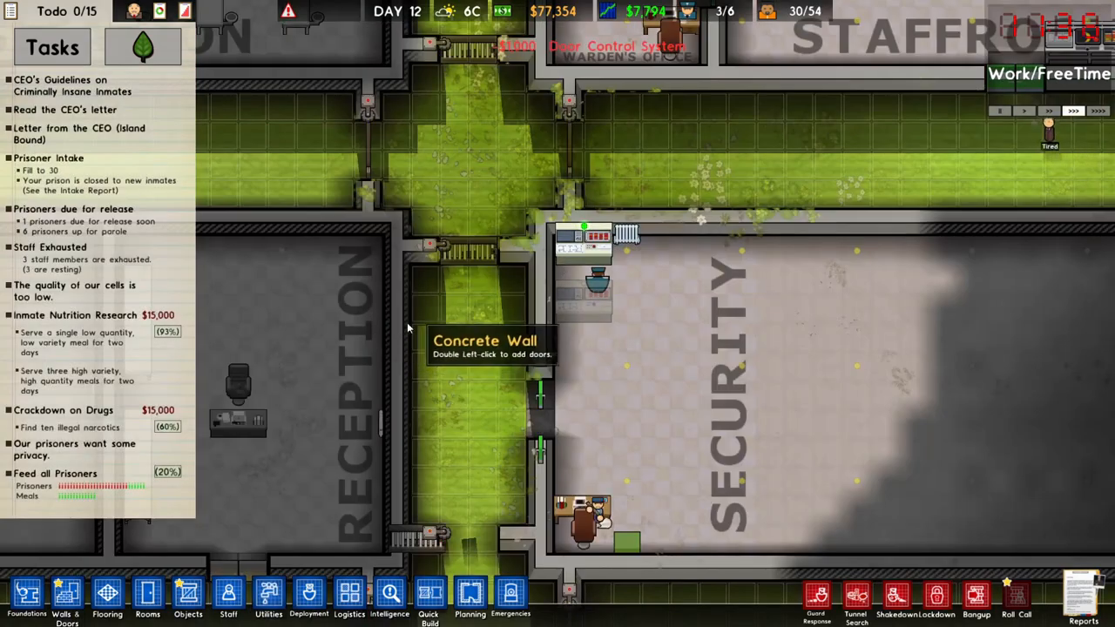
mouse_move(609, 248)
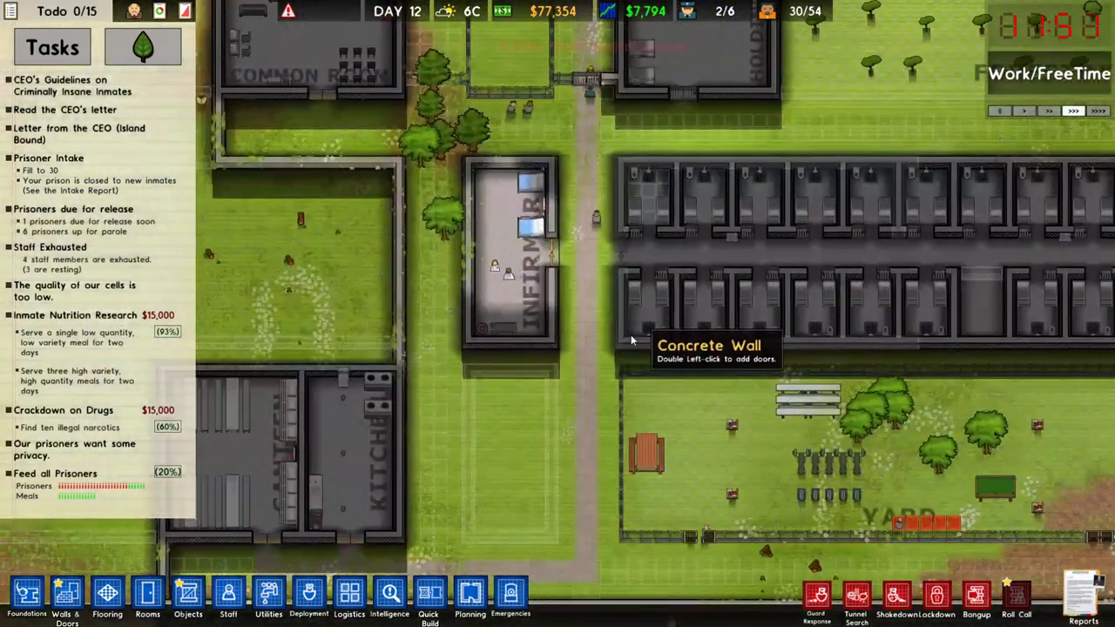
click(268, 597)
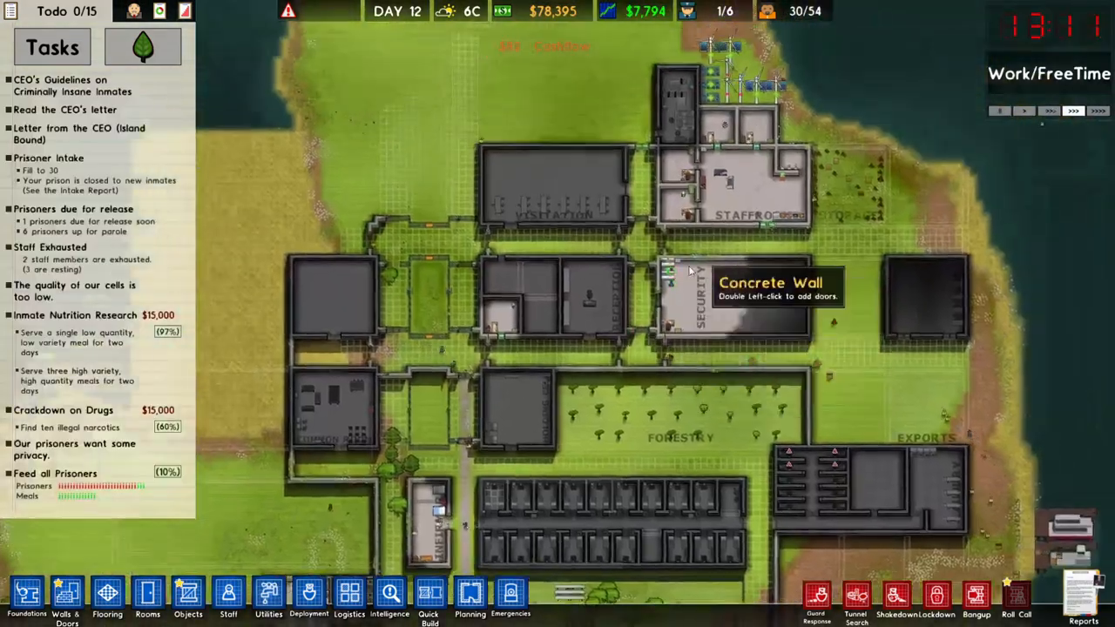
click(228, 597)
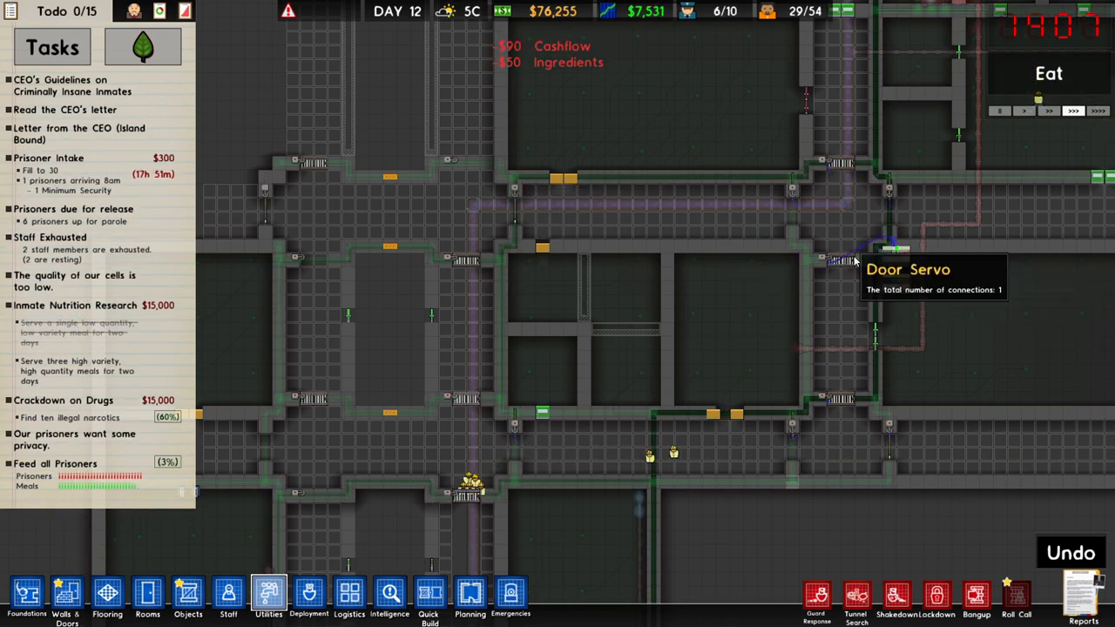
mouse_move(892, 314)
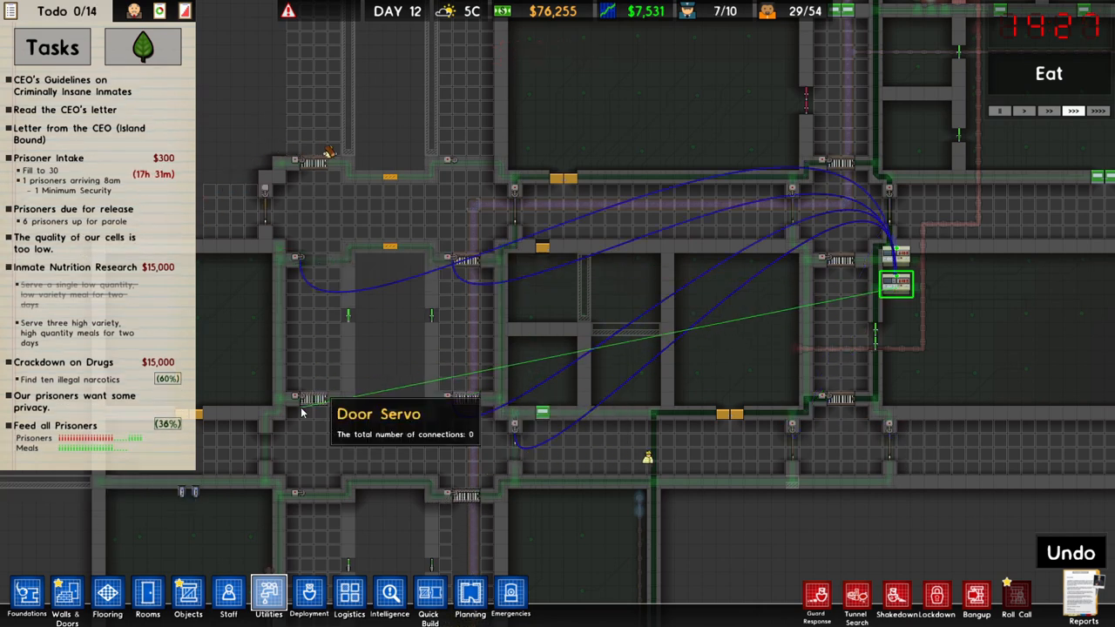
mouse_move(414, 163)
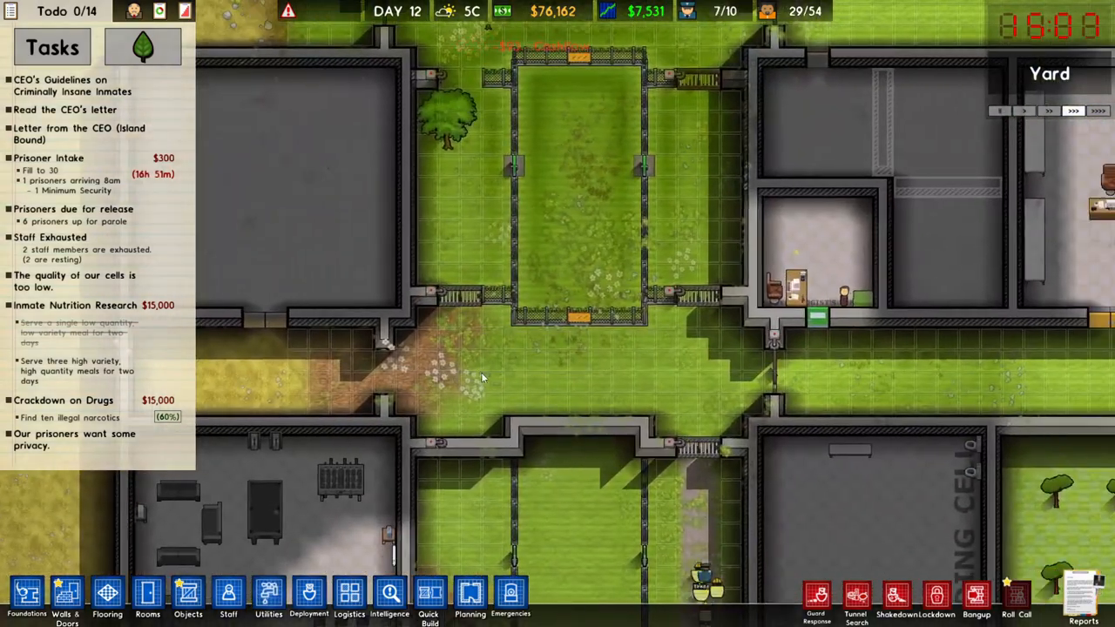
Check deployment, then queue a $420 vertical Paving Stone strip beside the fenced yard
click(309, 597)
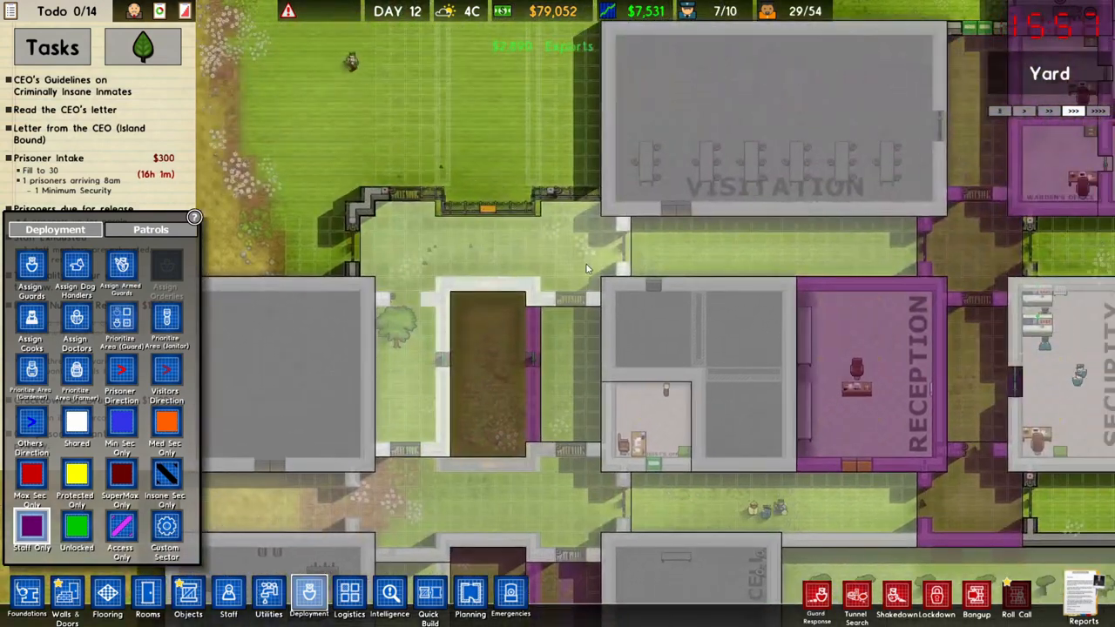
click(107, 596)
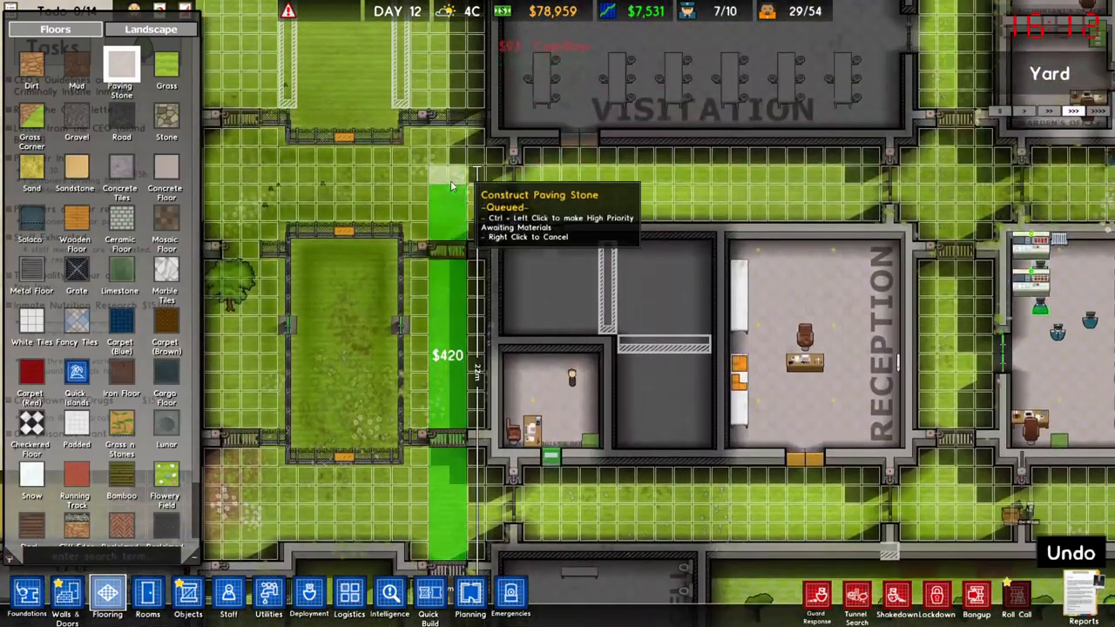
Queue a $400 horizontal Paving Stone strip below Reception and close Flooring
scroll(down, 3)
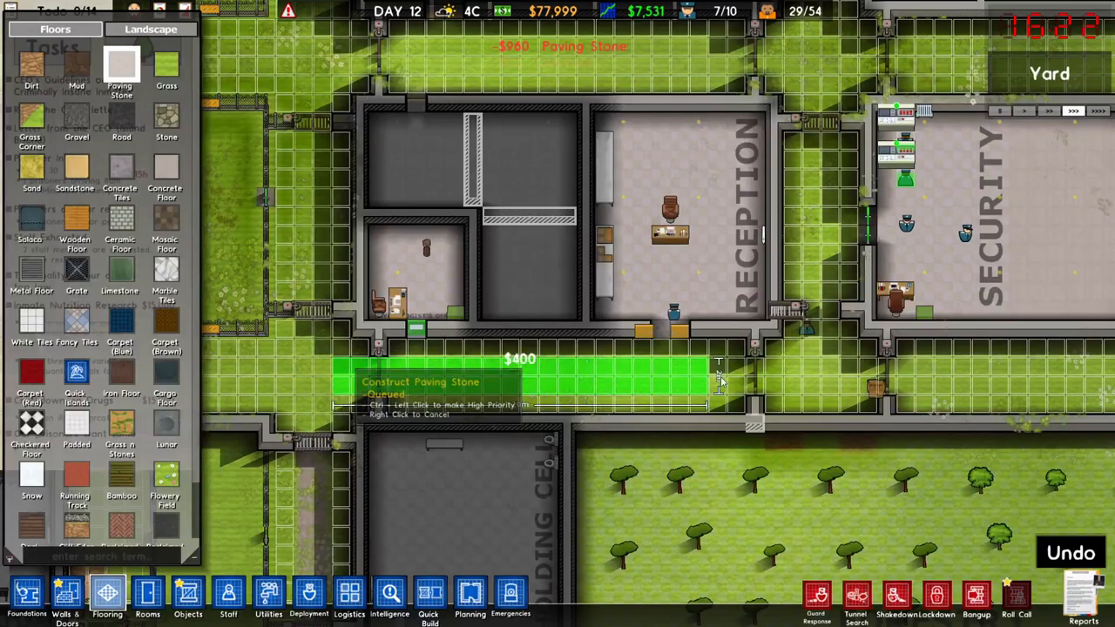
scroll(up, 3)
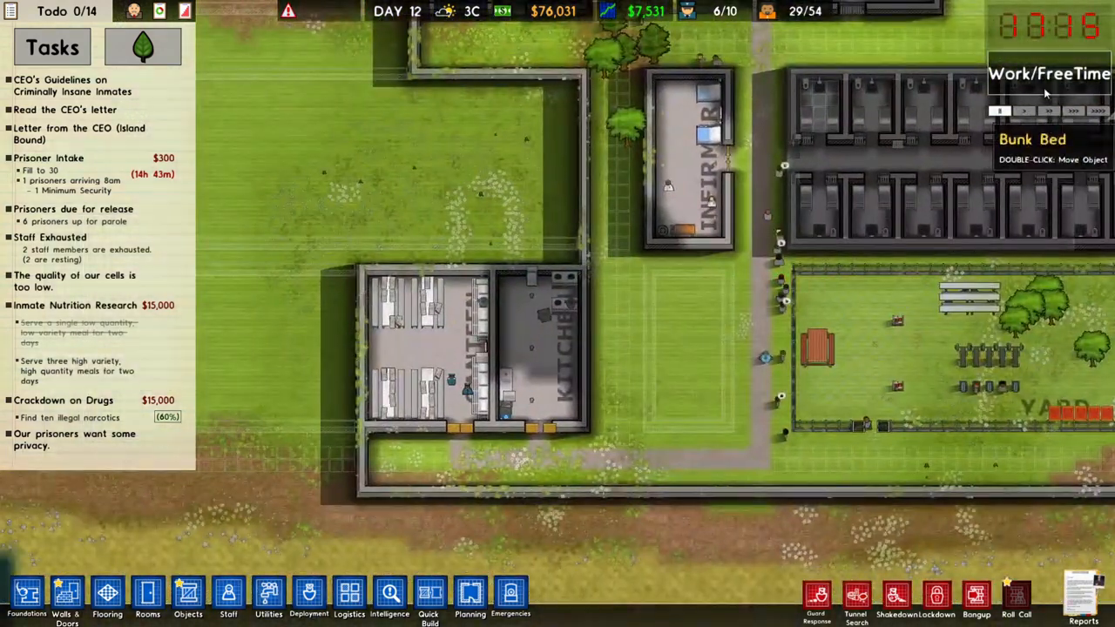
Set the 9am and 8pm regime slots to Eat for medium security
click(714, 309)
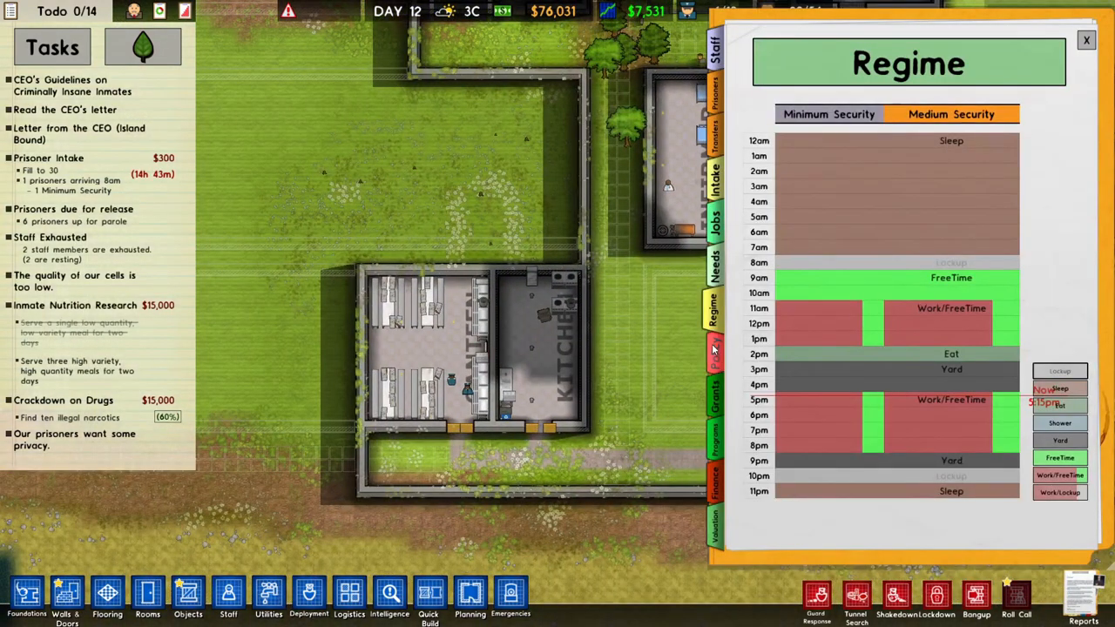
click(827, 277)
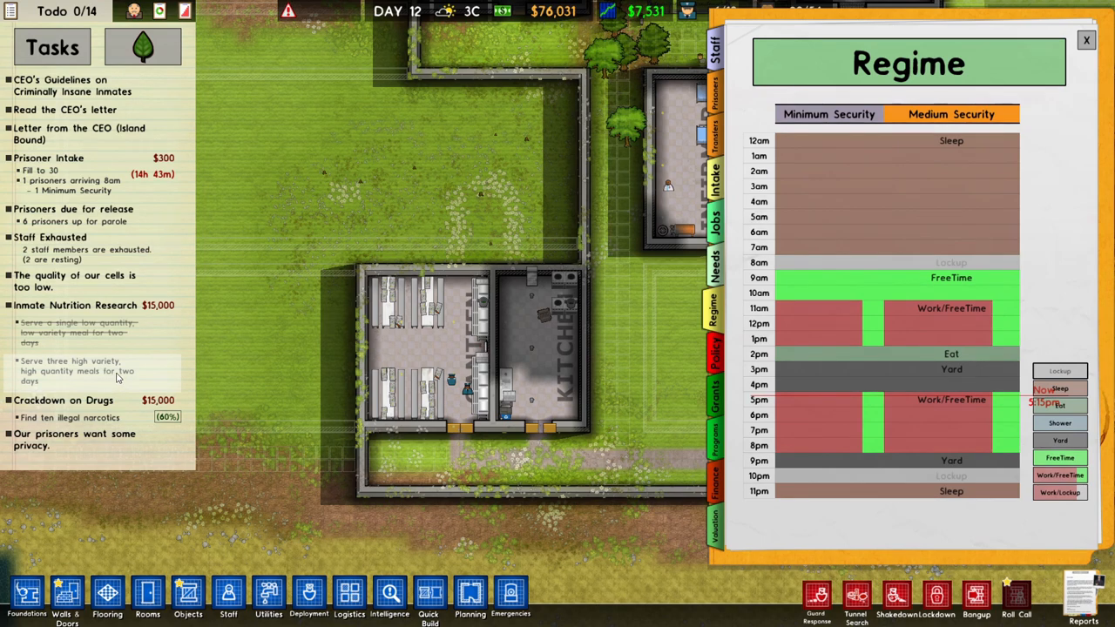
mouse_move(907, 287)
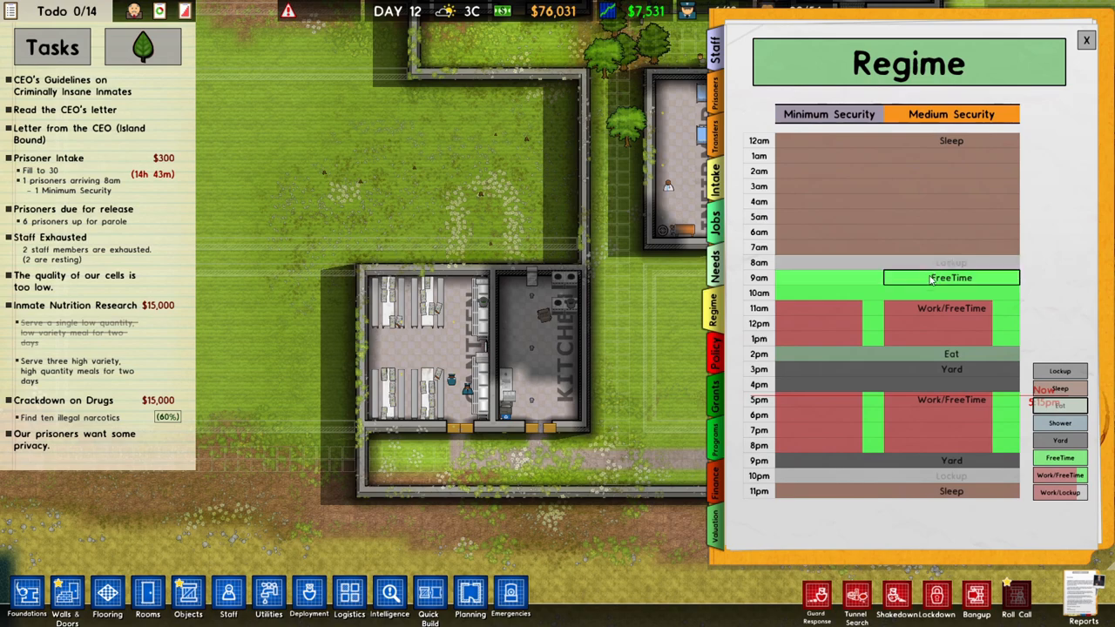
click(949, 277)
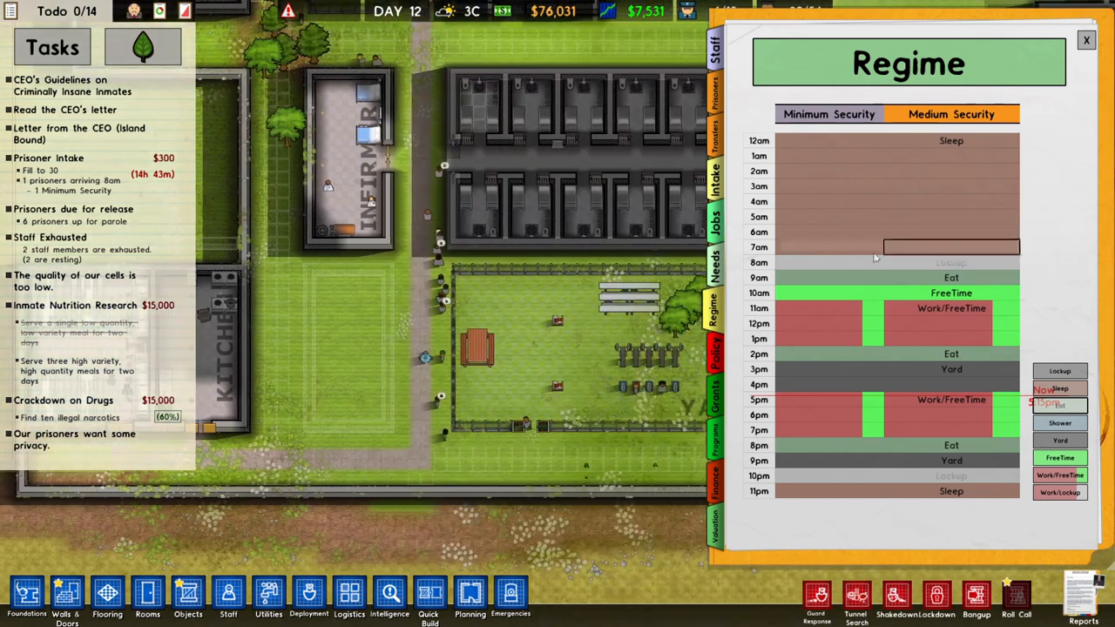
mouse_move(631, 296)
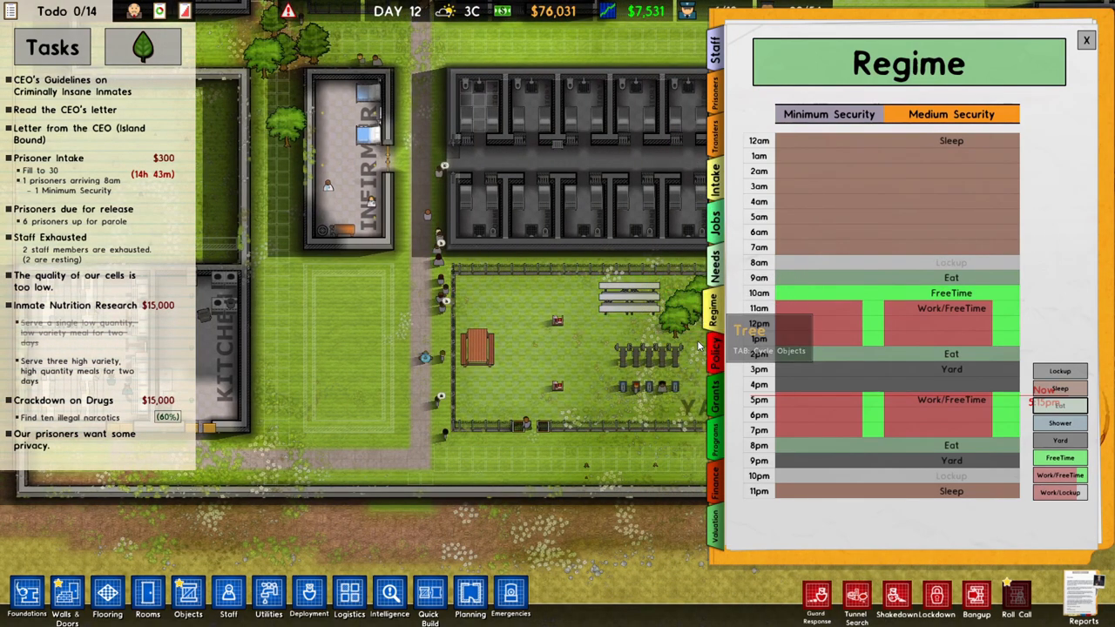
click(714, 351)
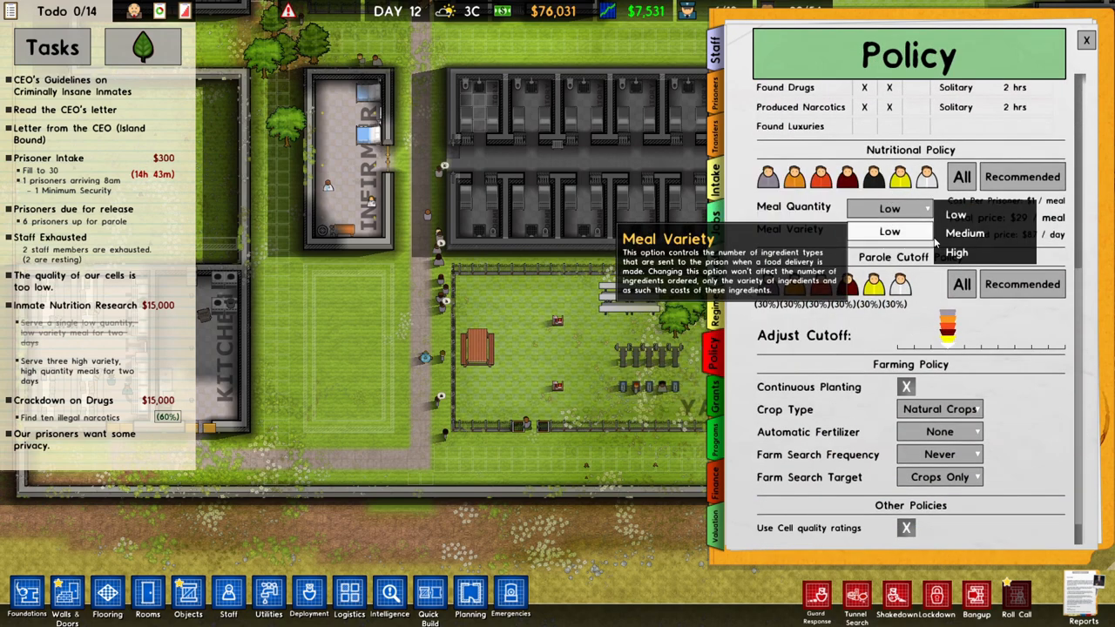
Set Meal Quantity and Meal Variety to High and review the misconduct policy
click(955, 252)
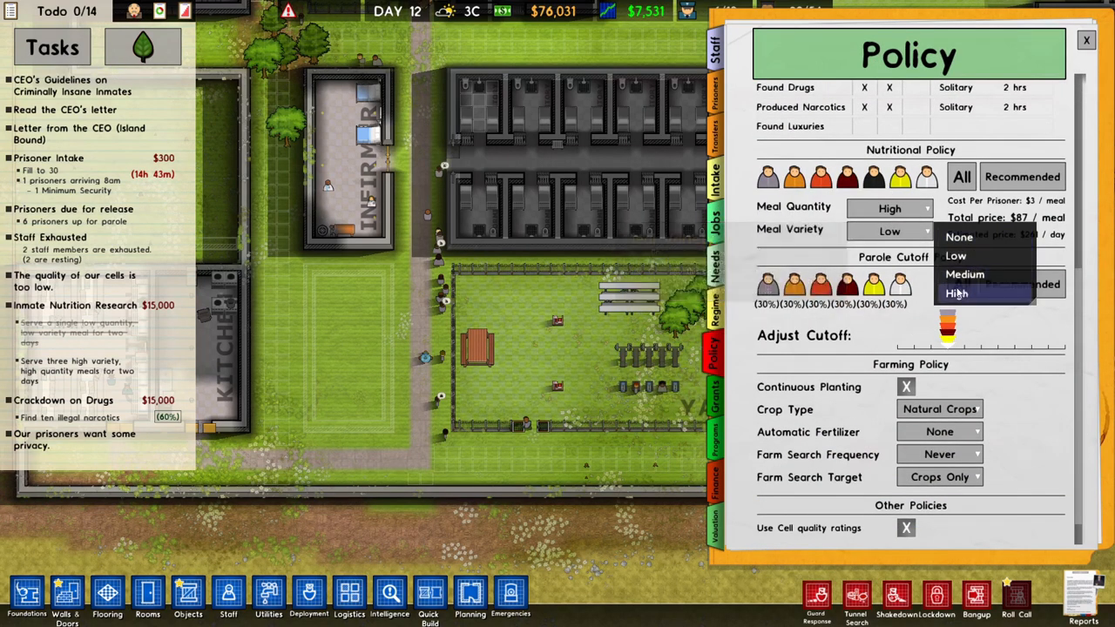
click(956, 293)
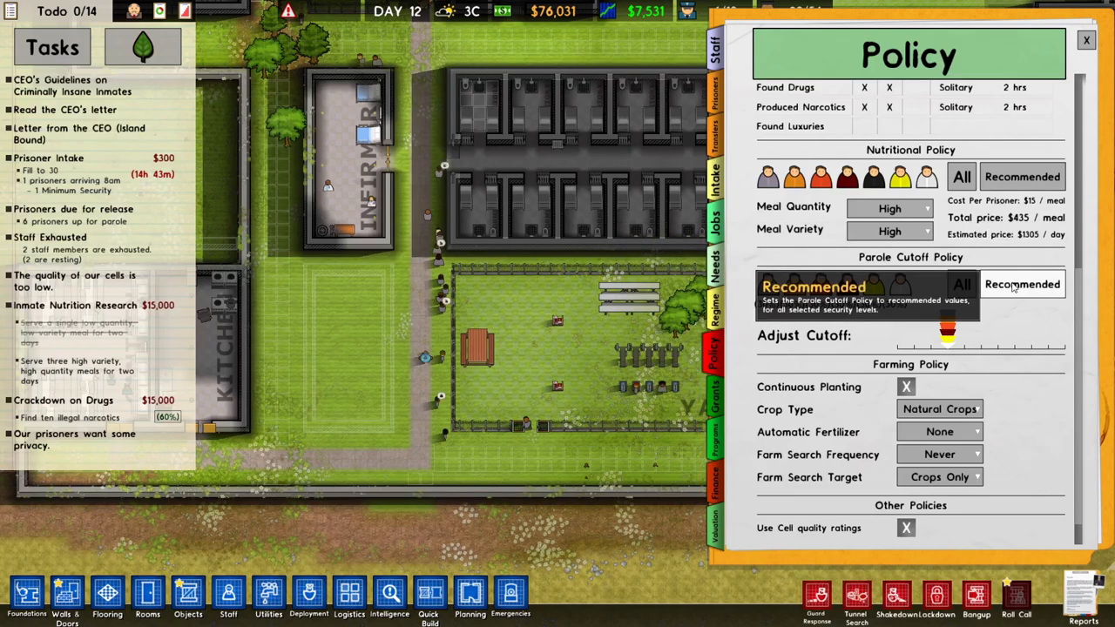
scroll(up, 3)
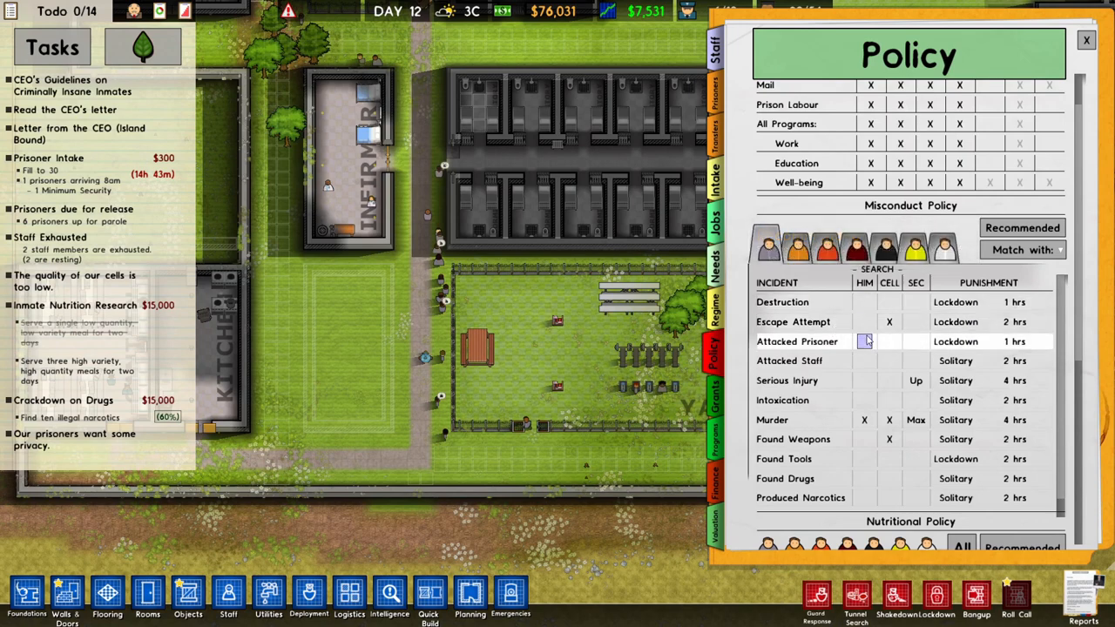
click(863, 340)
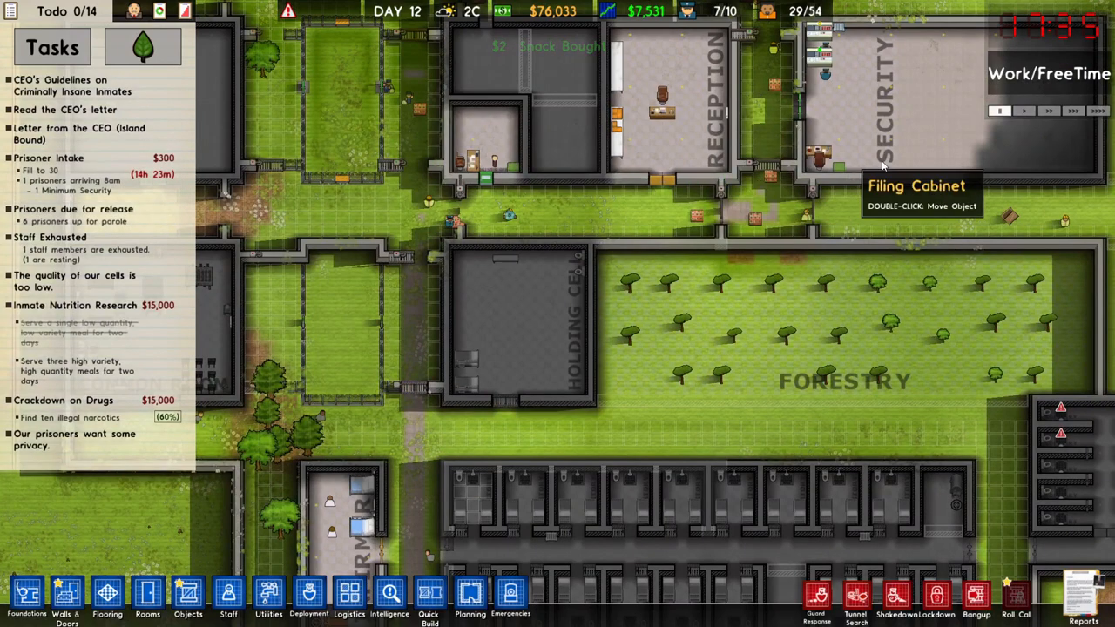
Reopen the Reports window and switch to the Grants tab
click(714, 317)
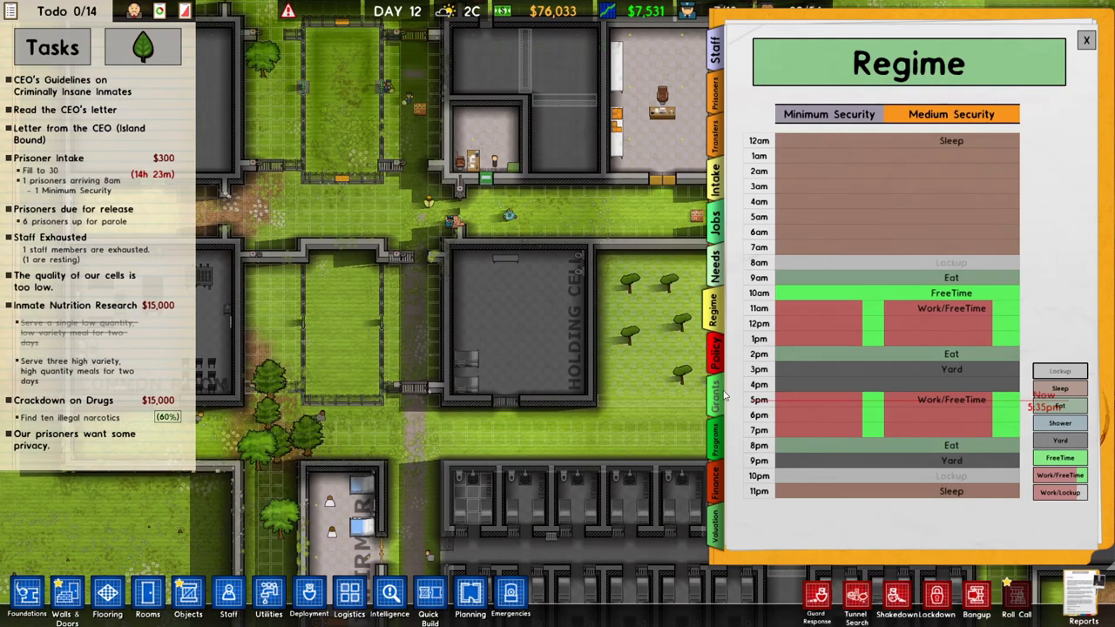
click(714, 396)
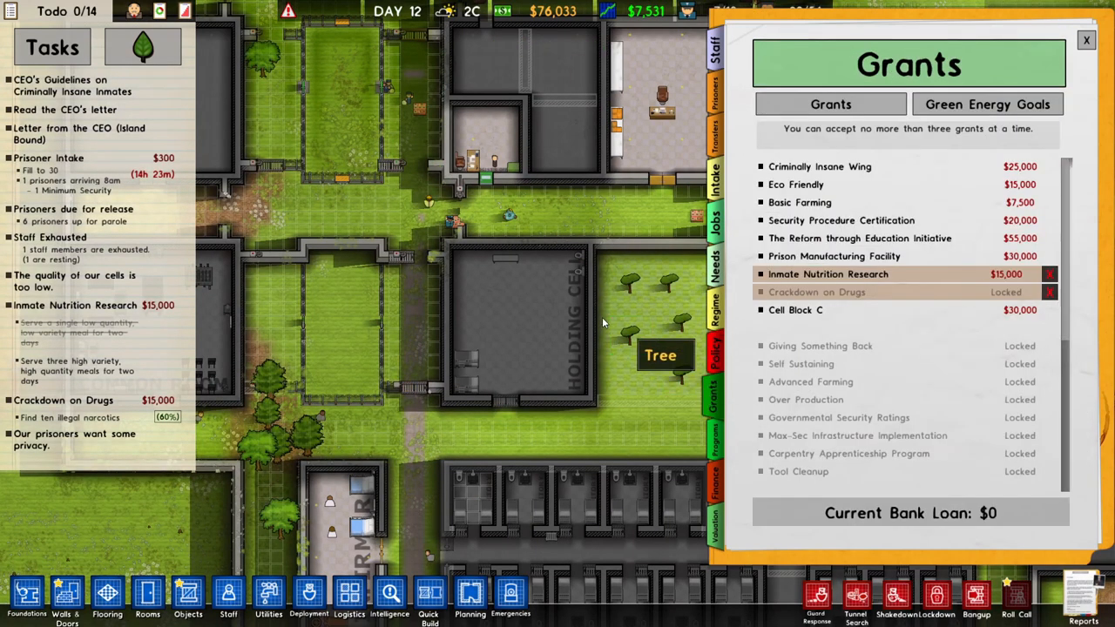
mouse_move(609, 337)
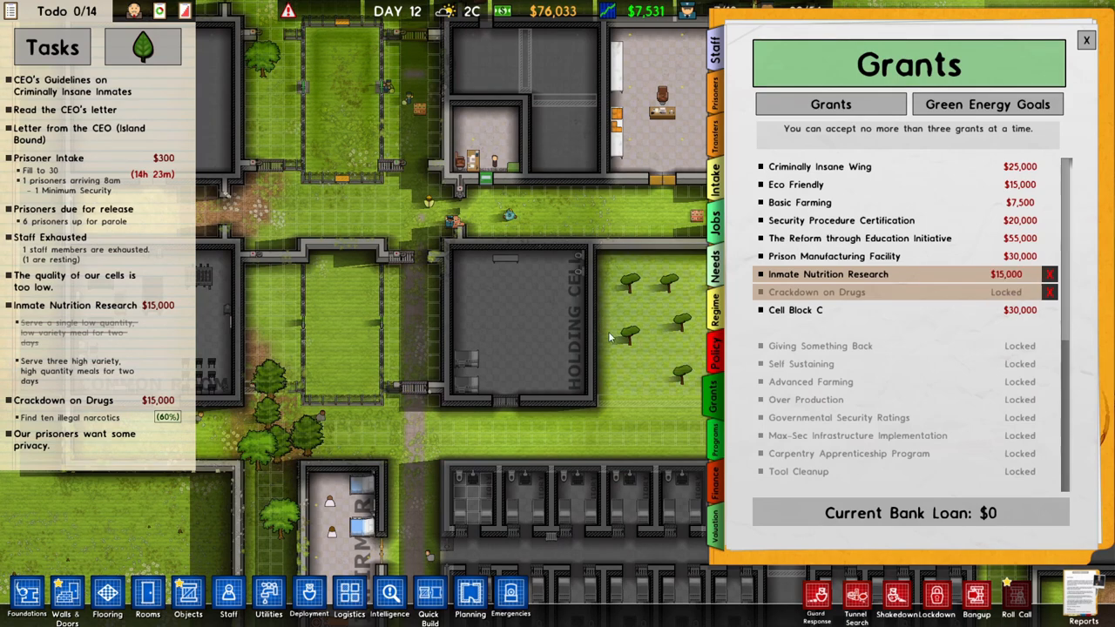
mouse_move(636, 310)
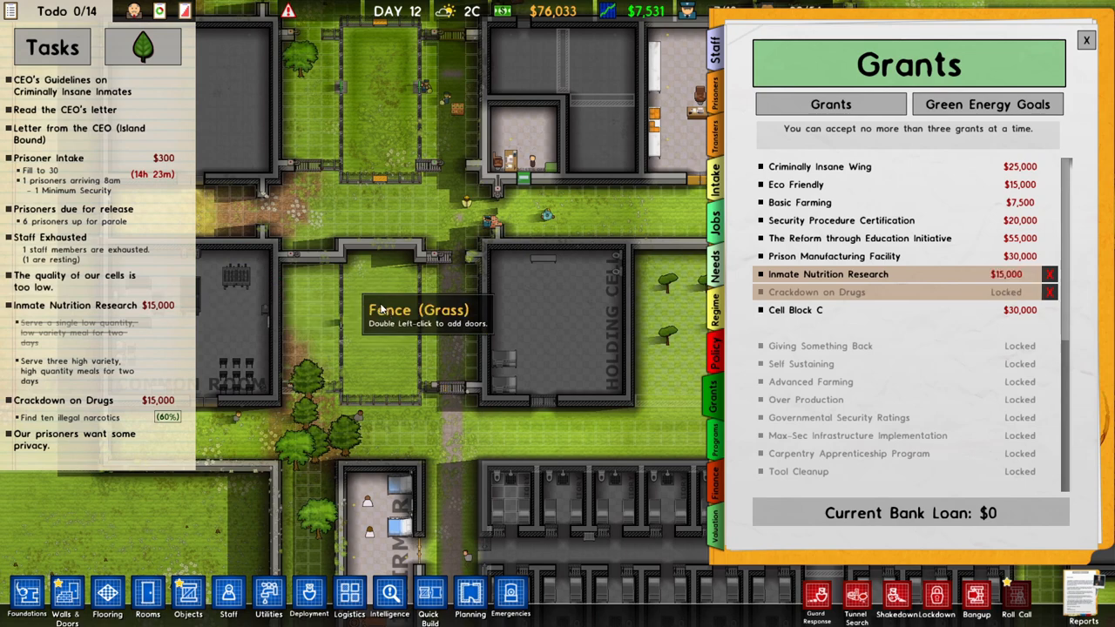
mouse_move(542, 277)
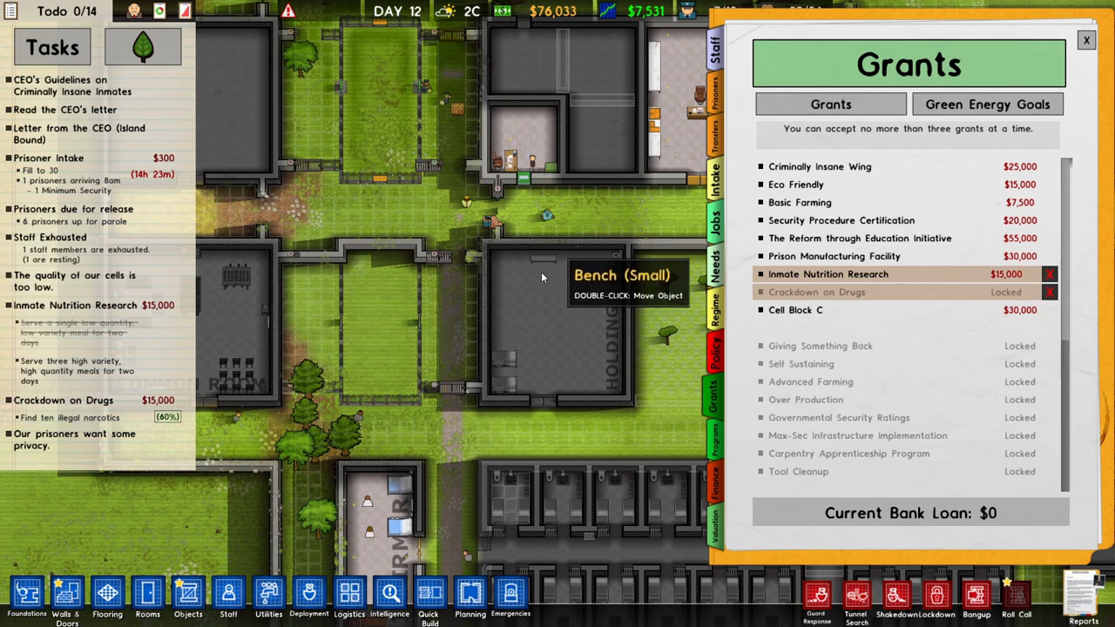
mouse_move(540, 268)
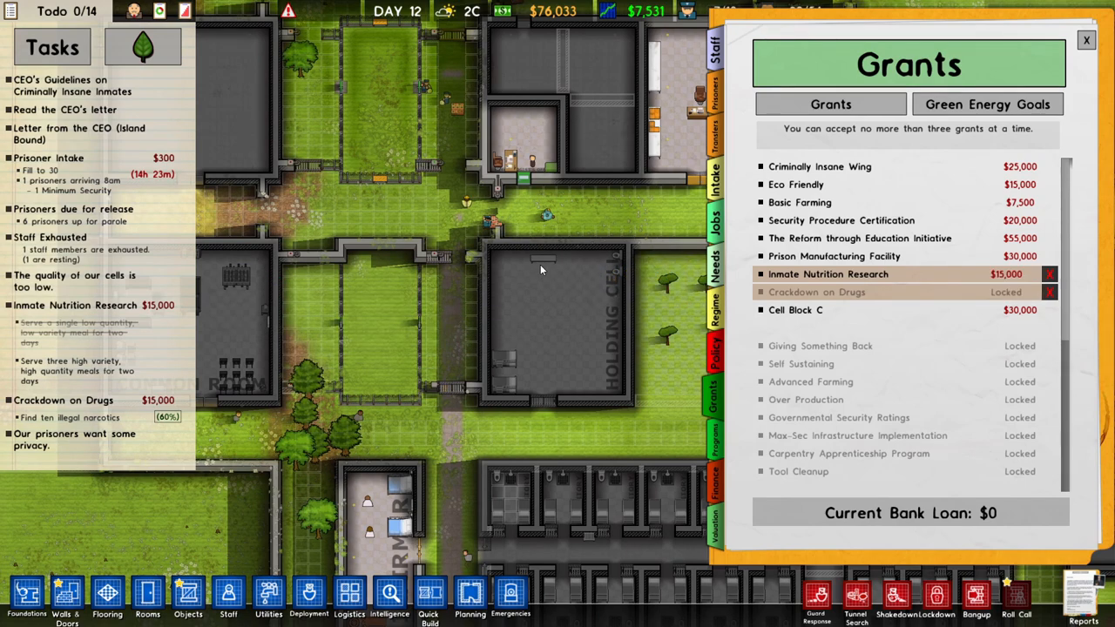
mouse_move(860, 238)
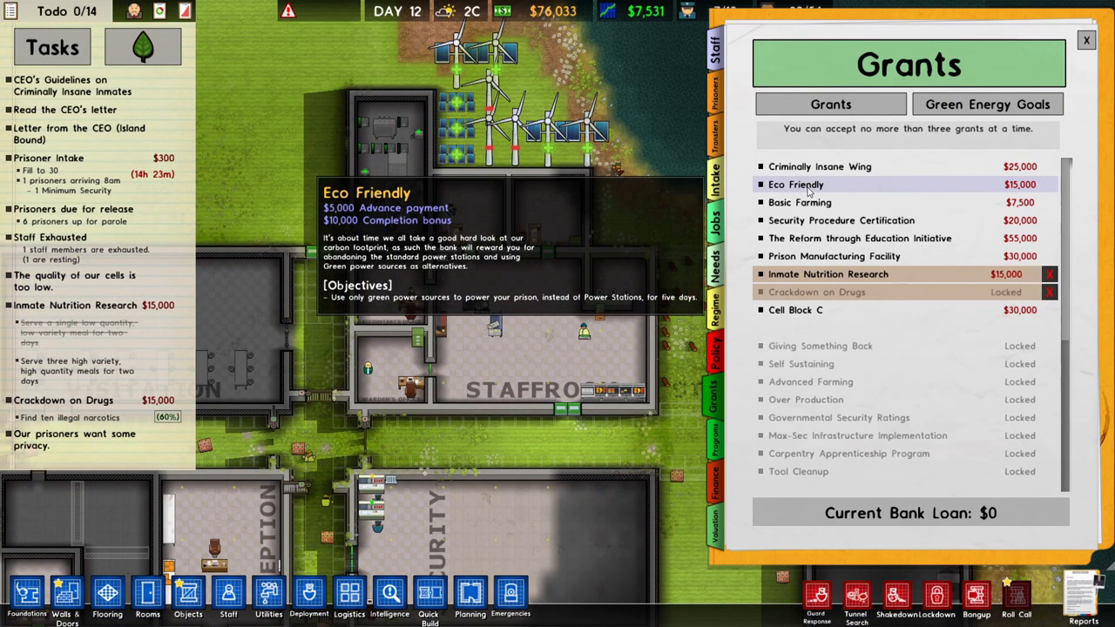
Accept the Eco Friendly grant for its $5,000 advance and view Green Energy Goals
click(795, 184)
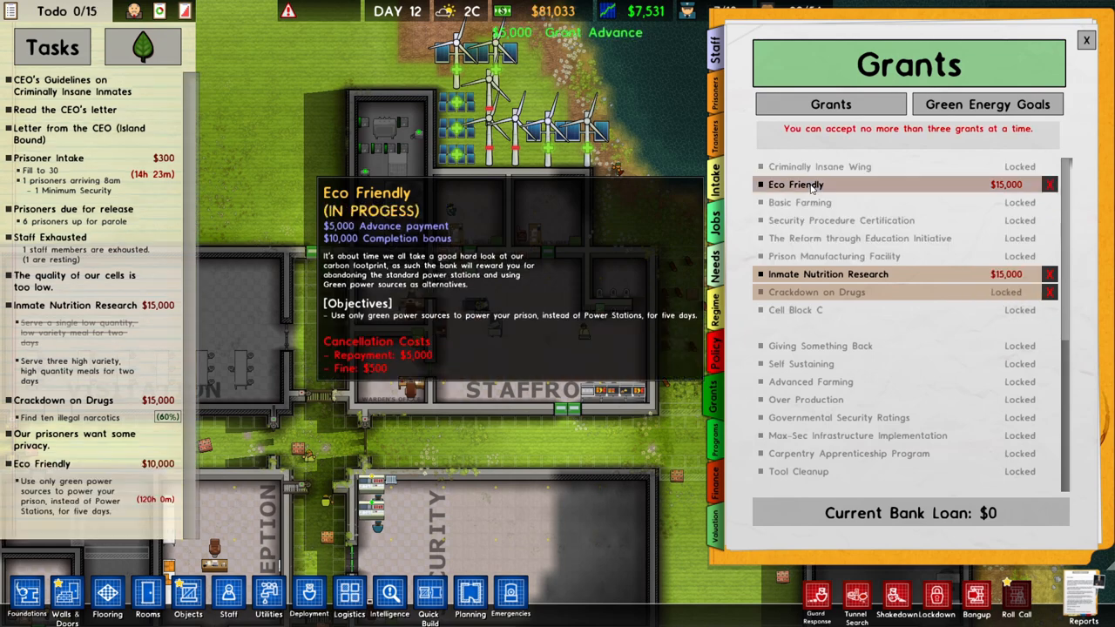
click(987, 103)
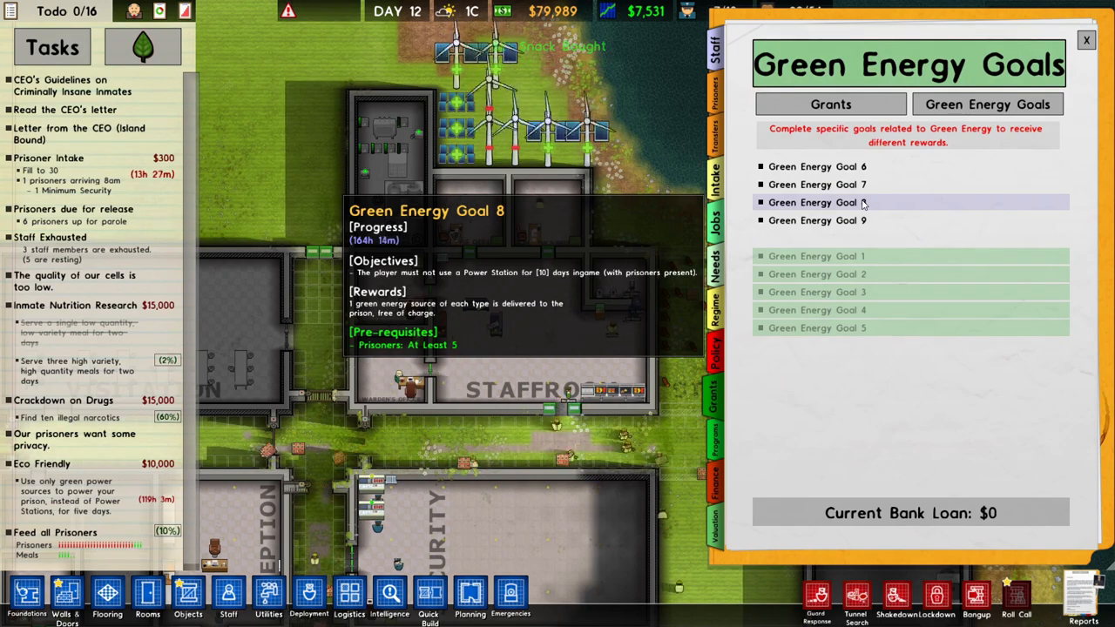
mouse_move(862, 202)
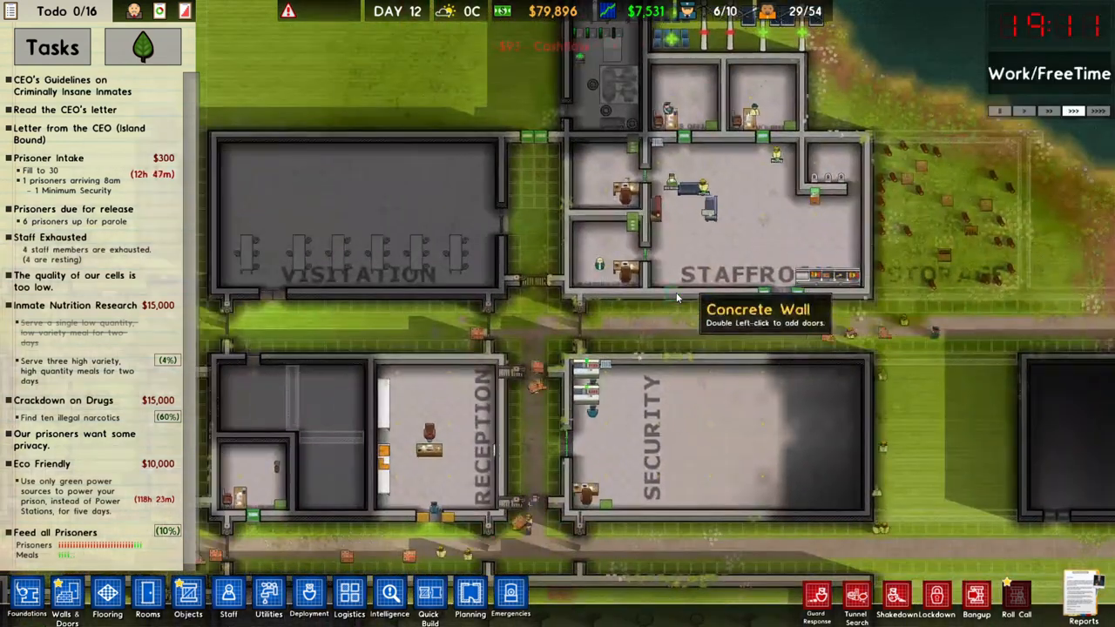
Scroll through the Green Energy Goals list before closing the Reports window
scroll(down, 3)
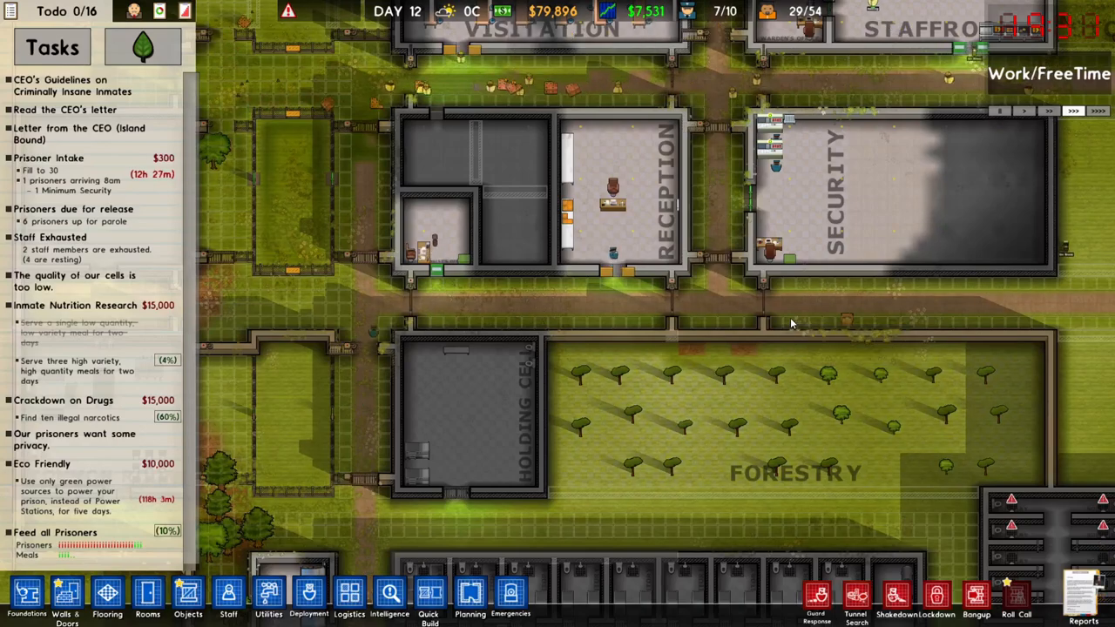
scroll(down, 3)
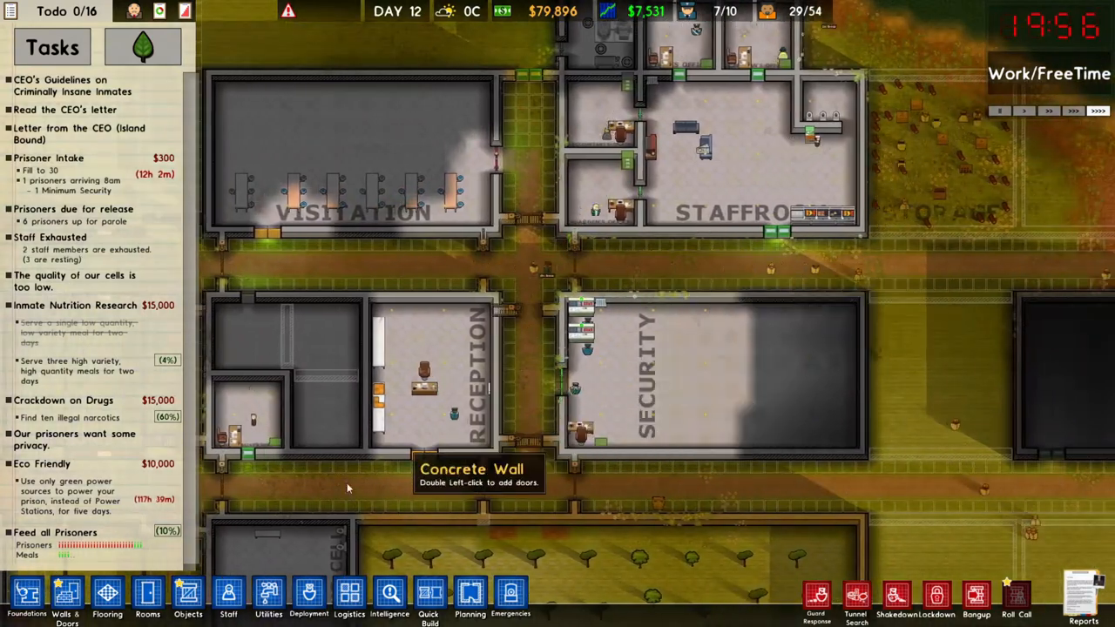
click(309, 596)
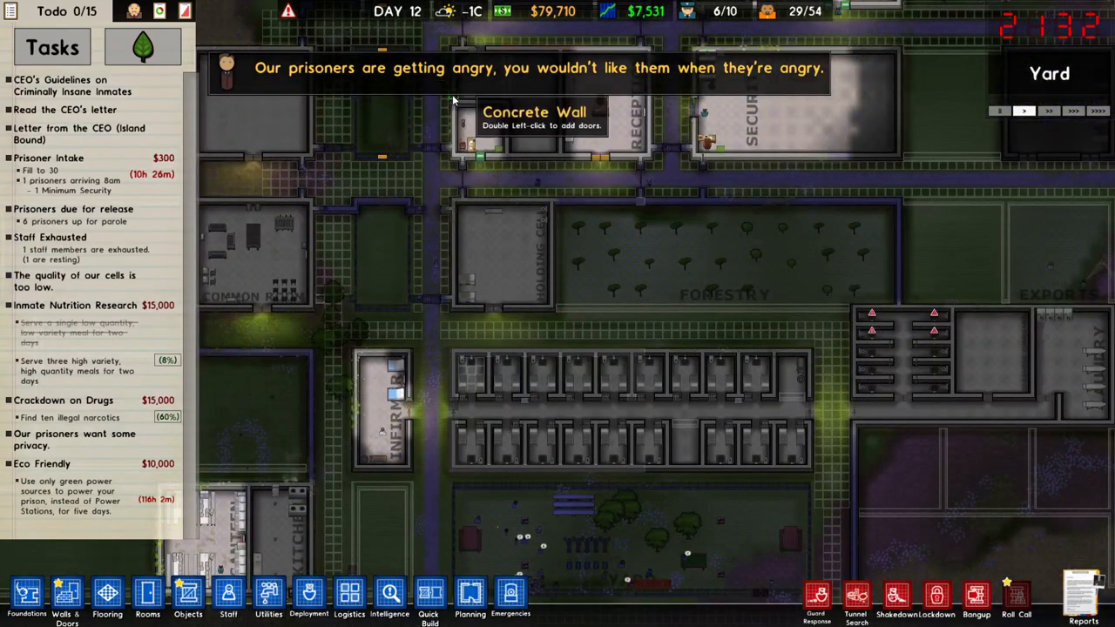
click(715, 261)
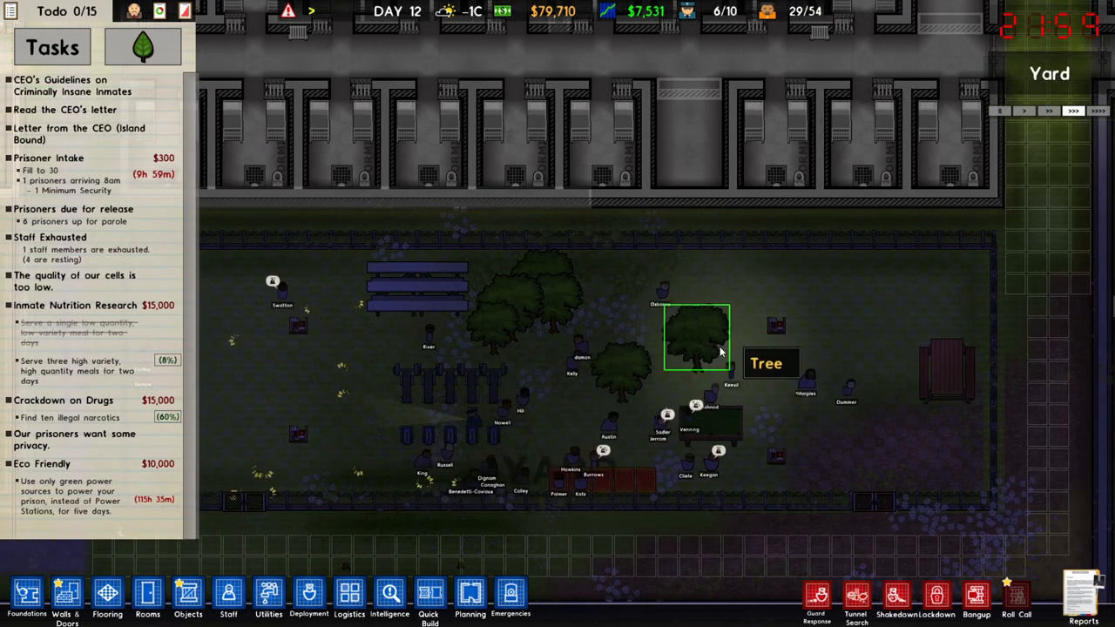
click(309, 597)
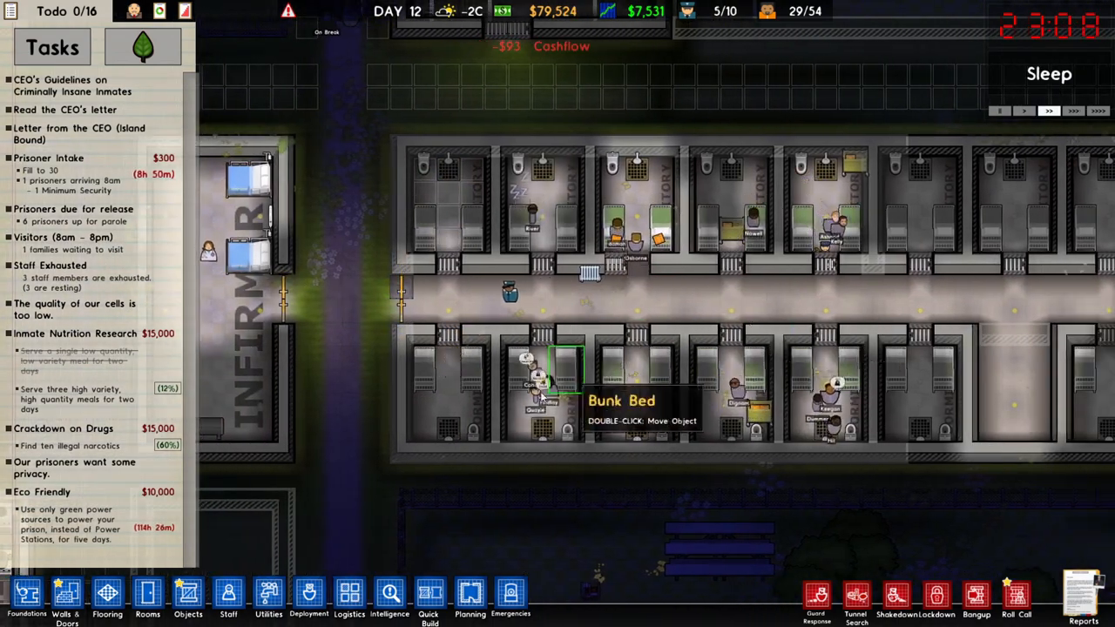
click(308, 596)
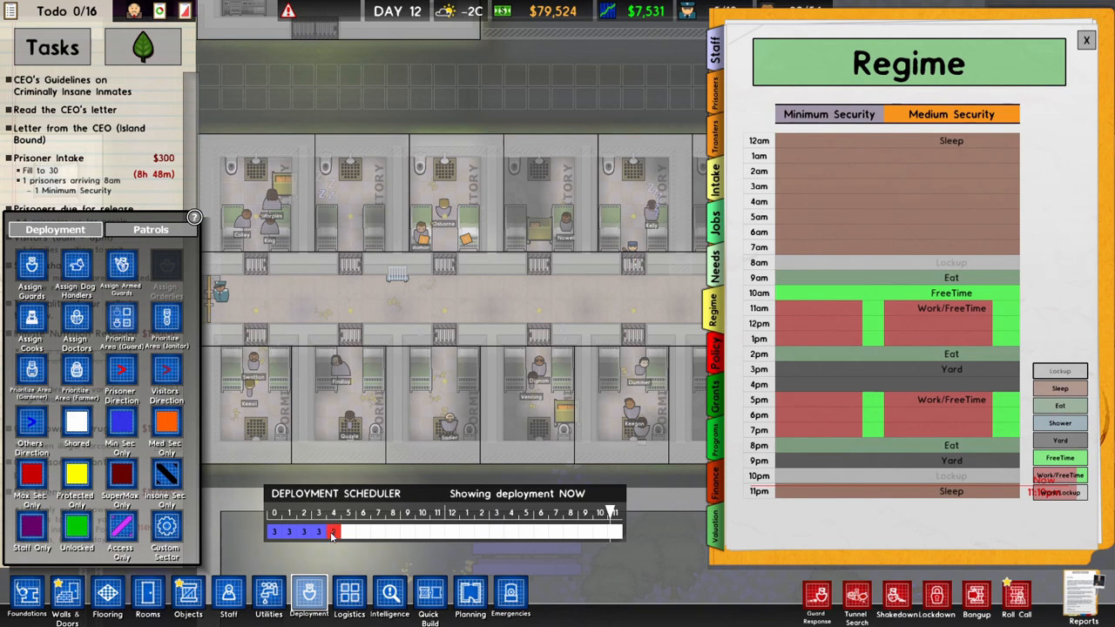
Paint Min Sec Only across the night hours and Unlocked during afternoon and evening yard time
drag(331, 531, 361, 531)
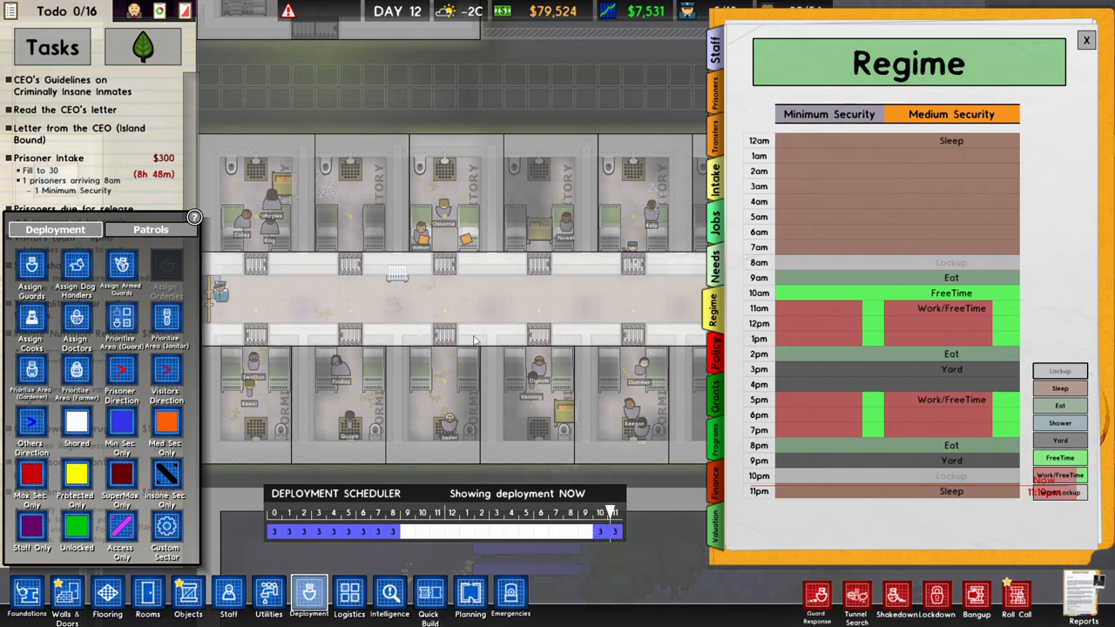
mouse_move(524, 305)
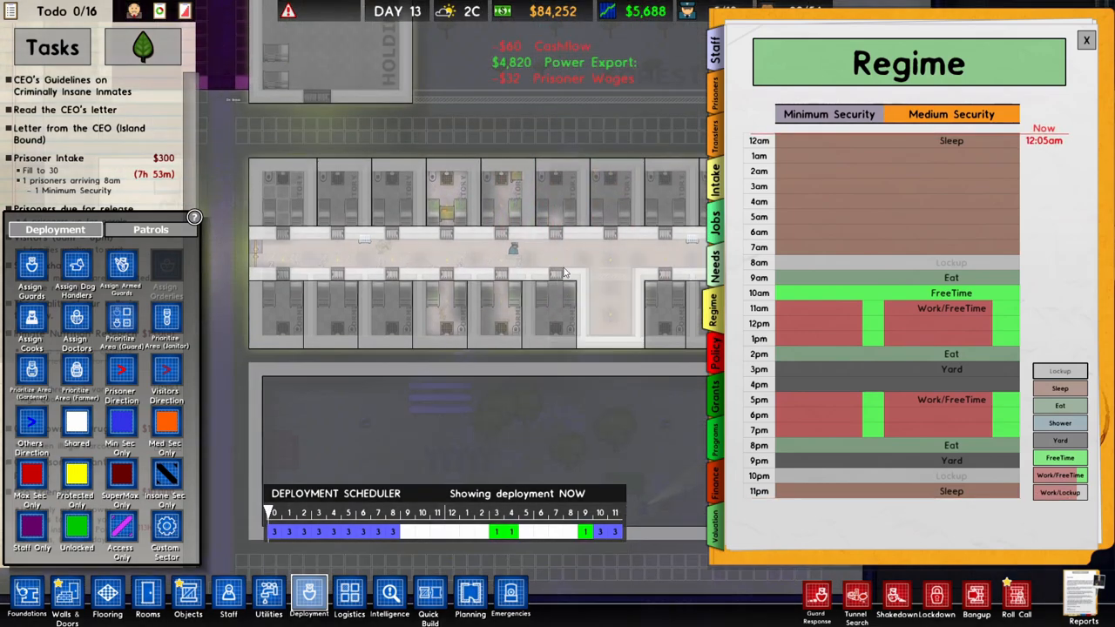
click(364, 512)
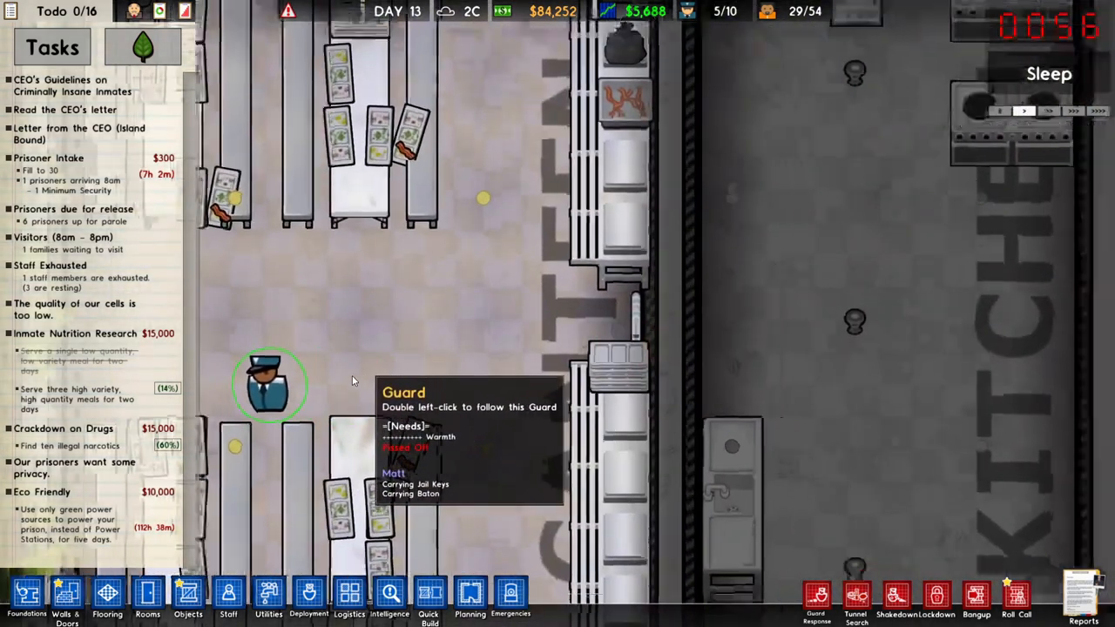
Lay a short segment of electrical cable using the Utilities Electrical Cable tool
click(309, 595)
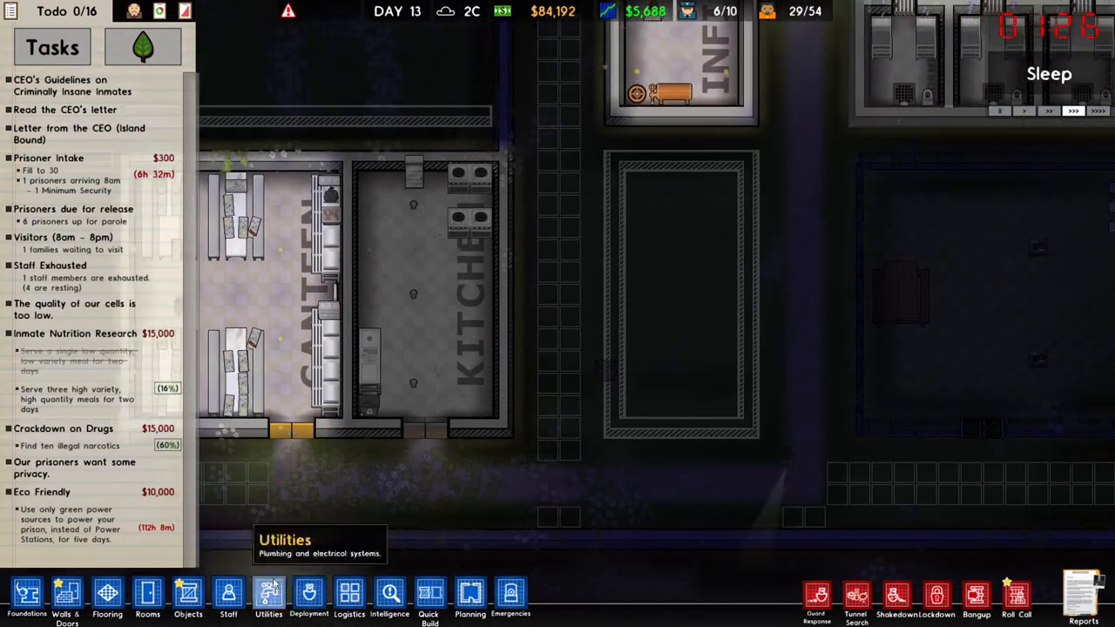
click(268, 596)
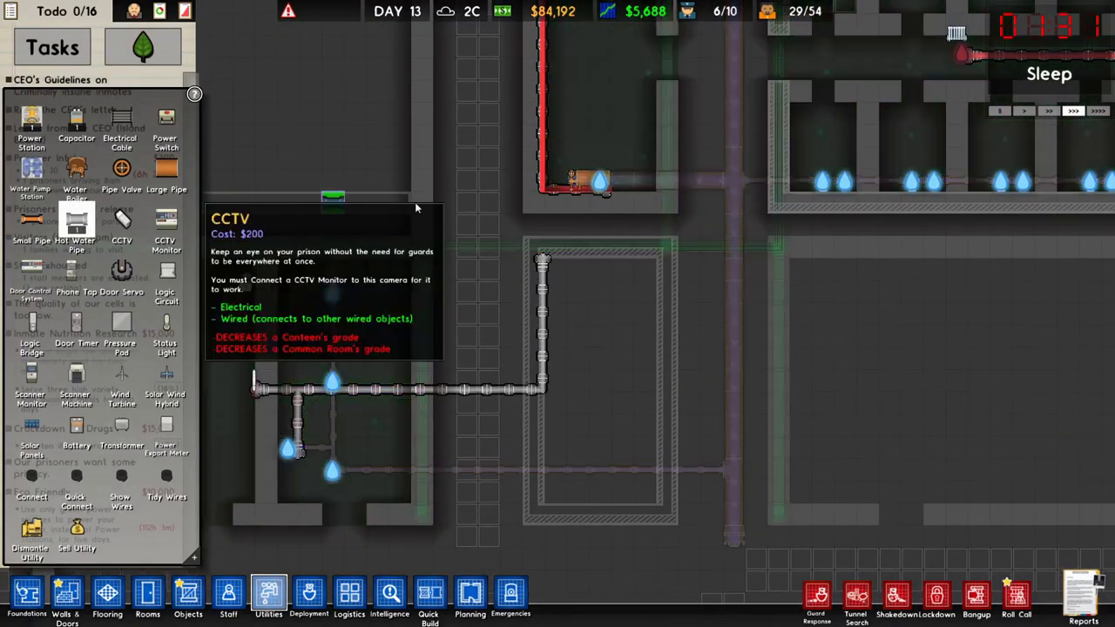
click(535, 248)
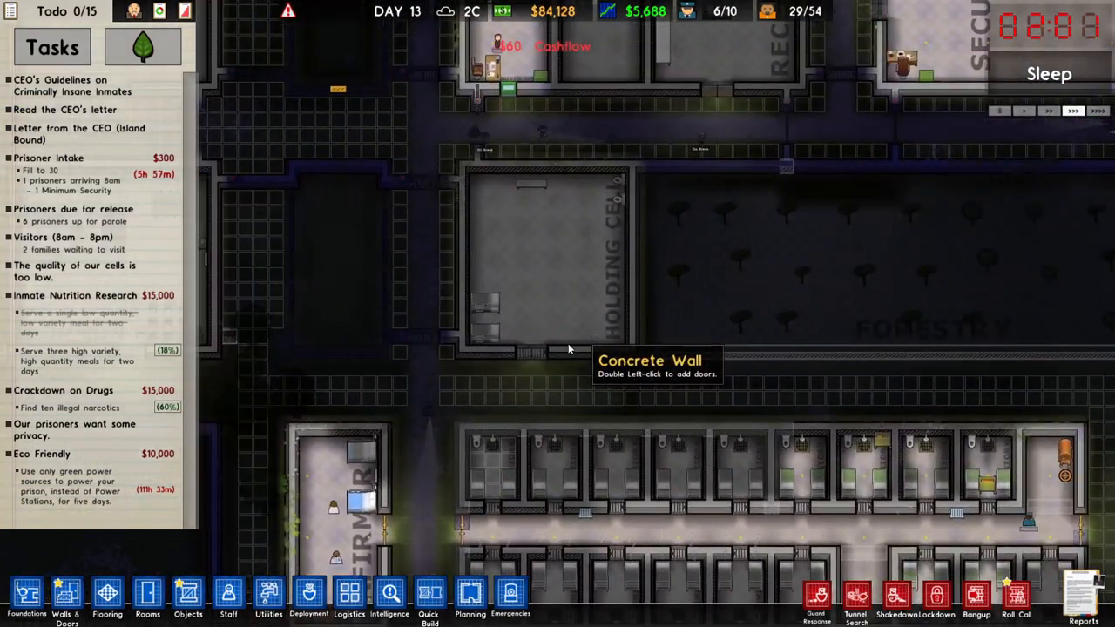
click(268, 597)
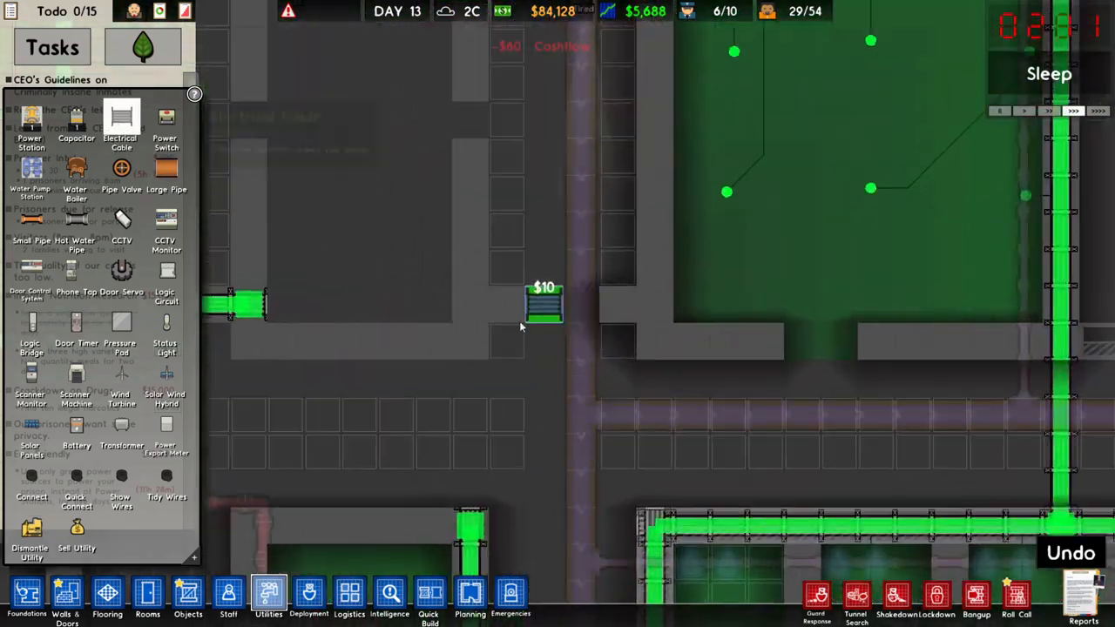
click(466, 339)
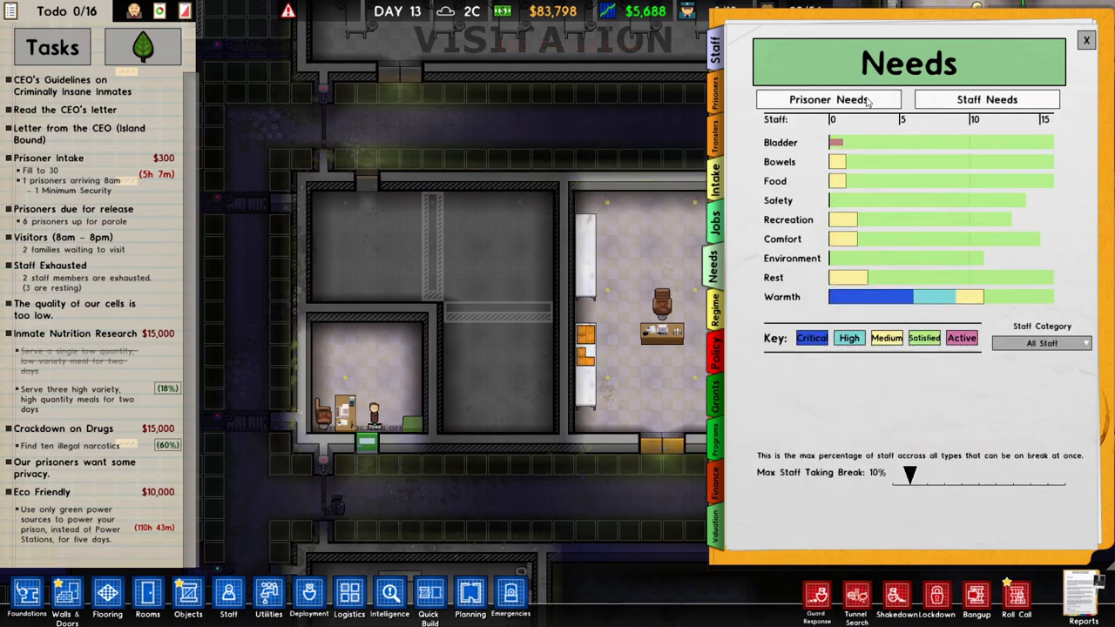
Check the prisoner needs breakdown, close it, then reopen the Grants list
click(827, 99)
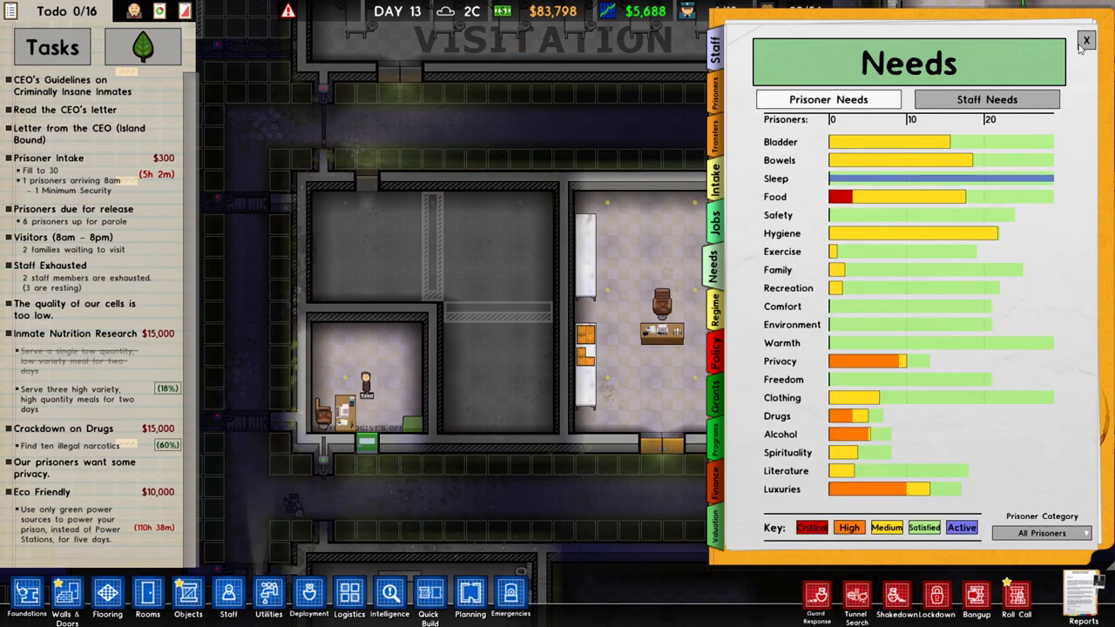
click(1086, 40)
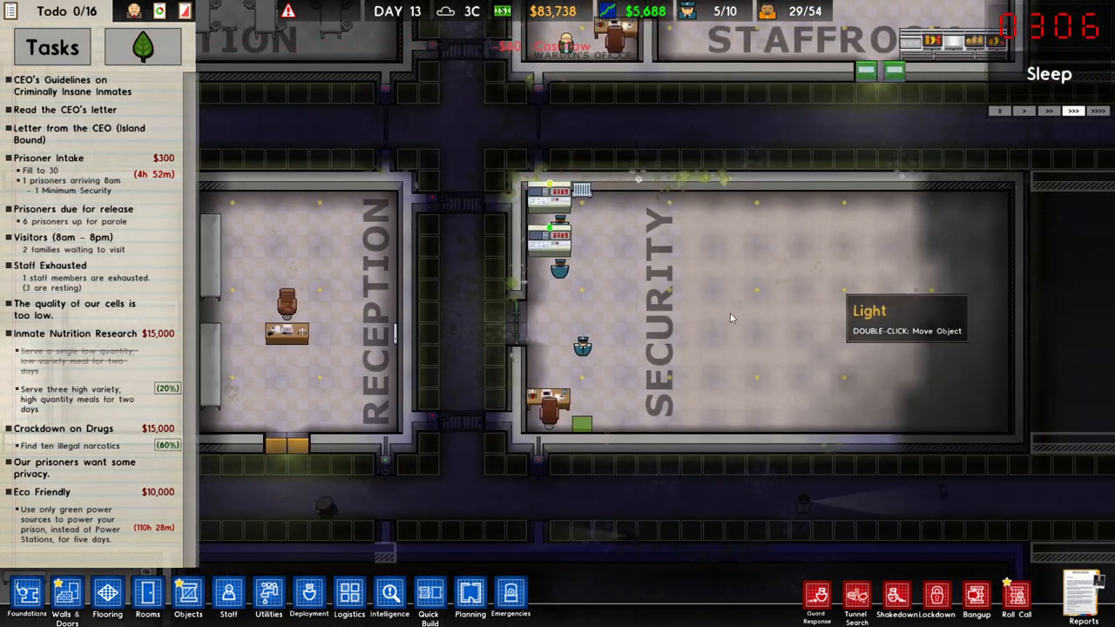
click(349, 596)
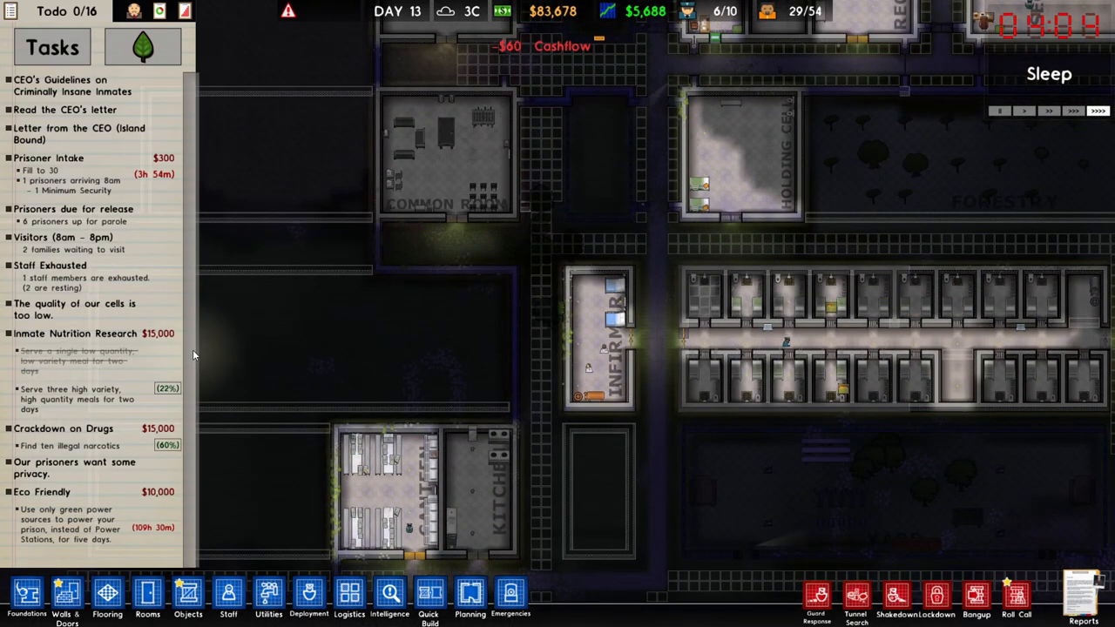
click(714, 314)
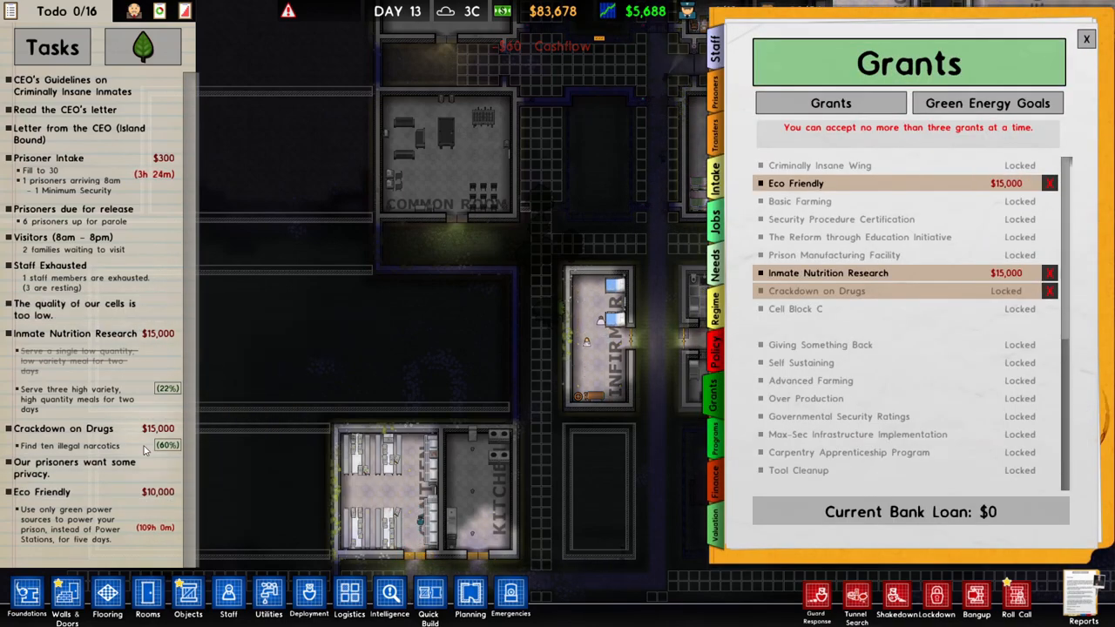
mouse_move(819, 164)
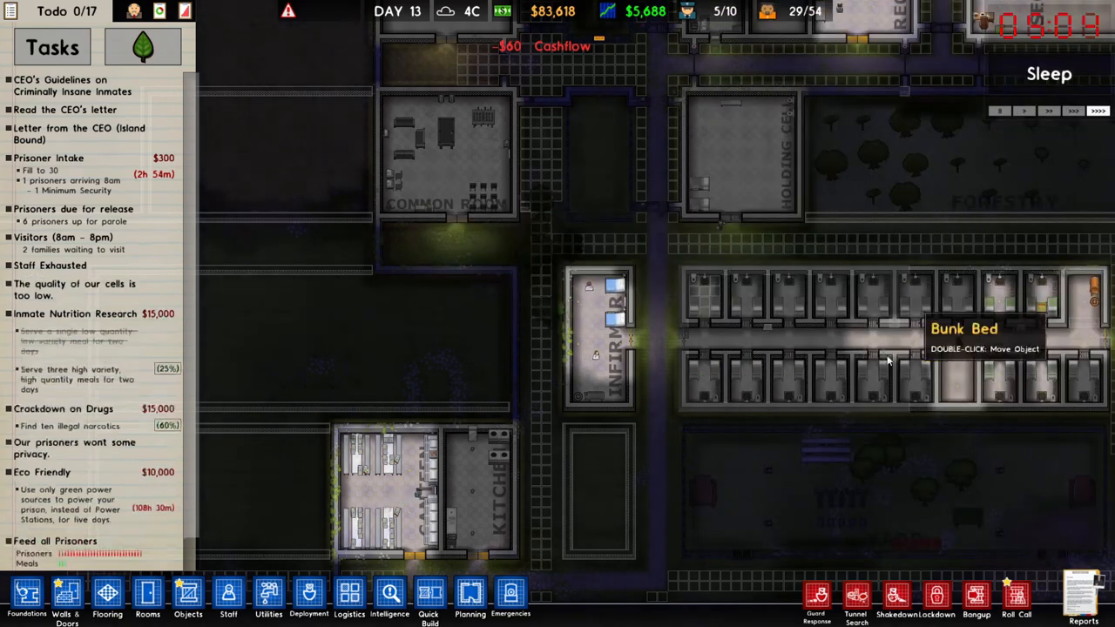
Order a prison-wide shakedown and set the intake fill level to 40 prisoners
click(896, 596)
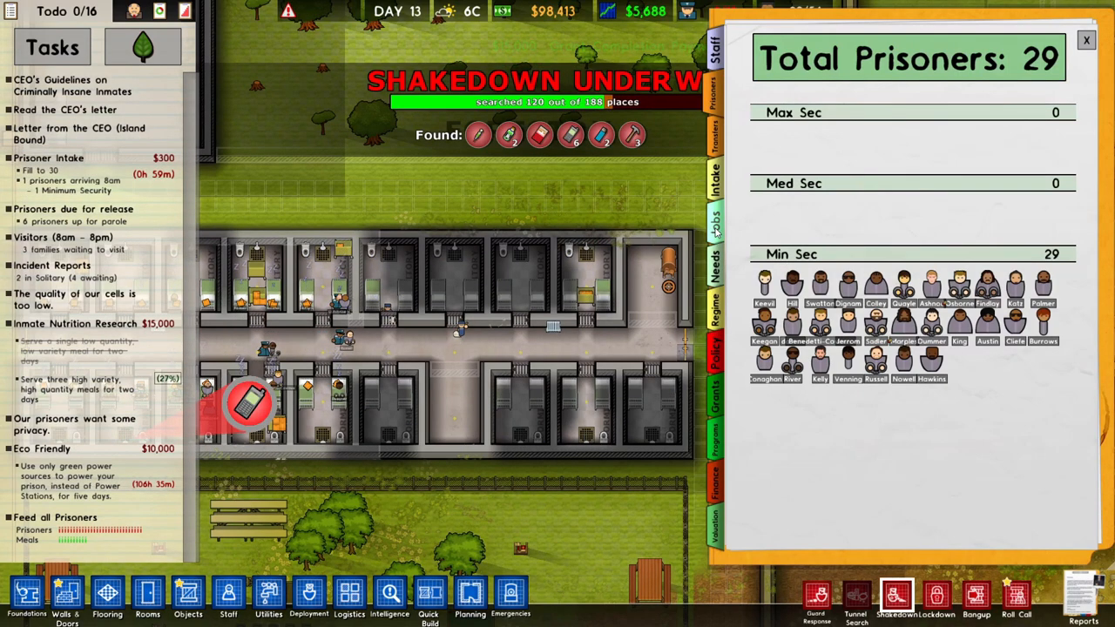
click(714, 183)
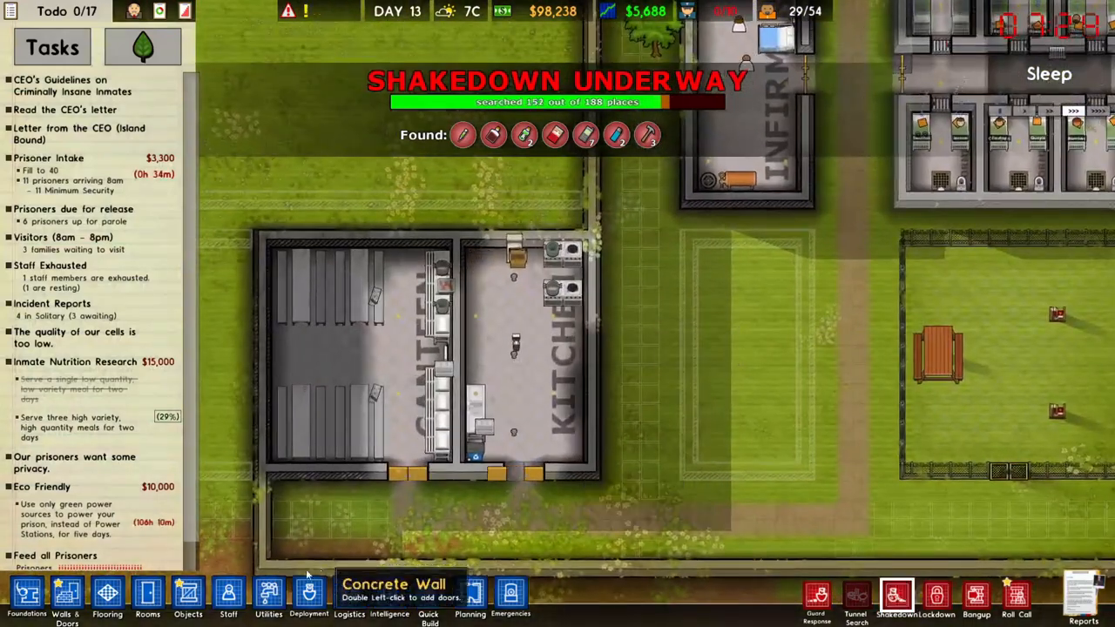
click(228, 596)
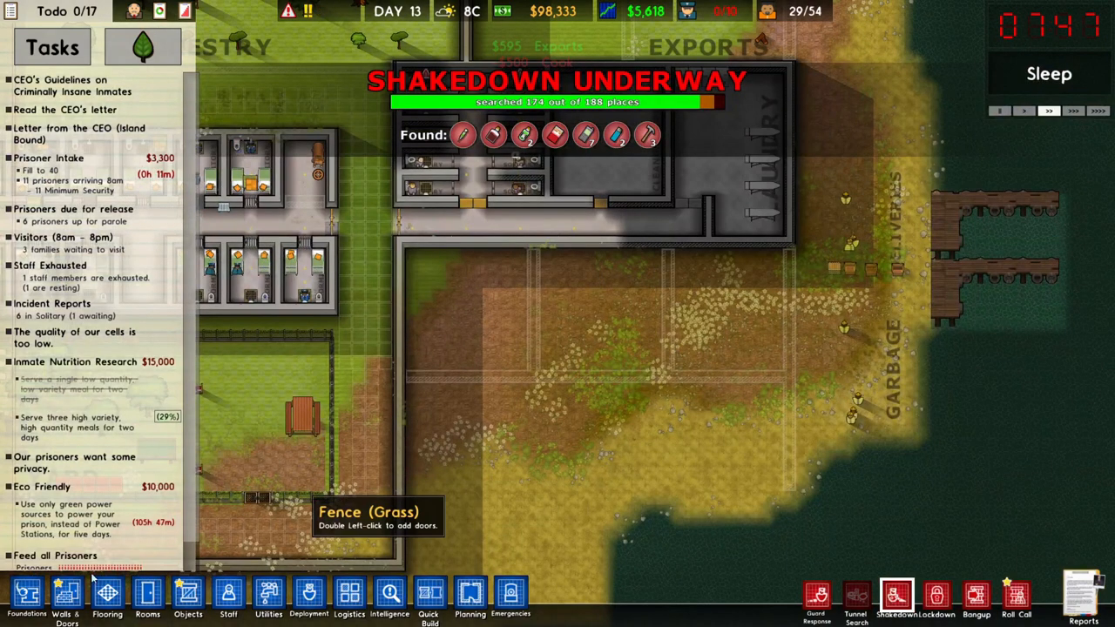
click(25, 597)
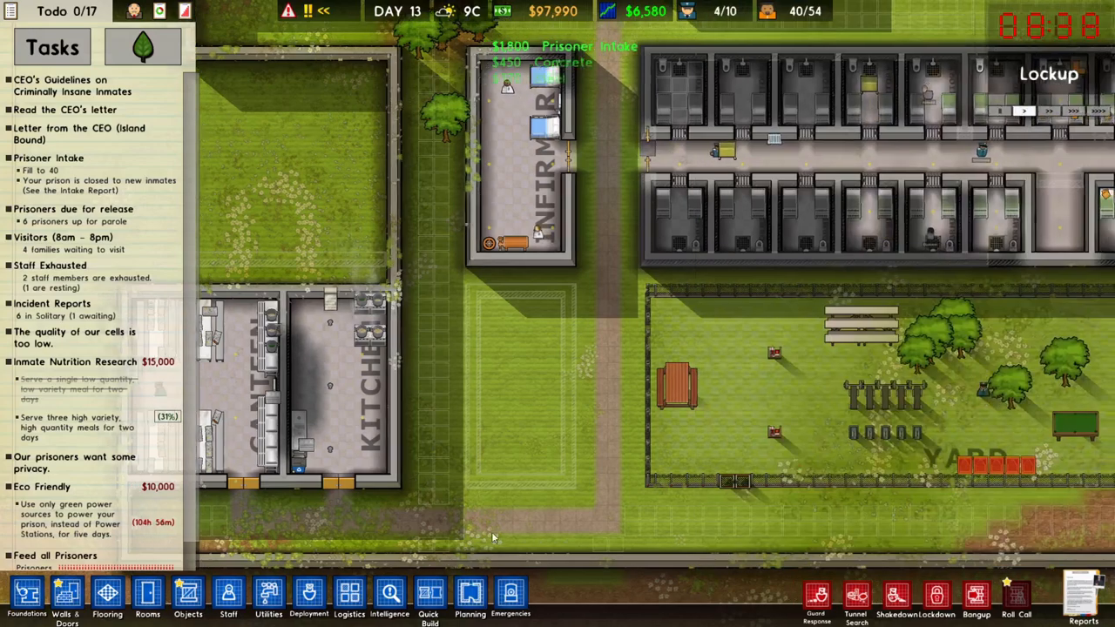
click(389, 596)
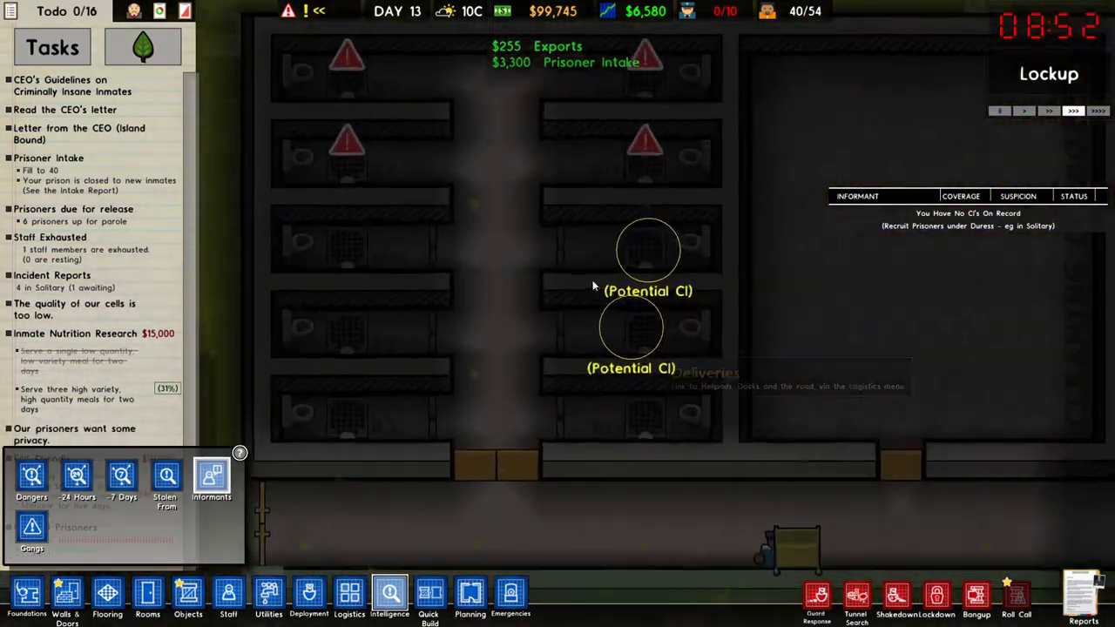
click(651, 336)
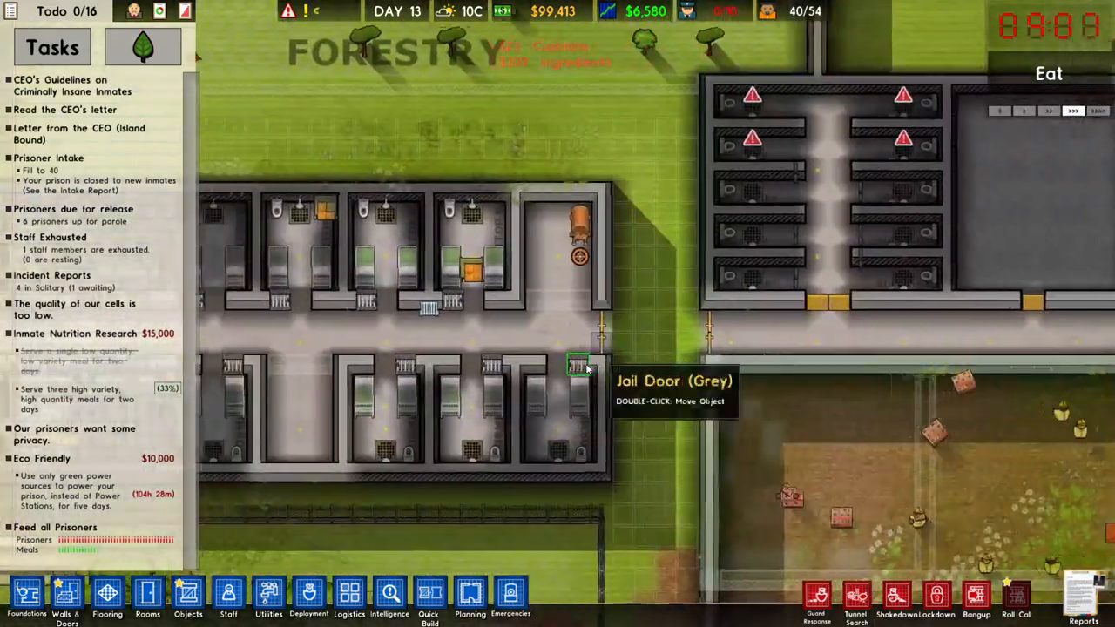
scroll(down, 3)
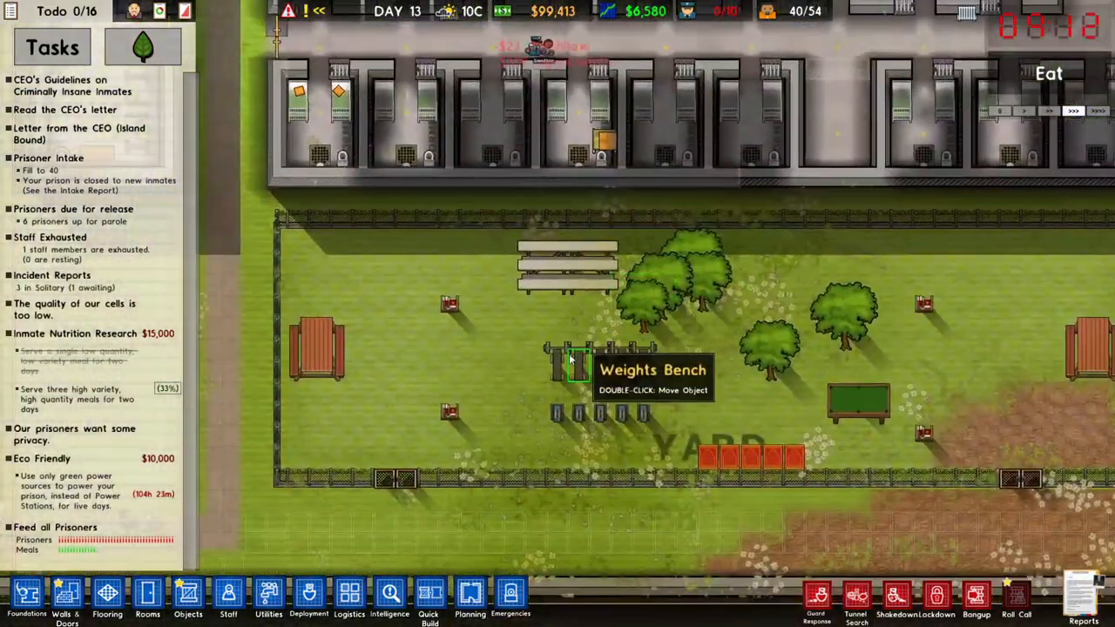
scroll(up, 3)
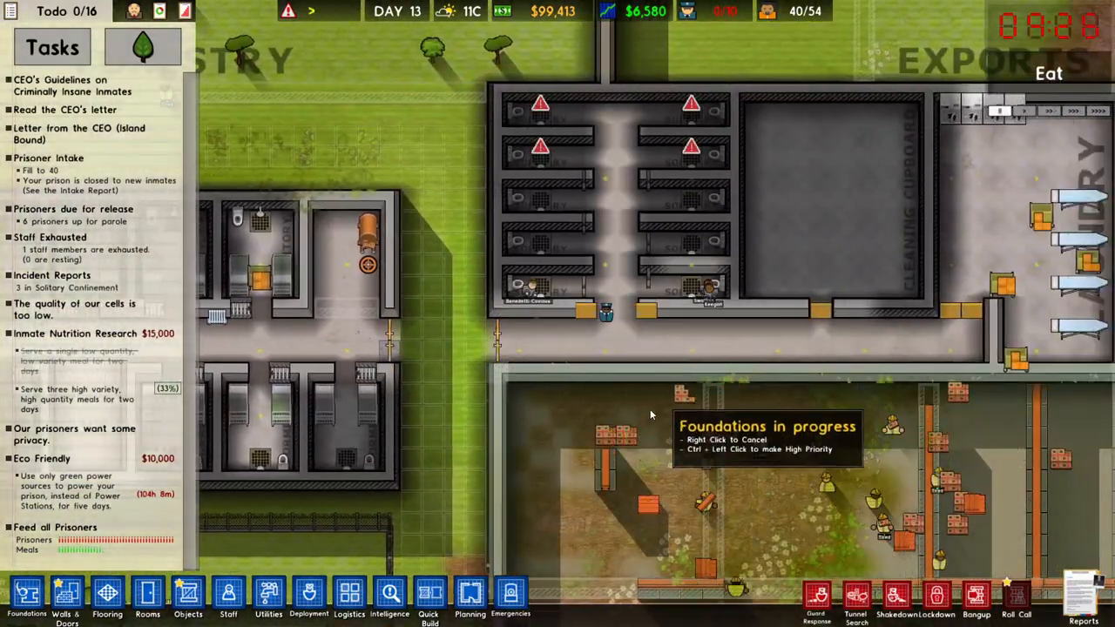
click(390, 597)
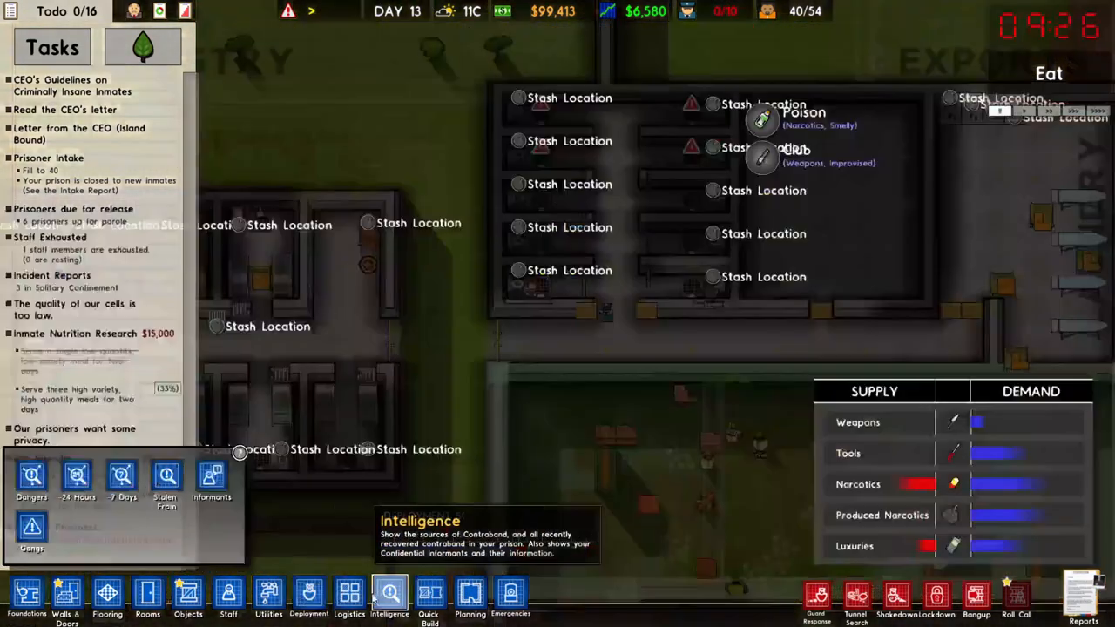
click(211, 479)
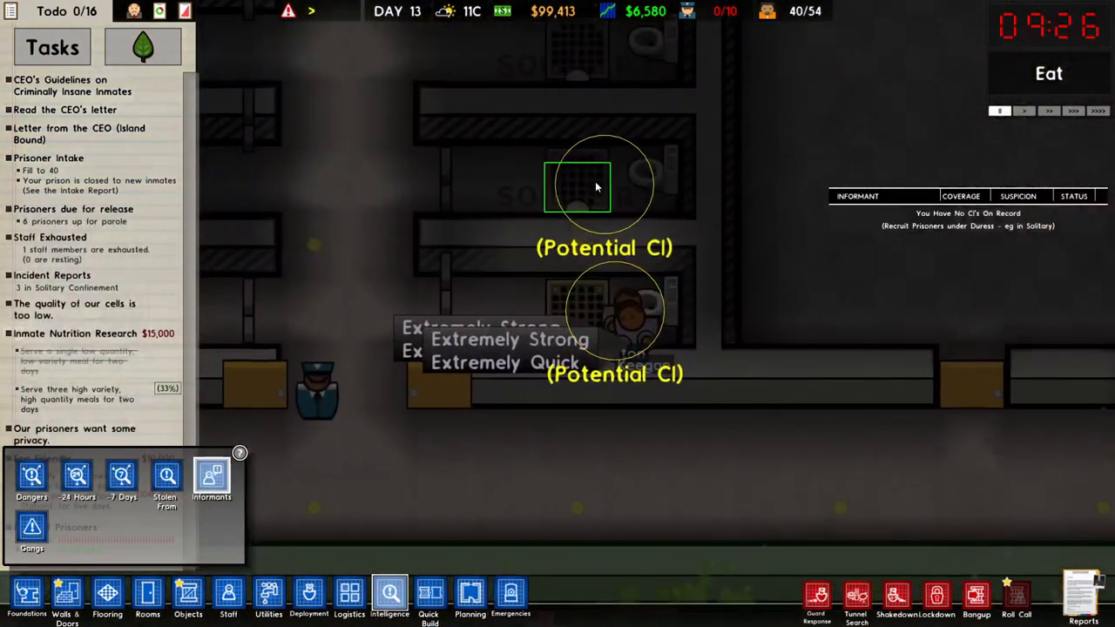
click(618, 313)
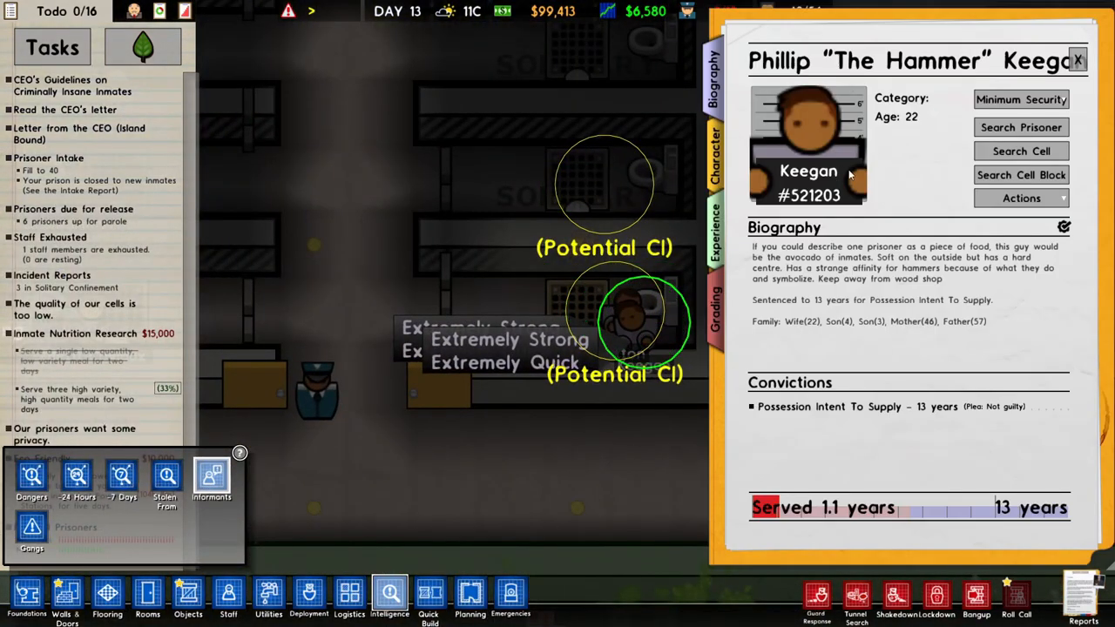
click(631, 309)
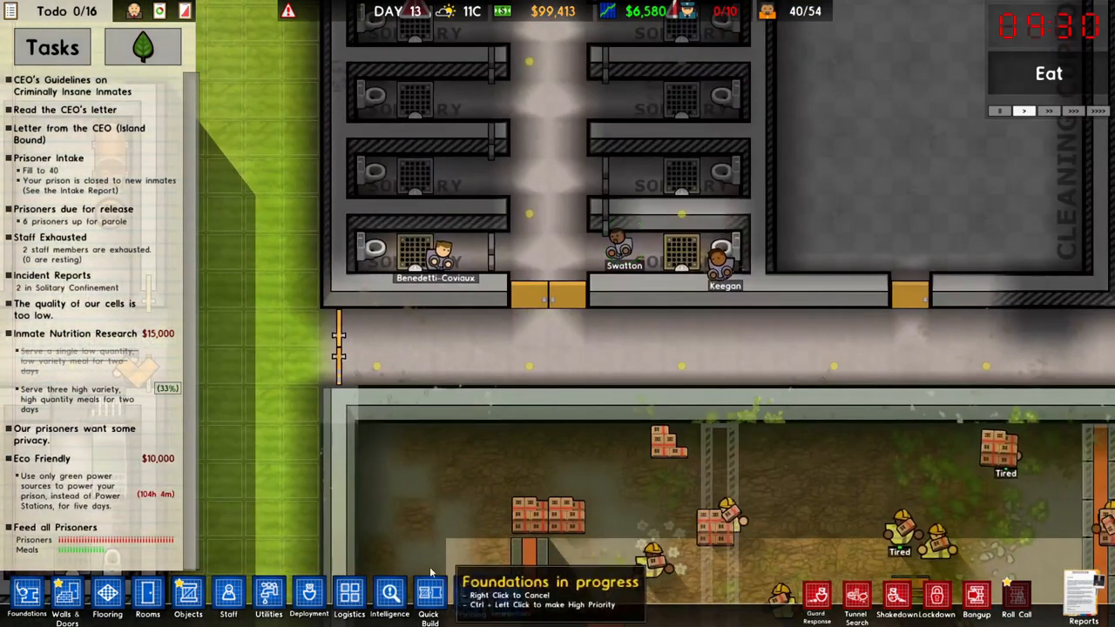
click(389, 597)
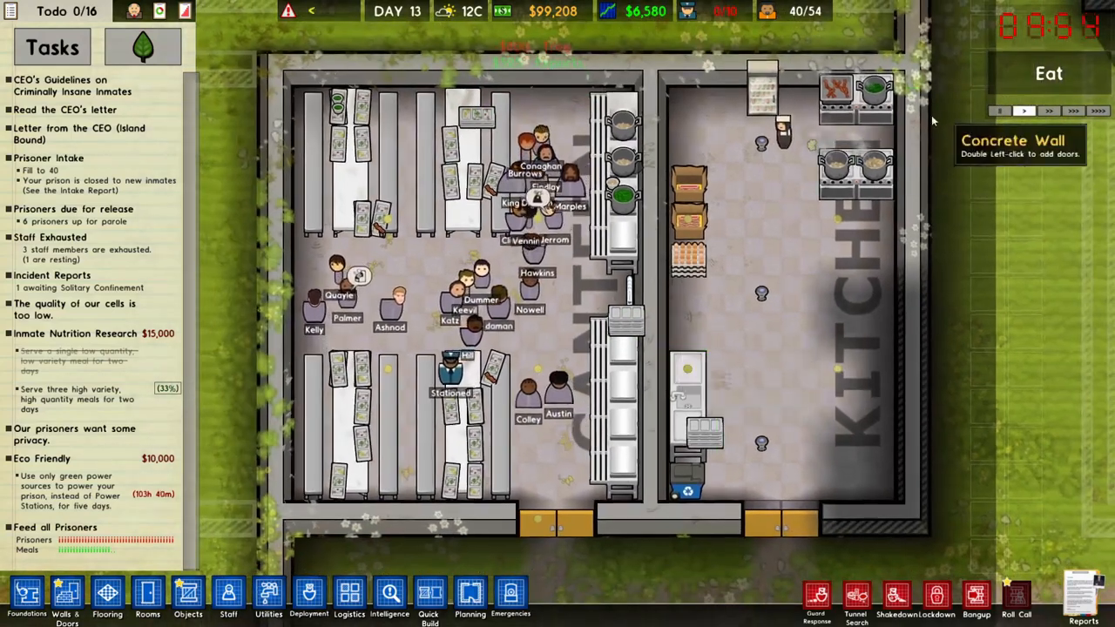
click(309, 596)
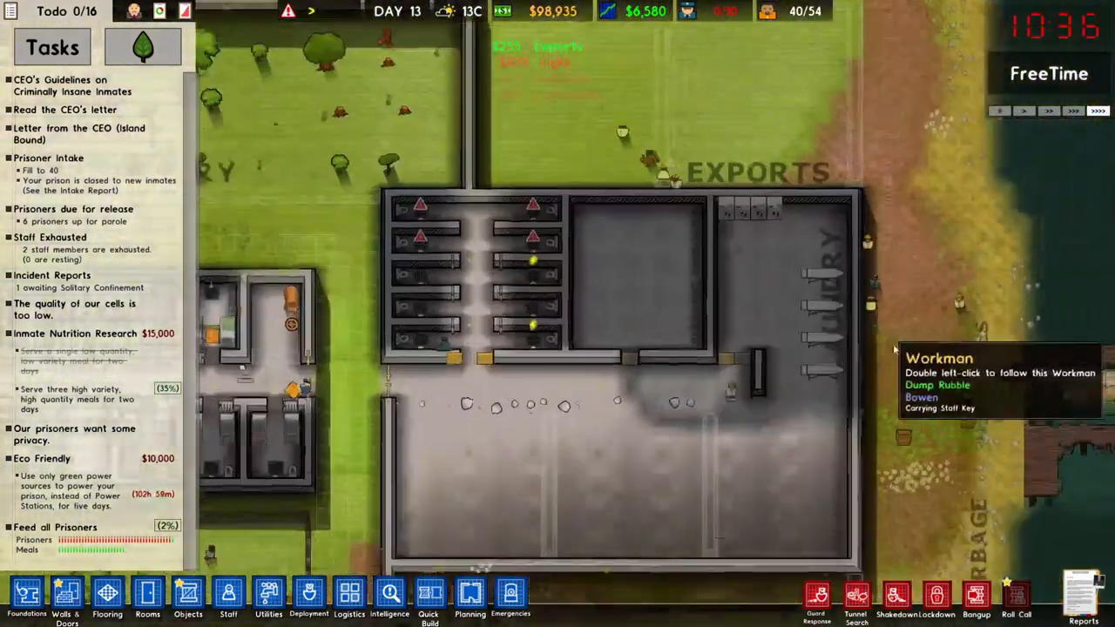
click(67, 597)
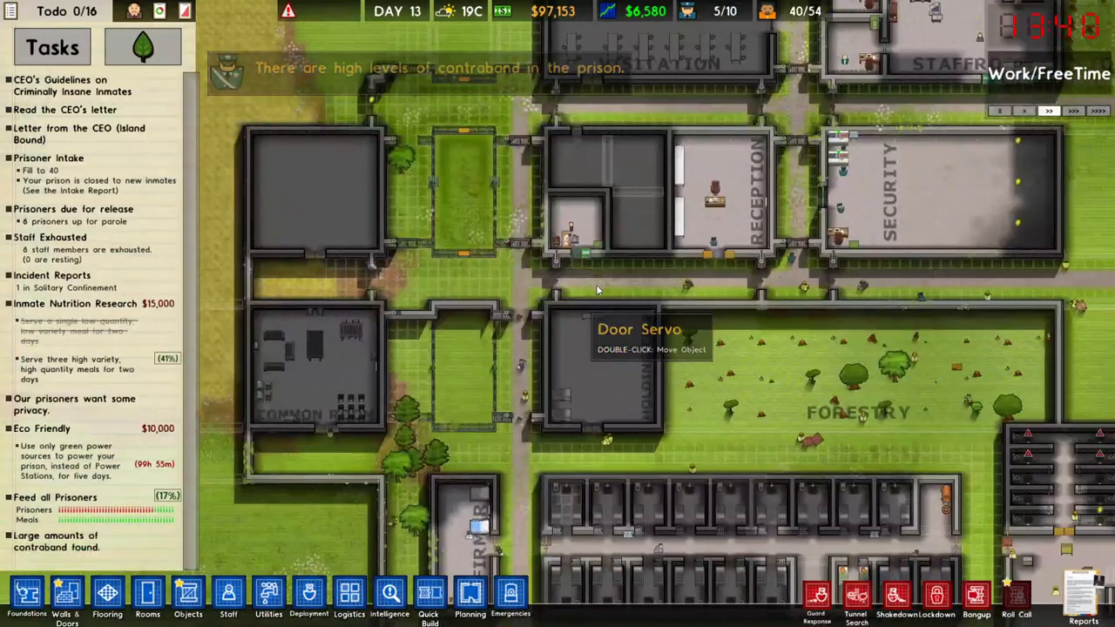
mouse_move(634, 179)
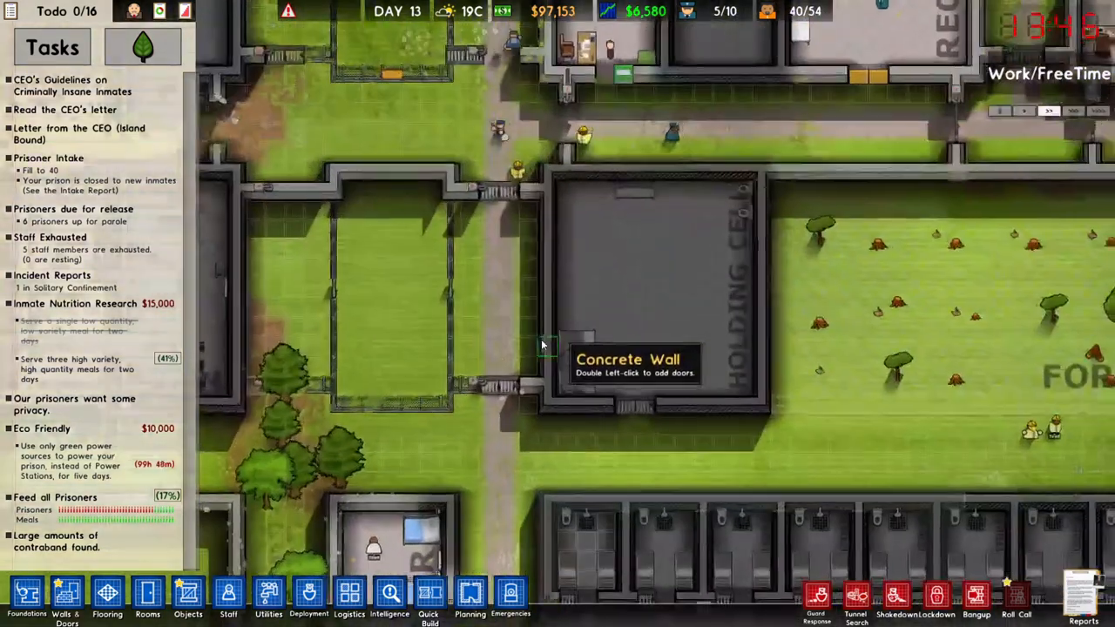
Queue a second Metal Detector on the walkway tiles beside Visitation
click(188, 596)
text(metal)
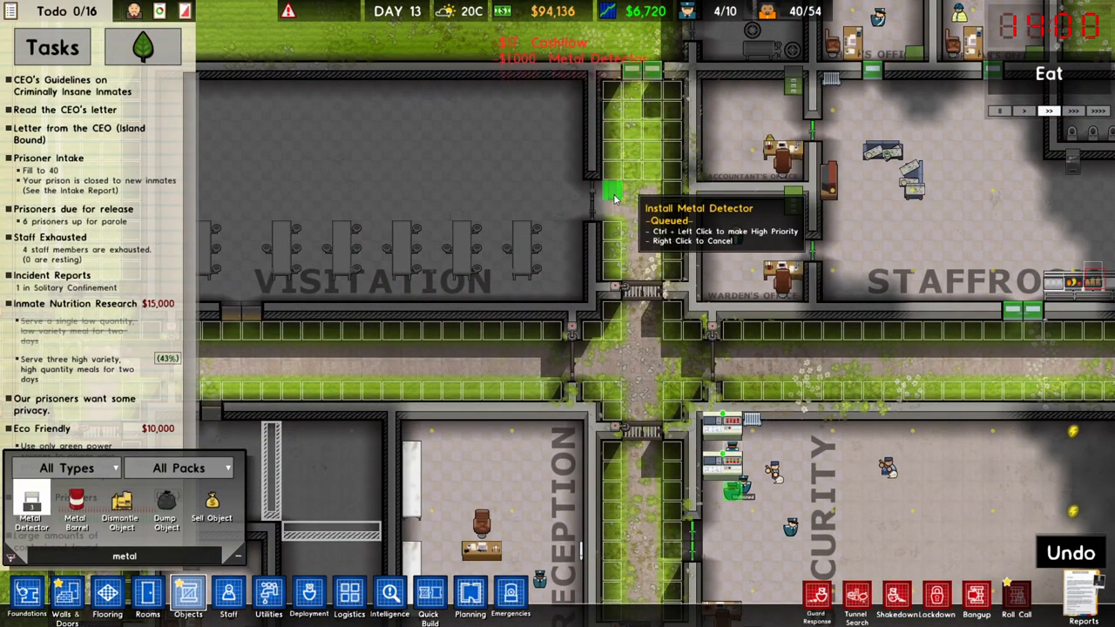
click(651, 231)
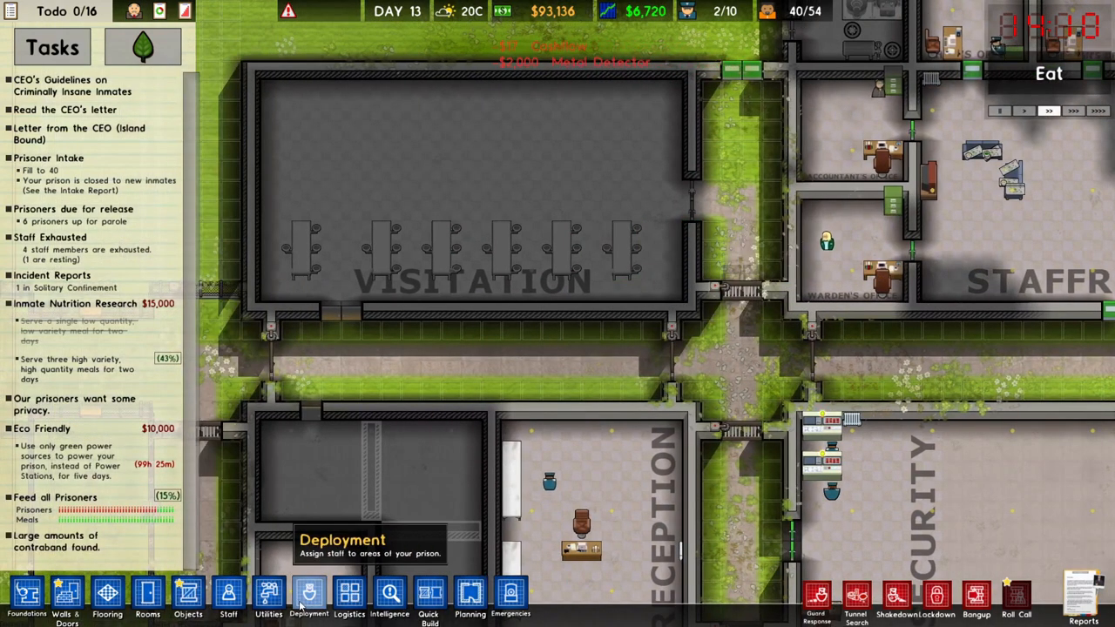
click(309, 599)
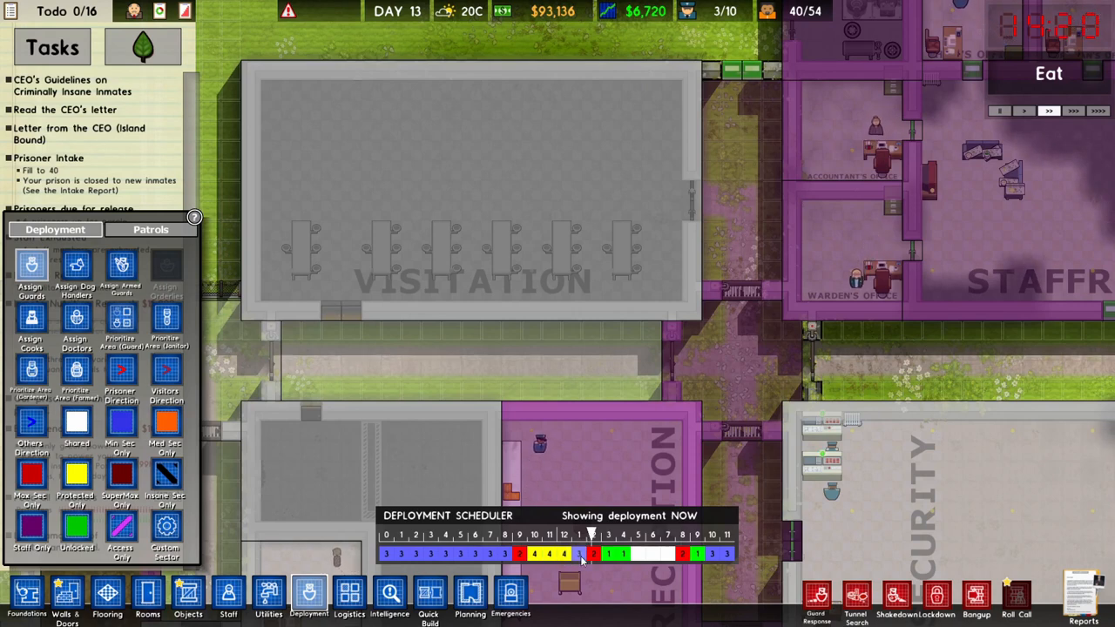
mouse_move(549, 331)
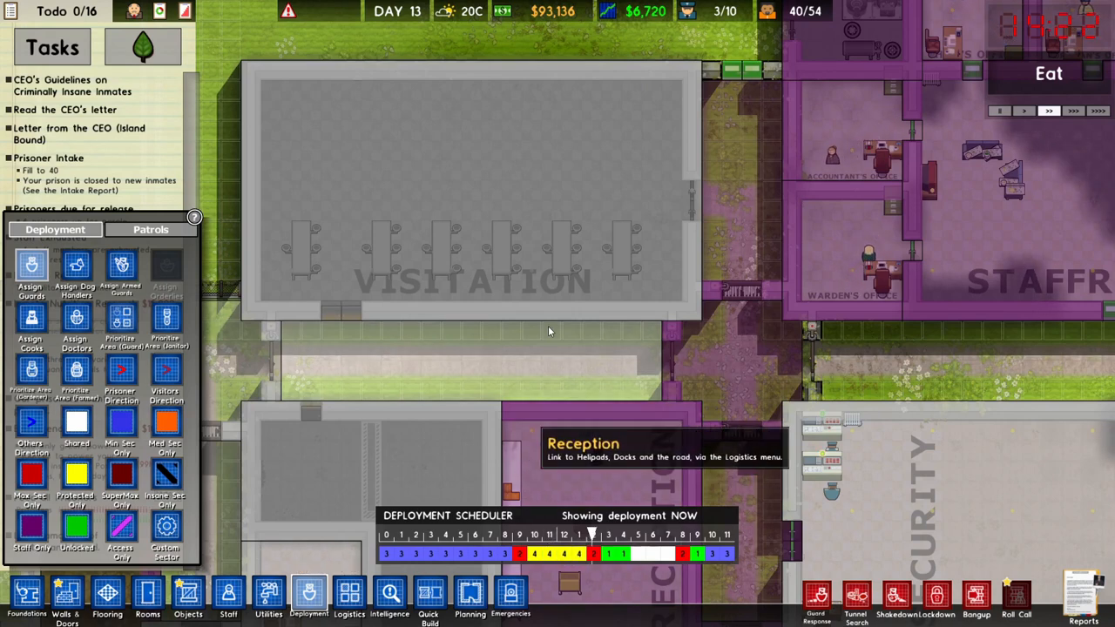
mouse_move(167, 422)
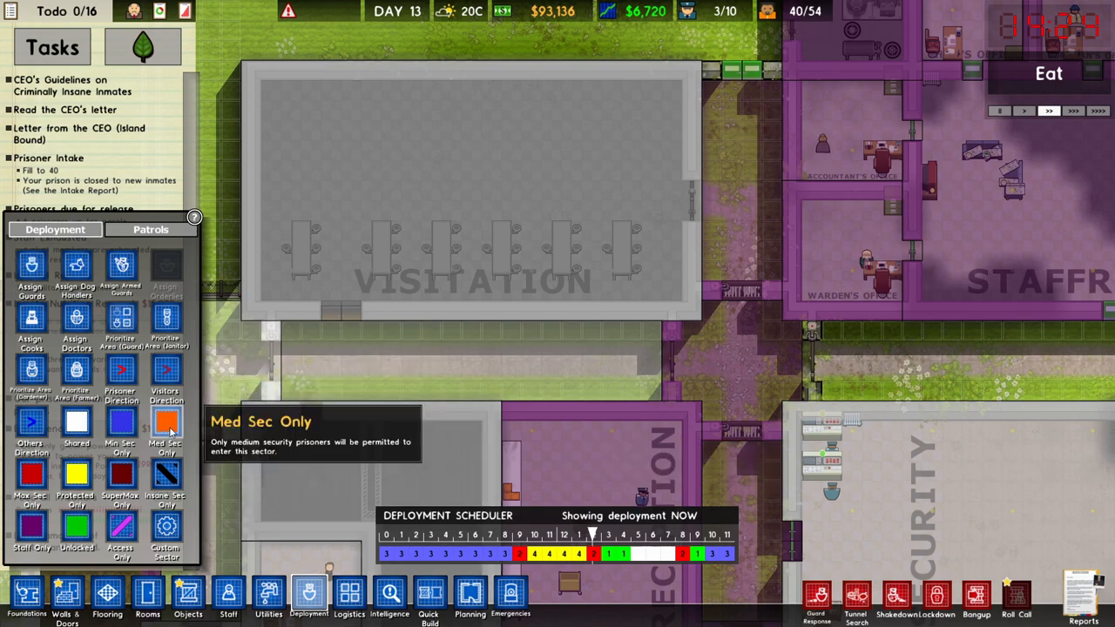
mouse_move(31, 270)
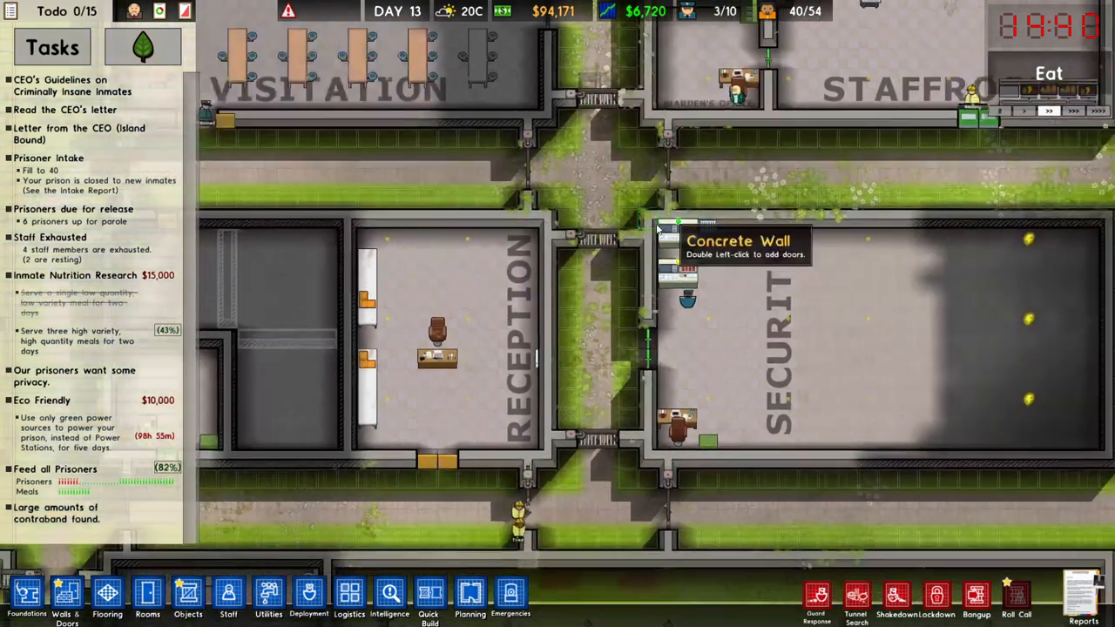
mouse_move(599, 398)
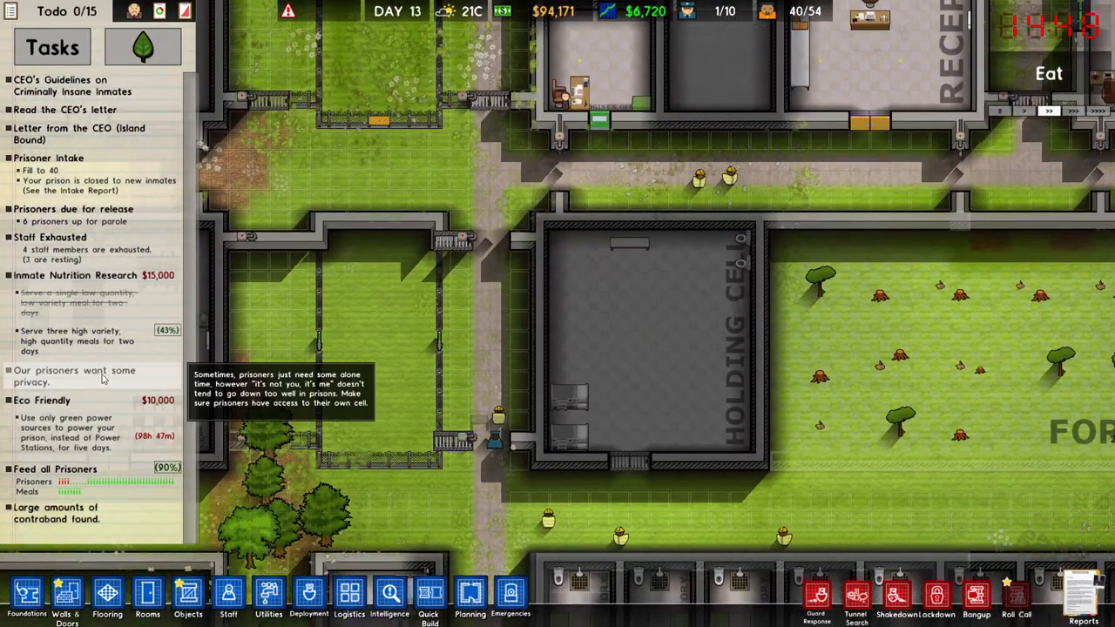
mouse_move(910, 174)
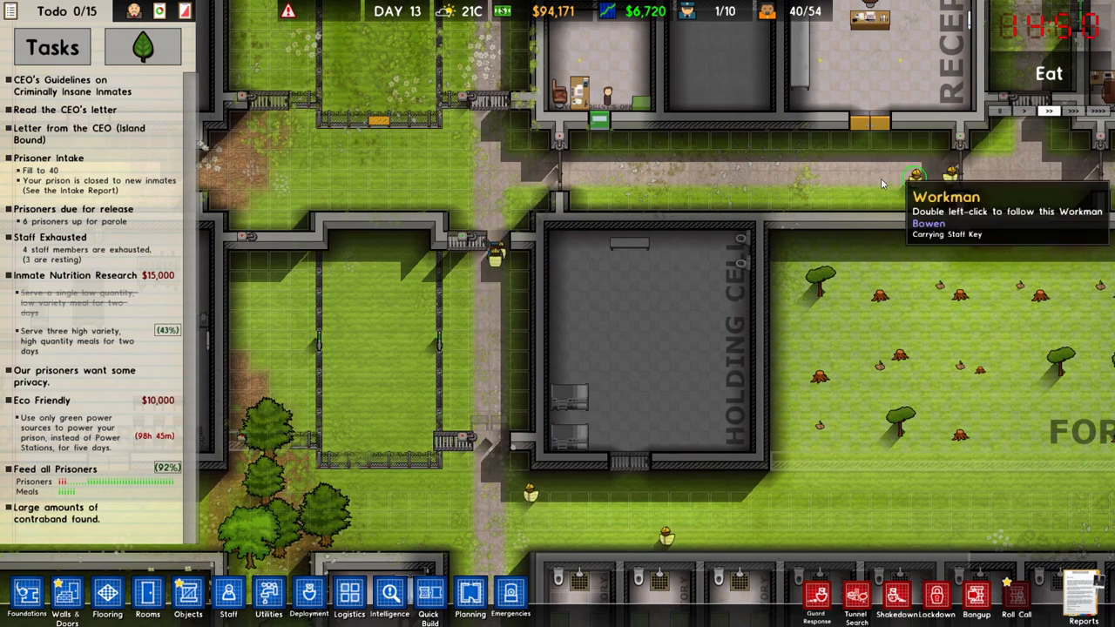
click(714, 396)
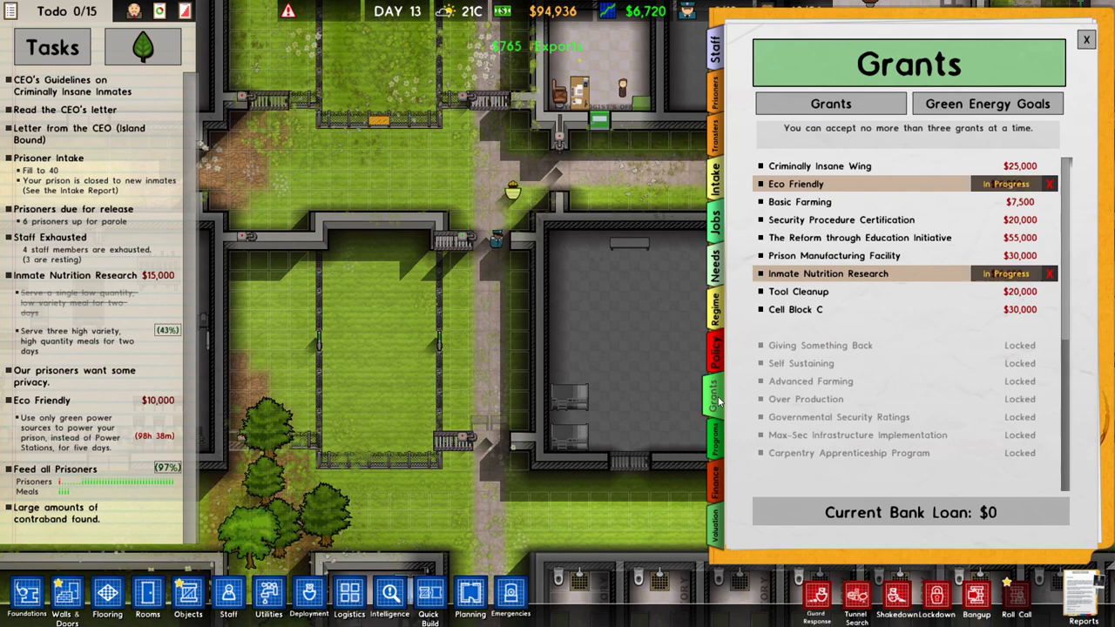
mouse_move(683, 241)
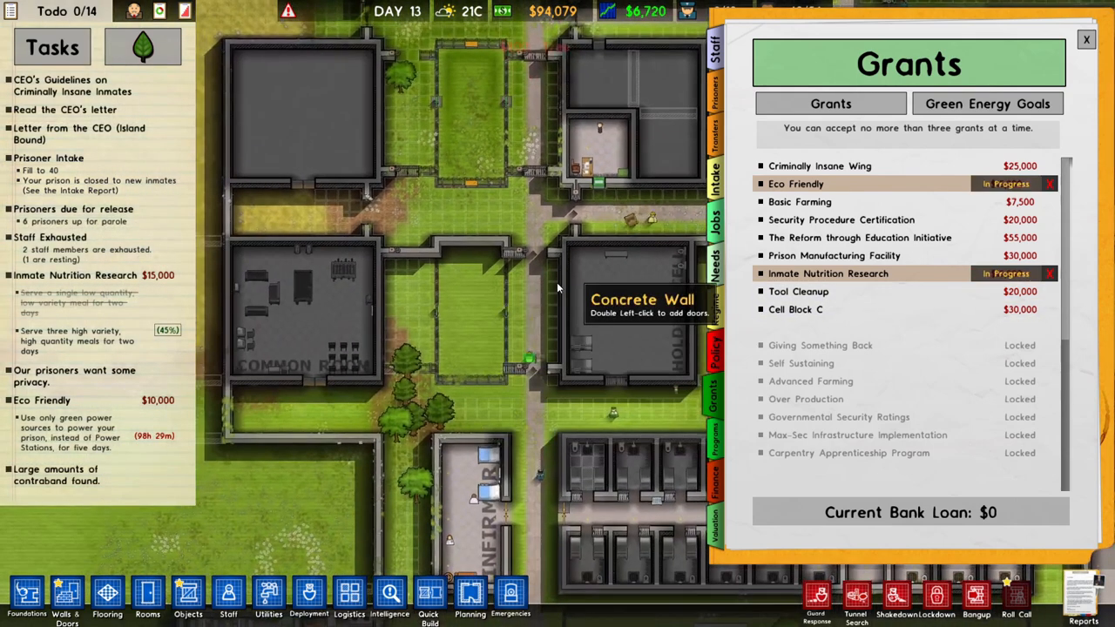
mouse_move(361, 221)
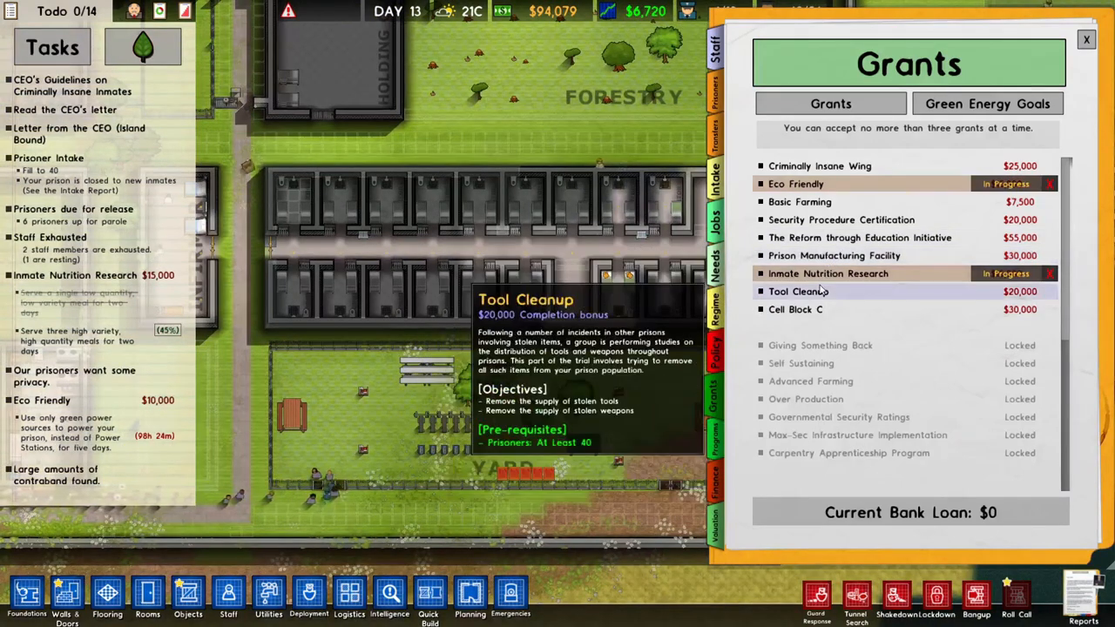
mouse_move(859, 237)
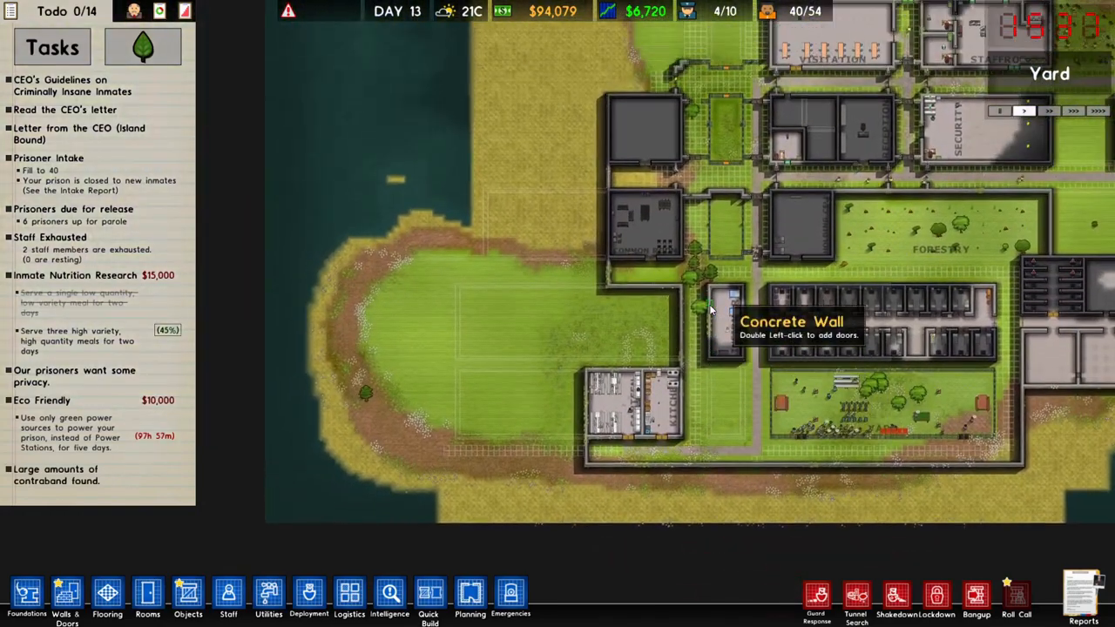
mouse_move(524, 270)
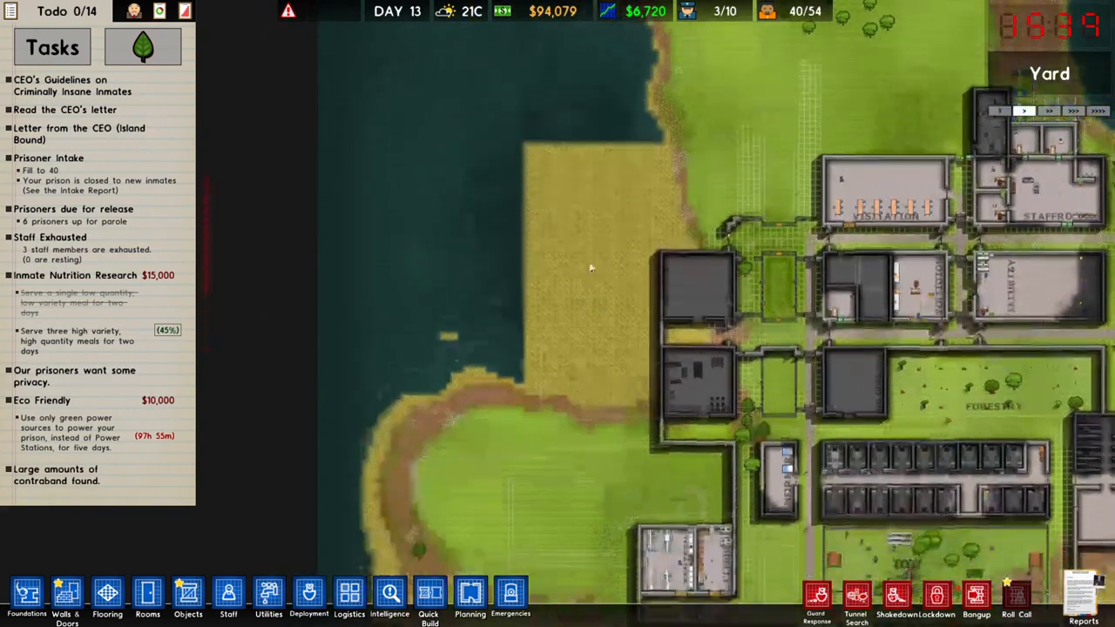
Pan down to the shore by Exports and accept the Basic Farming grant
scroll(down, 3)
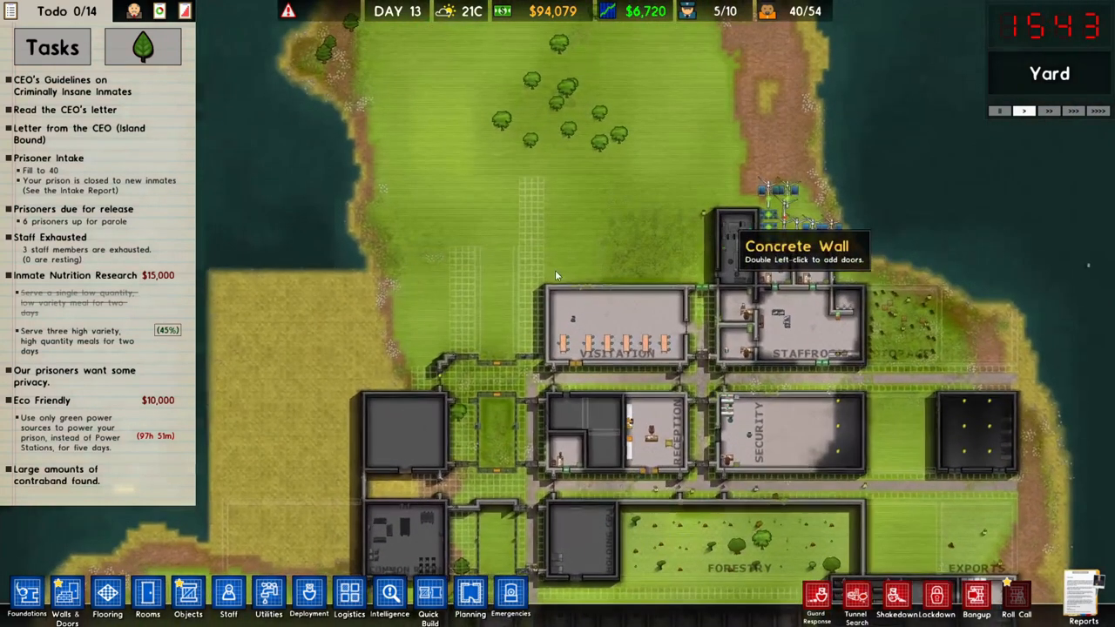
mouse_move(575, 277)
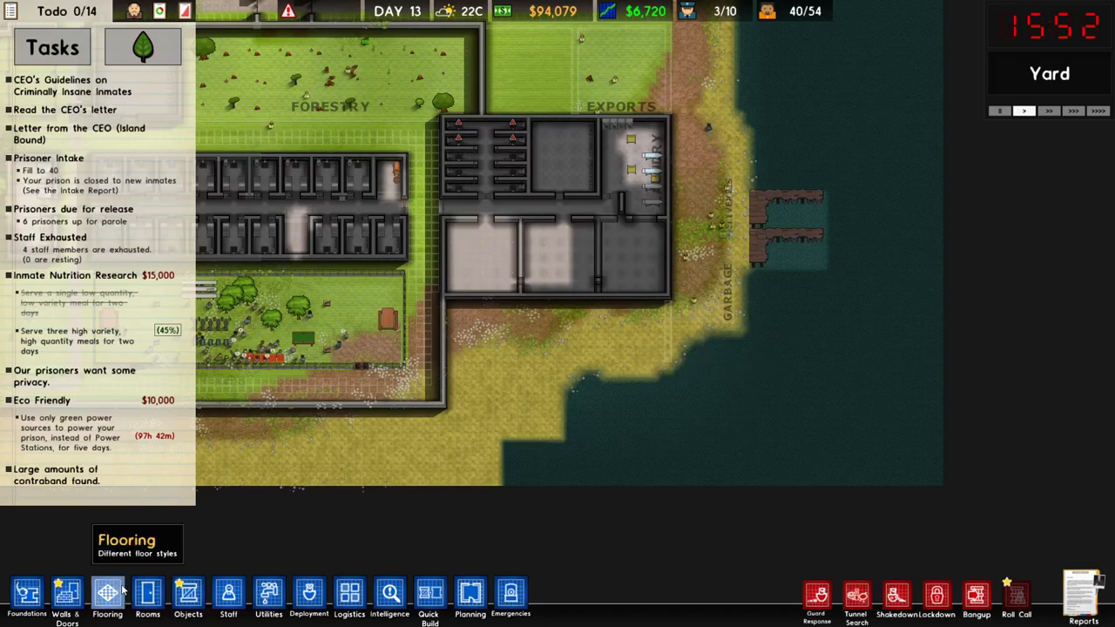
click(107, 596)
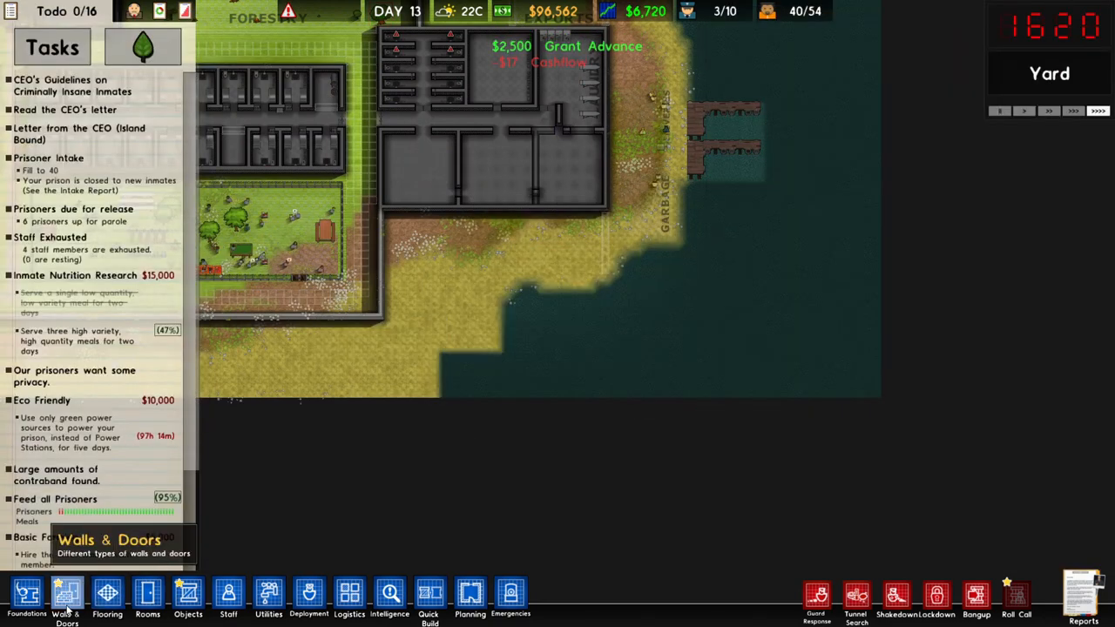
Choose a fence type from Walls & Doors for the enclosure on the sand below Exports
click(67, 596)
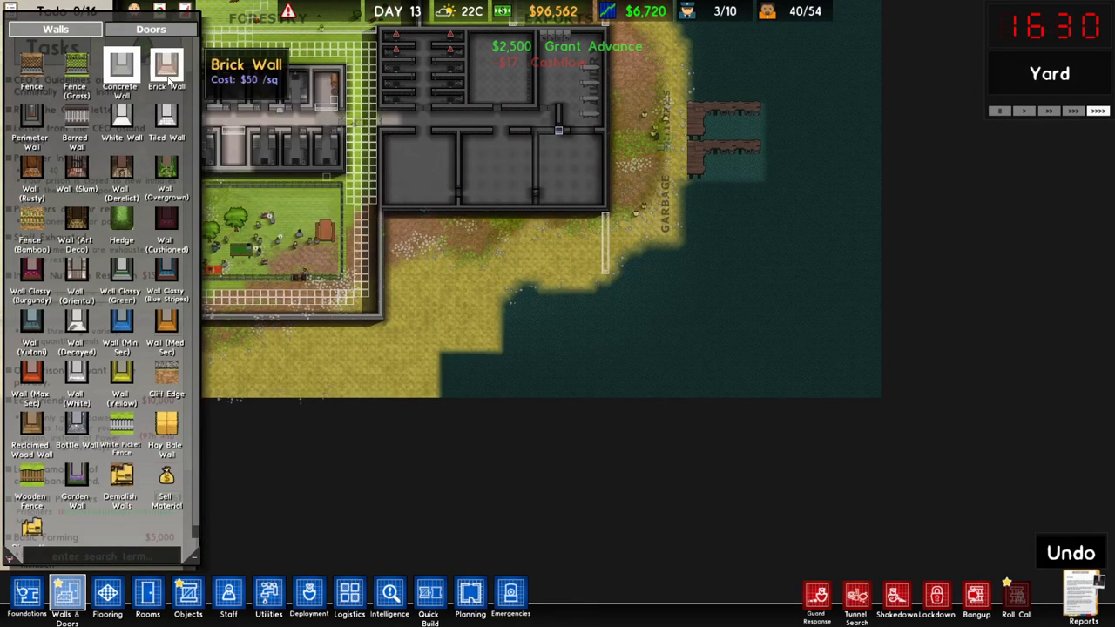
click(107, 597)
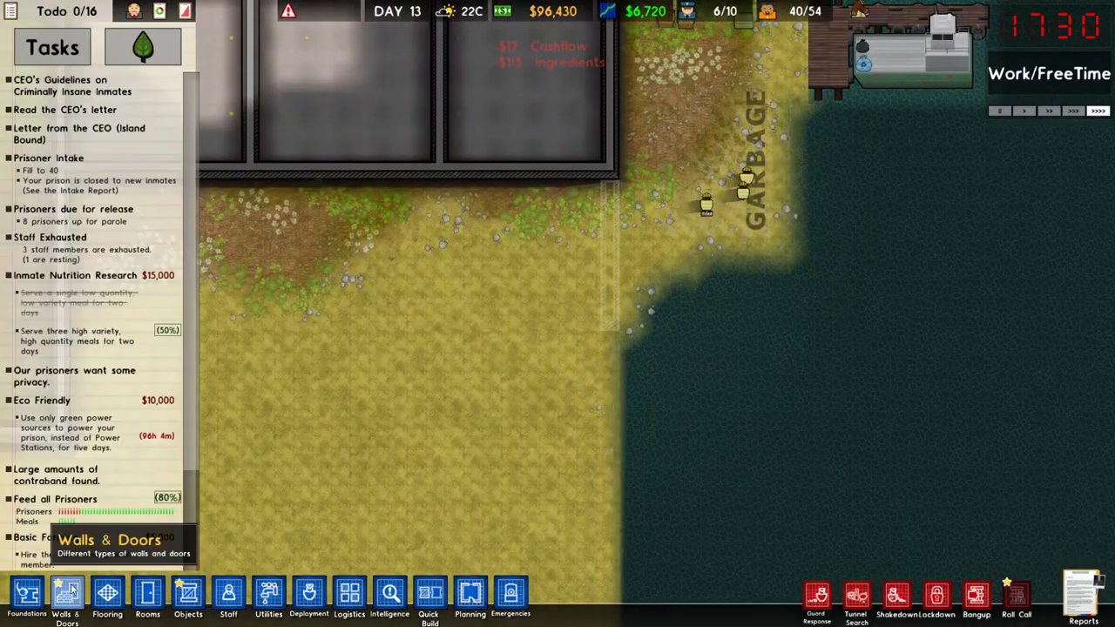
click(67, 597)
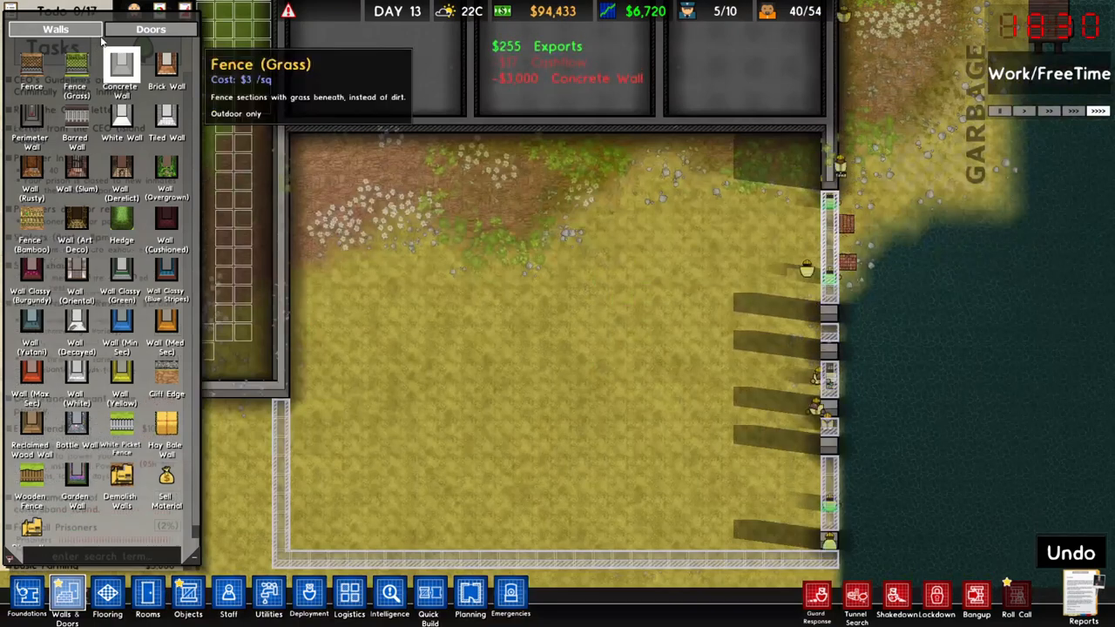
Lay Dirt flooring over the sandy ground of the fenced shore plot
click(107, 597)
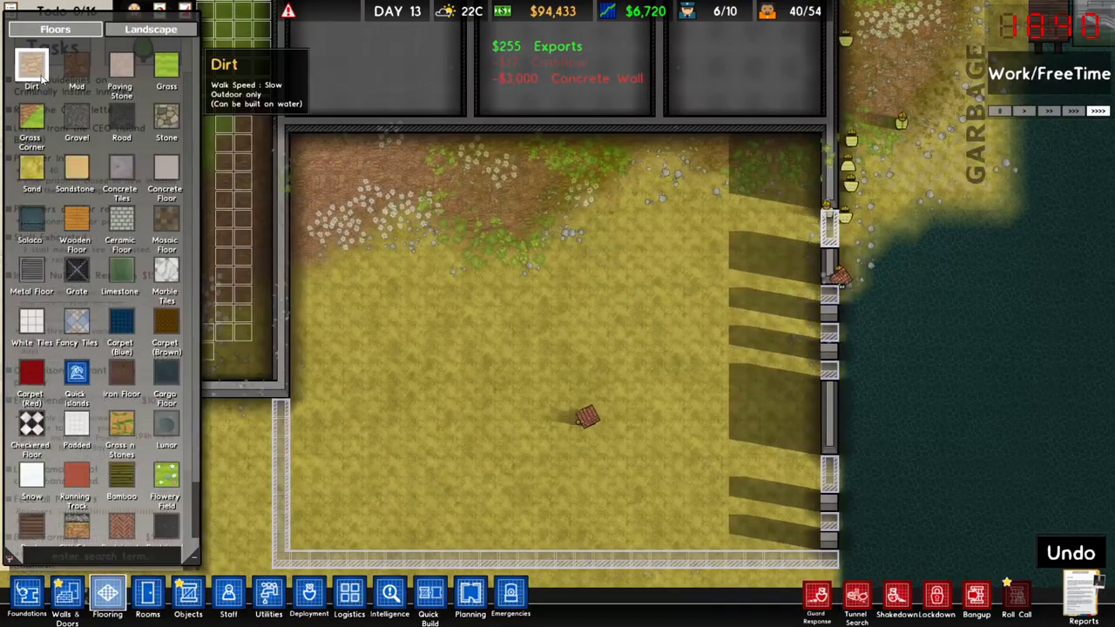
click(121, 70)
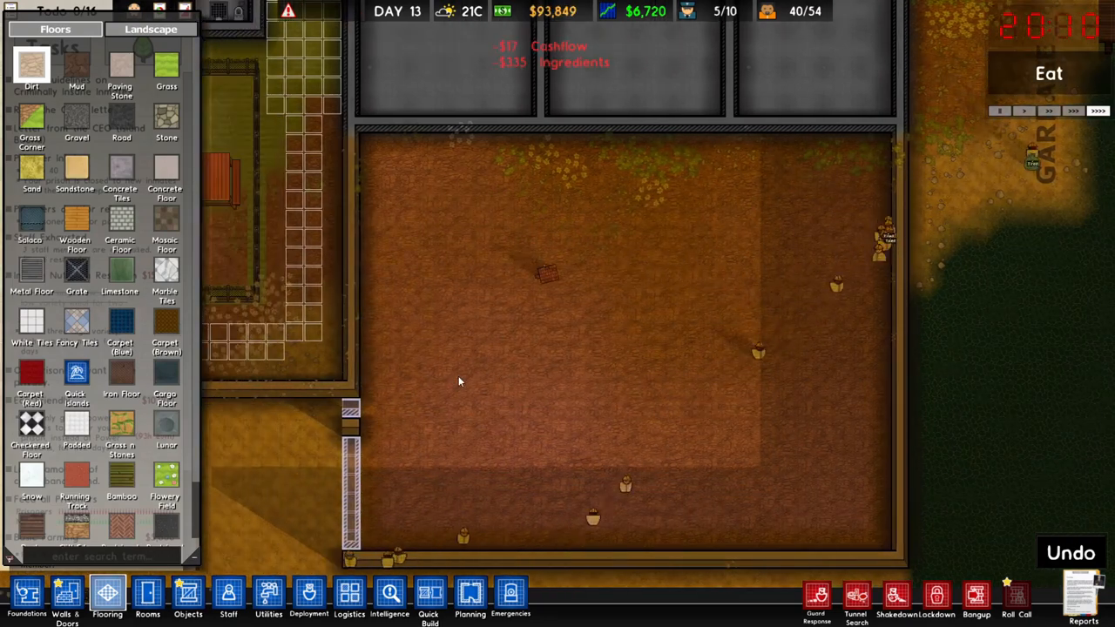
click(66, 599)
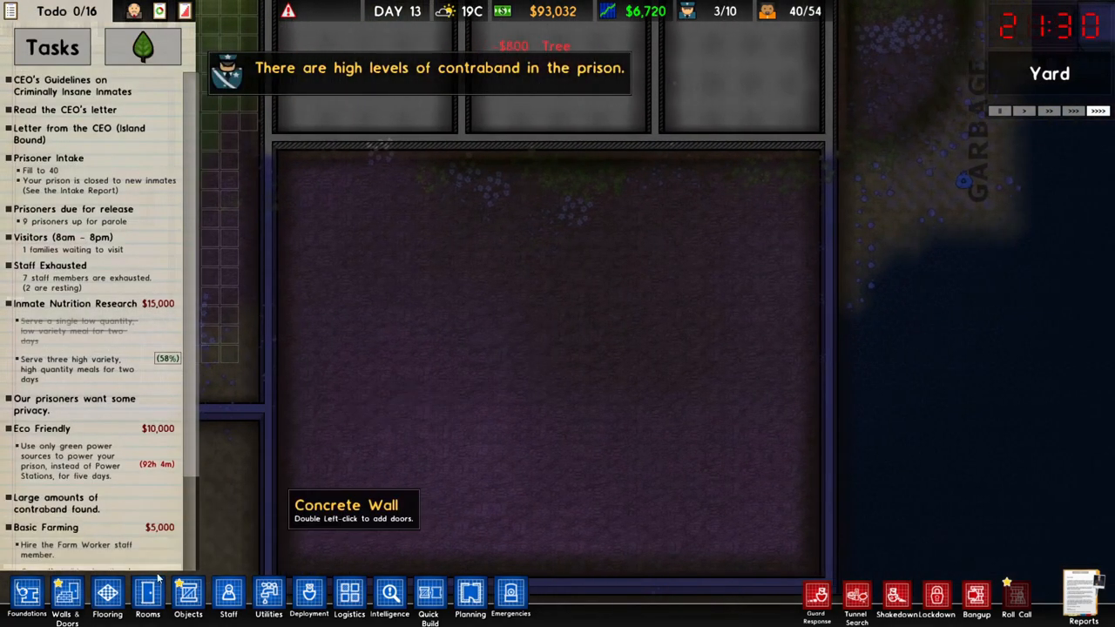
Zone a Fruit Orchard inside the fenced dirt plot
click(148, 597)
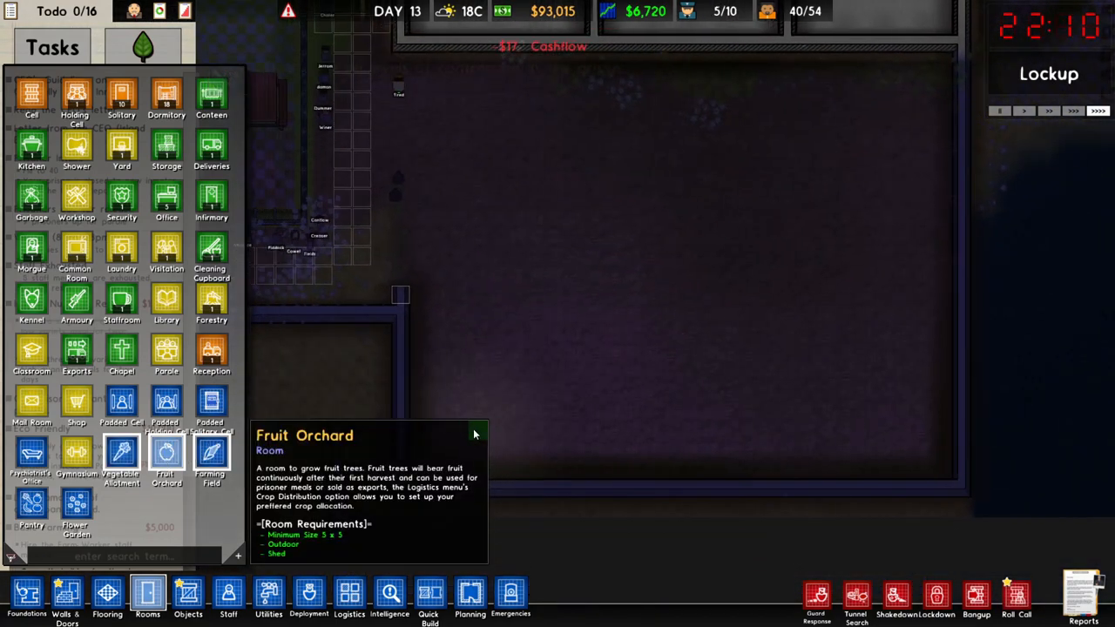
drag(409, 326, 949, 474)
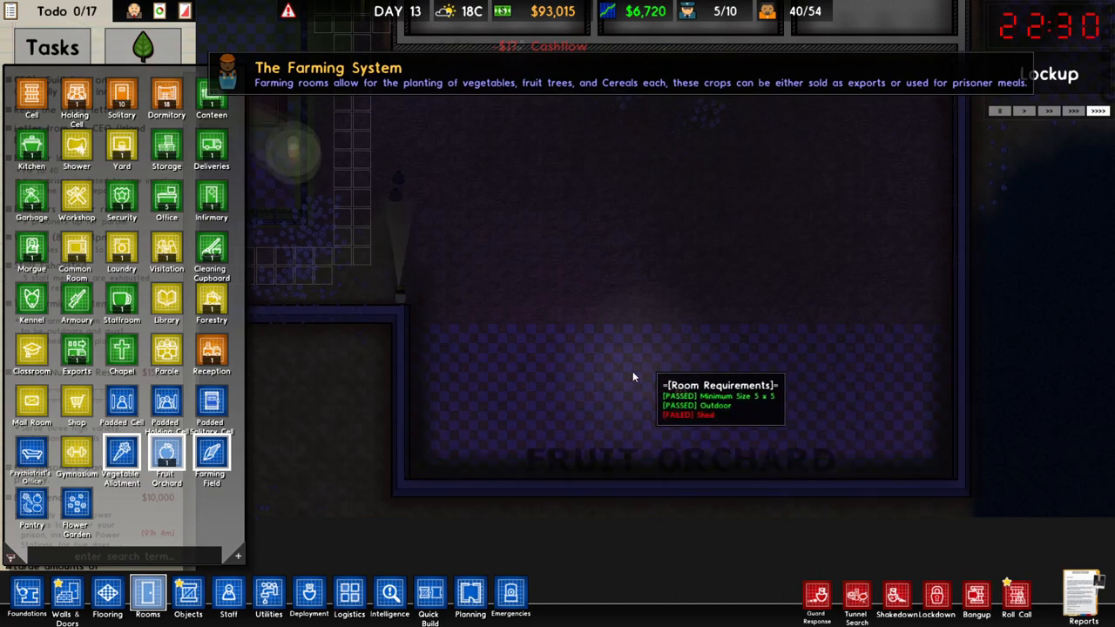
click(228, 596)
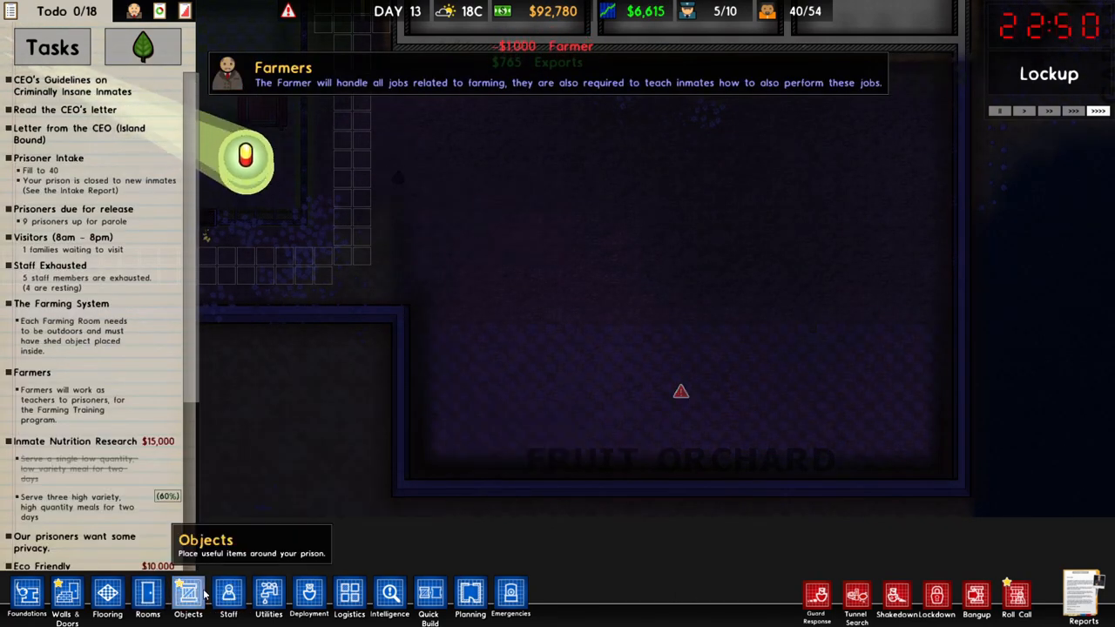
Place a $500 Going Green shed in the orchard and run a large water pipe to it
click(188, 598)
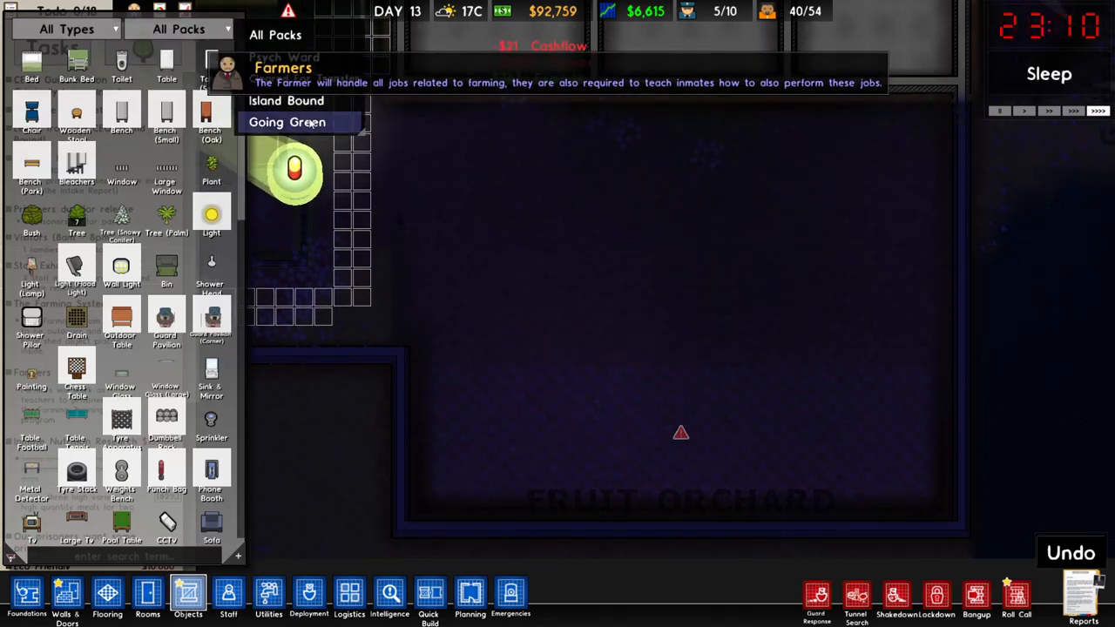
click(288, 122)
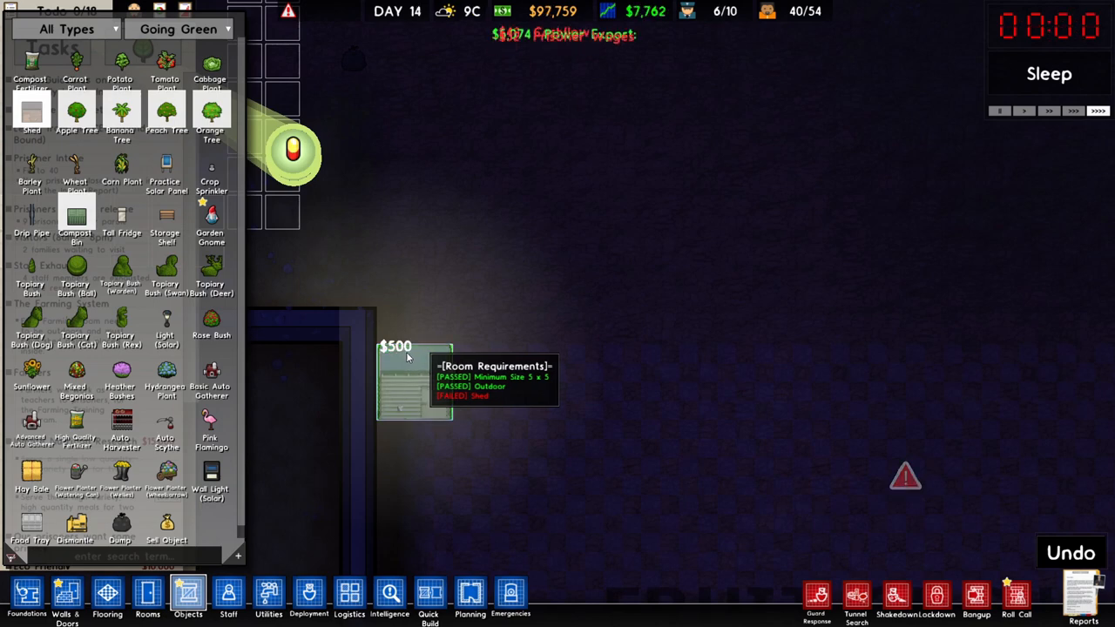
click(414, 379)
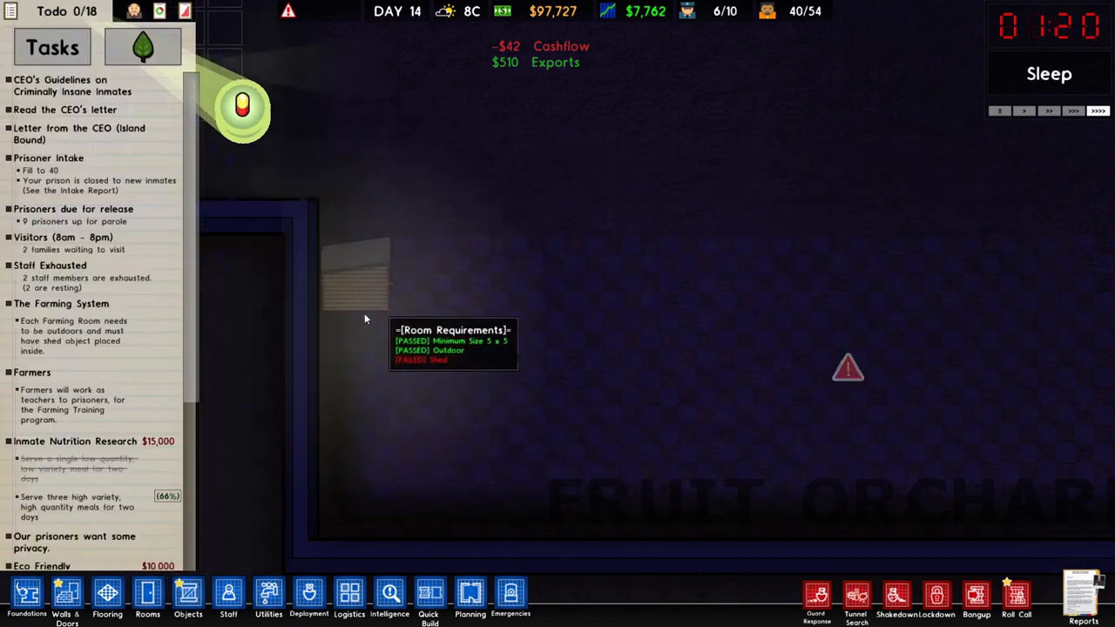
click(268, 597)
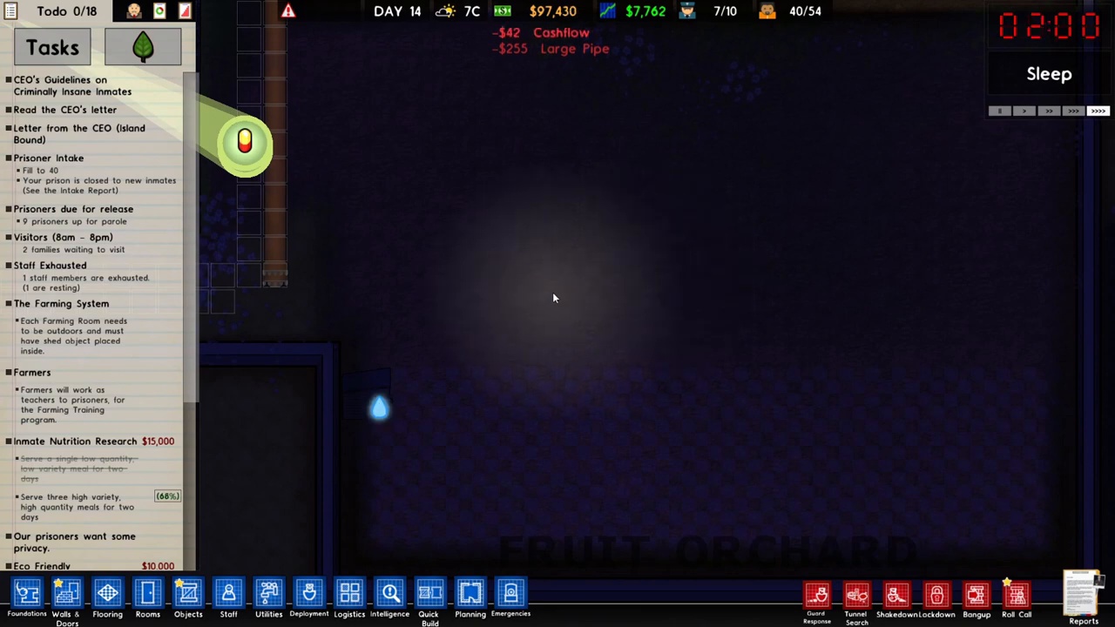
click(66, 596)
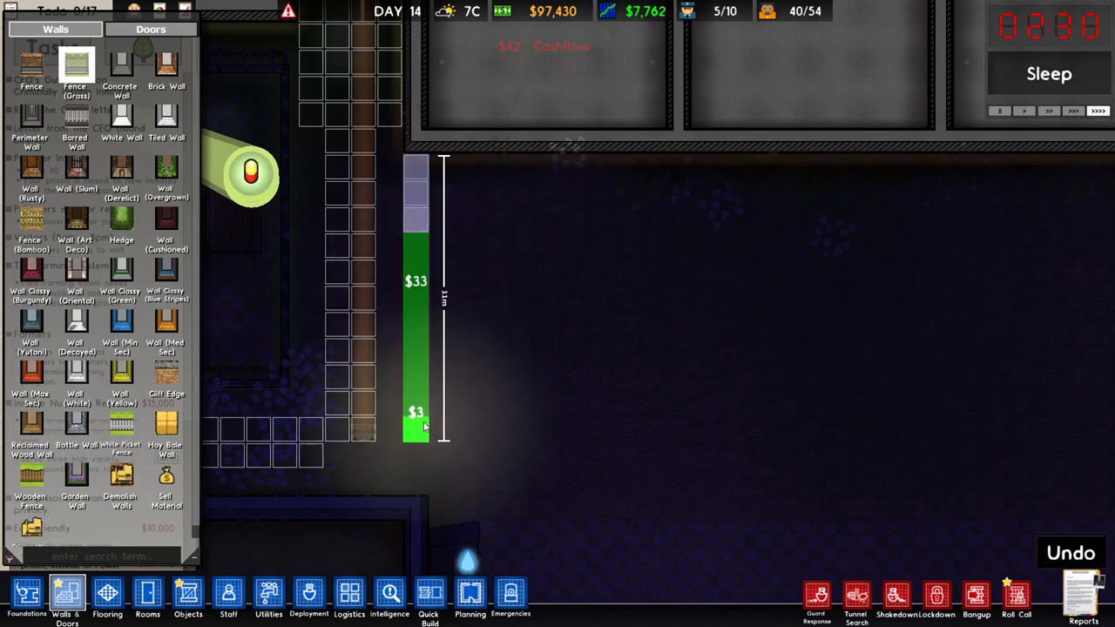
Queue a small patch of Stone flooring beside the orchard
click(107, 597)
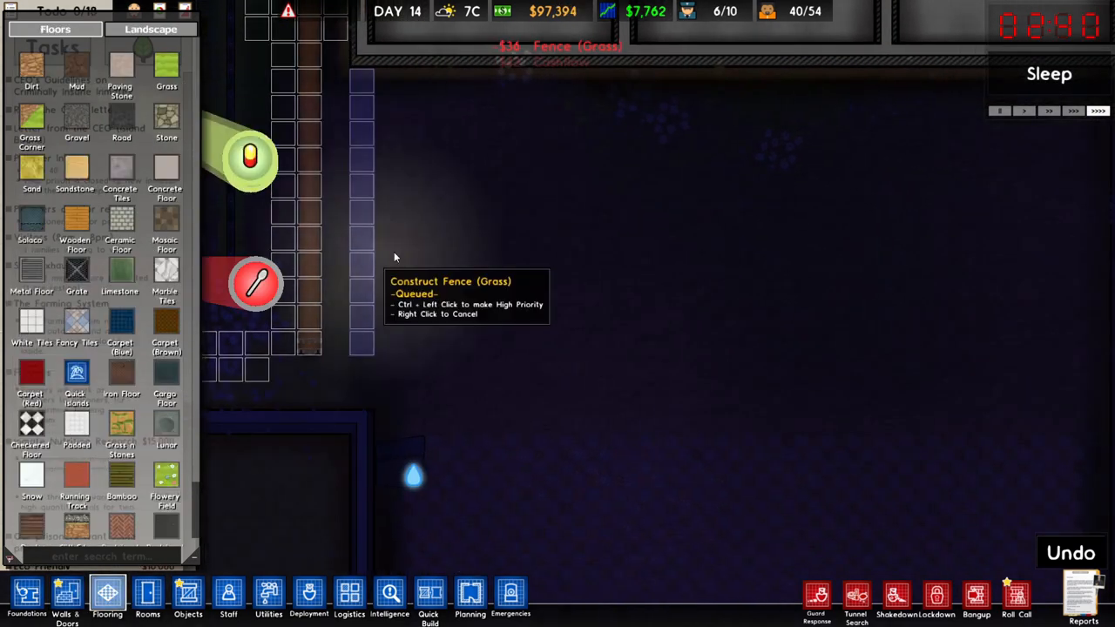
mouse_move(166, 120)
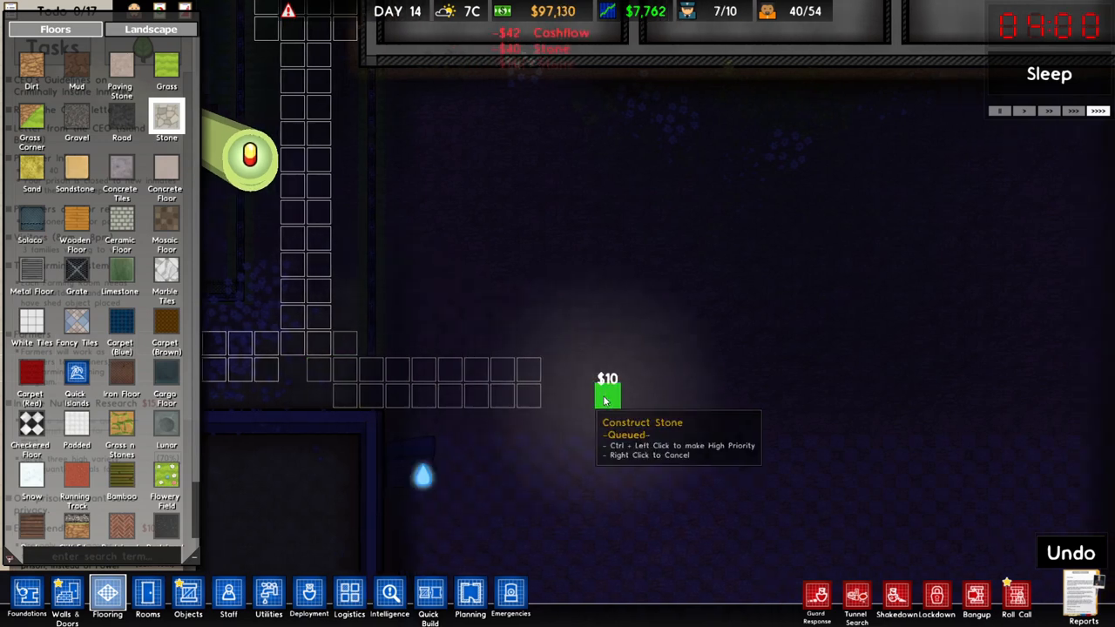
click(147, 597)
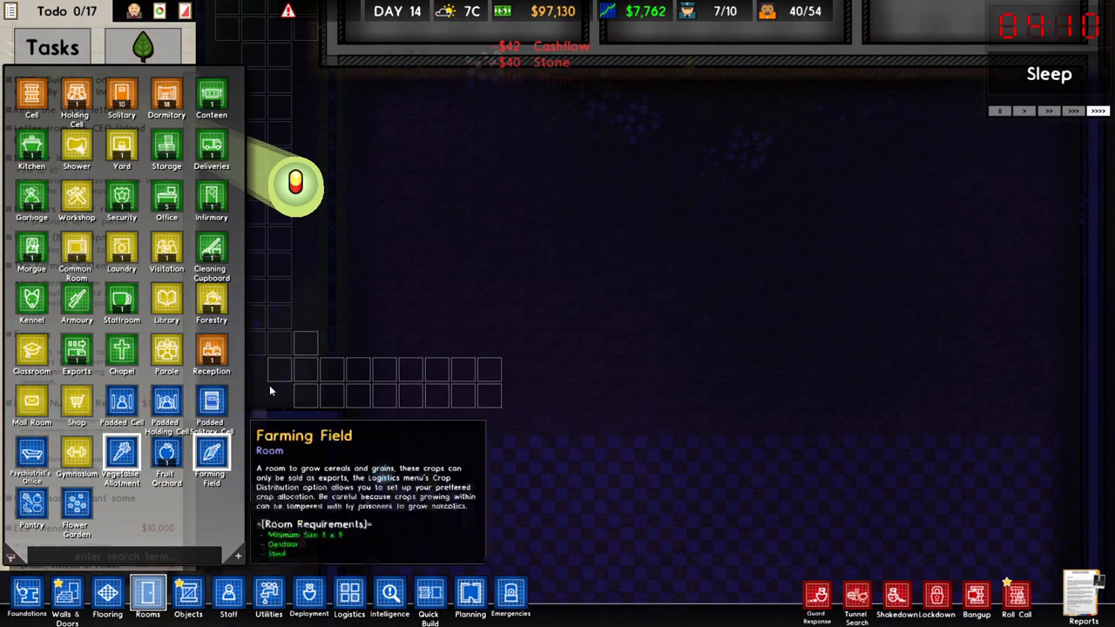
Drag out a large Vegetable Allotment zone next to the farming field
click(359, 81)
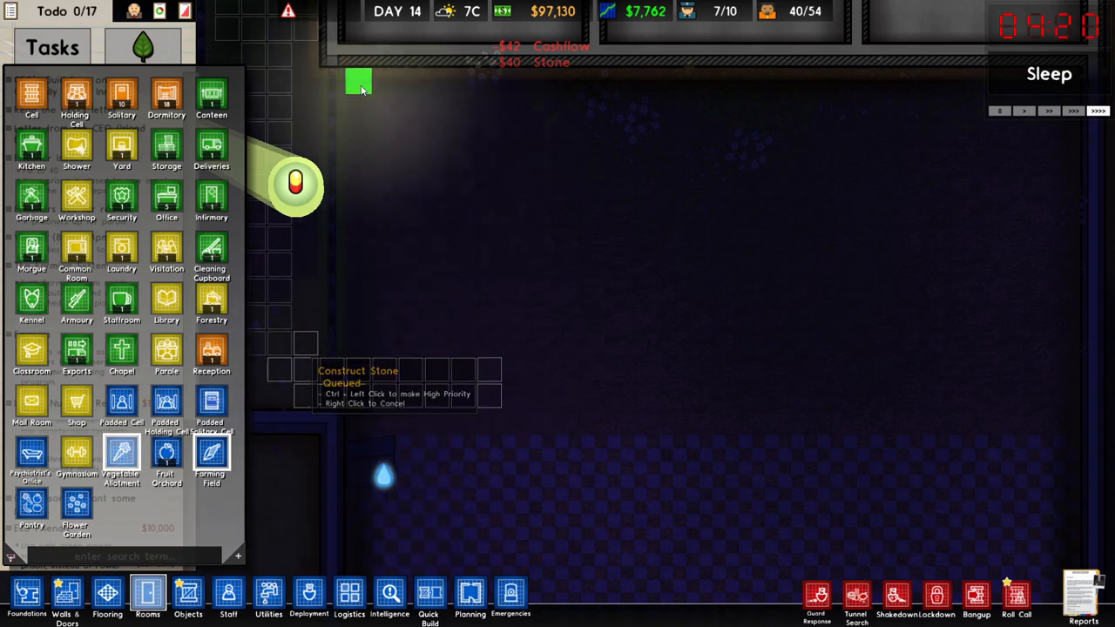
drag(357, 82, 609, 349)
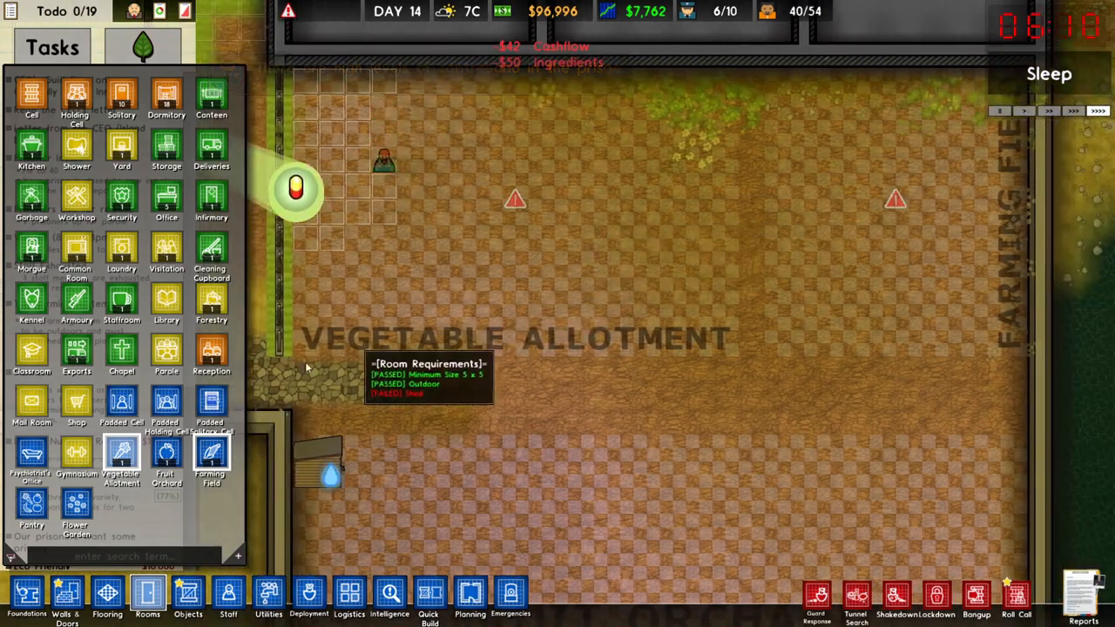
mouse_move(121, 348)
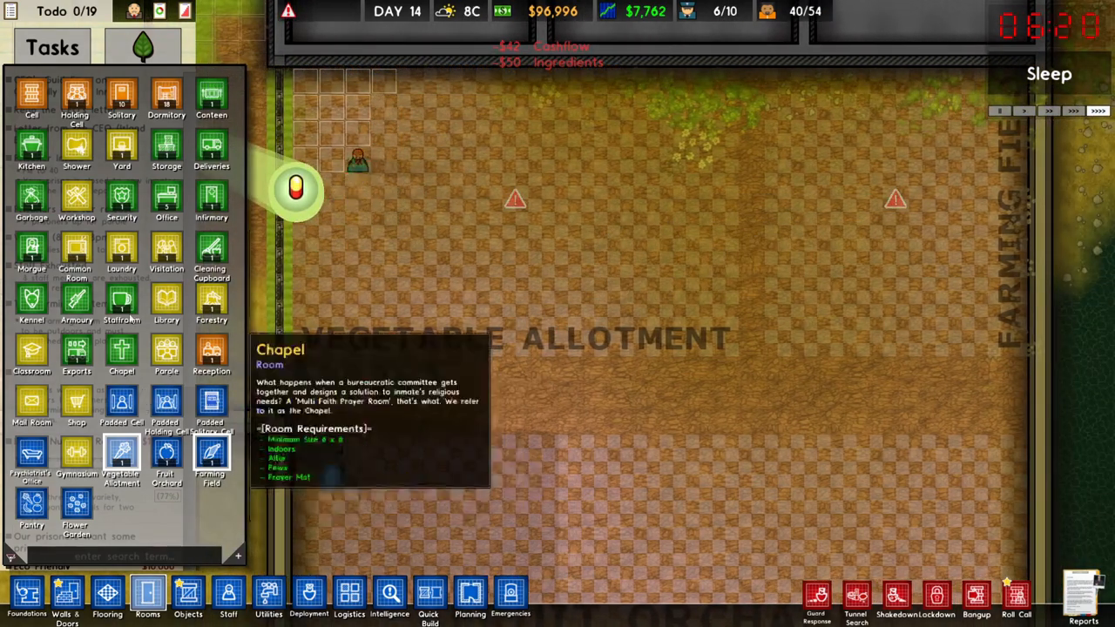
click(187, 597)
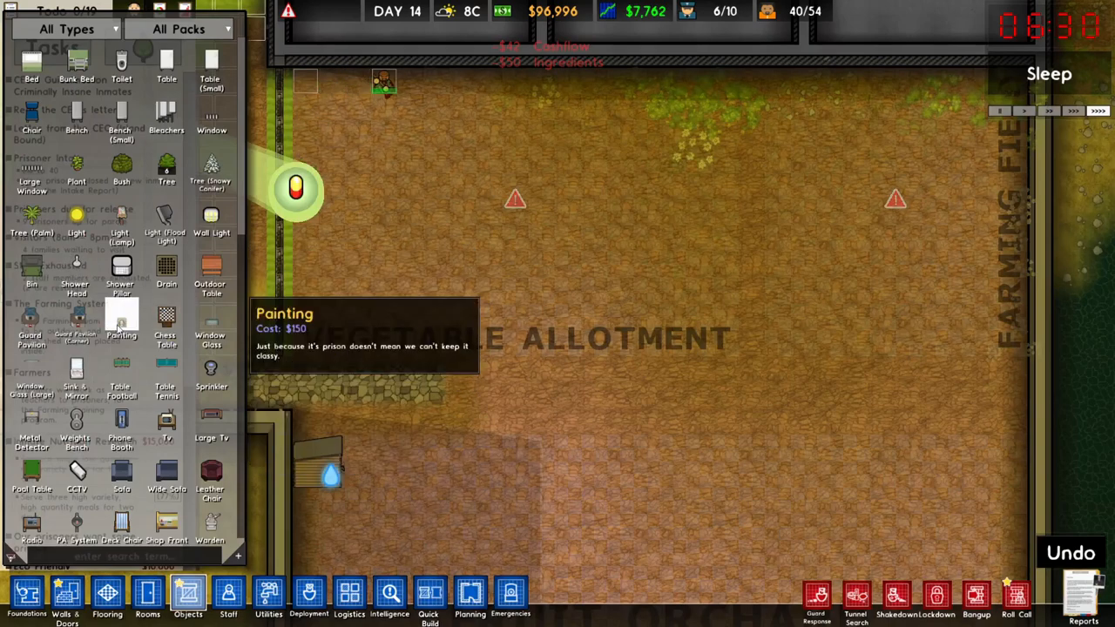
Queue two $500 Going Green sheds in the Vegetable Allotment
click(178, 29)
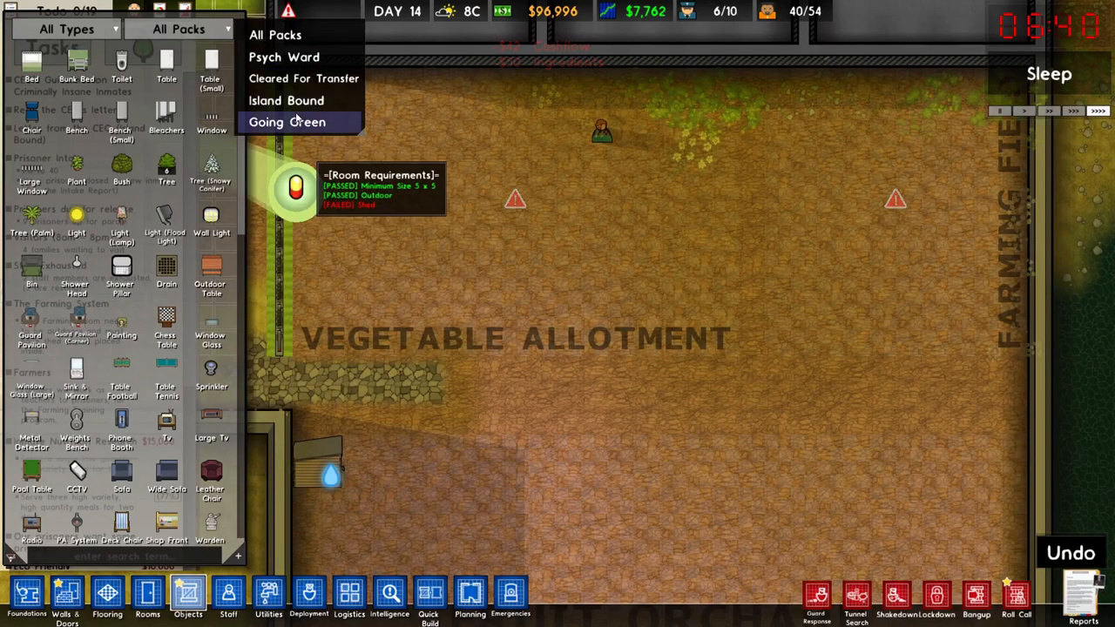
click(287, 122)
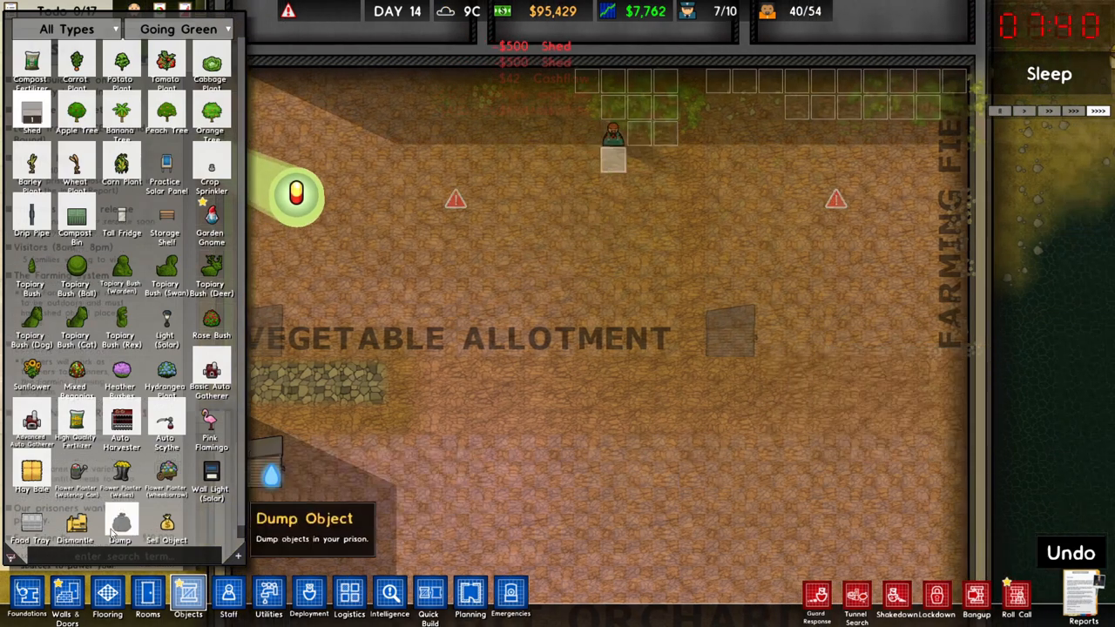
click(67, 596)
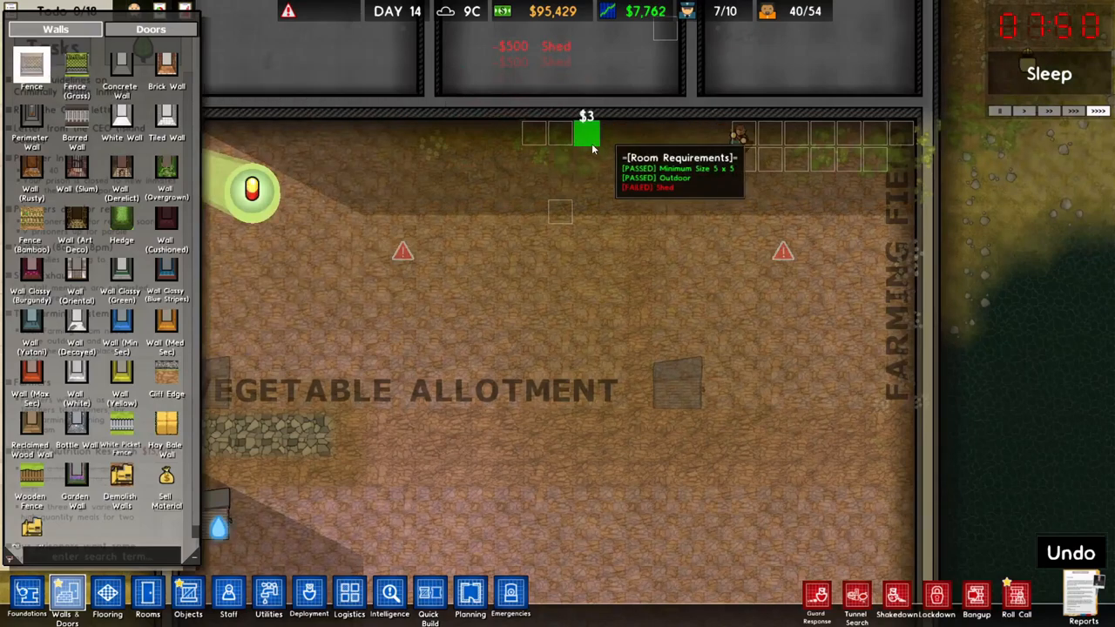
Build a fence along the allotment edge and wooden fencing between allotment and orchard
drag(636, 130, 636, 401)
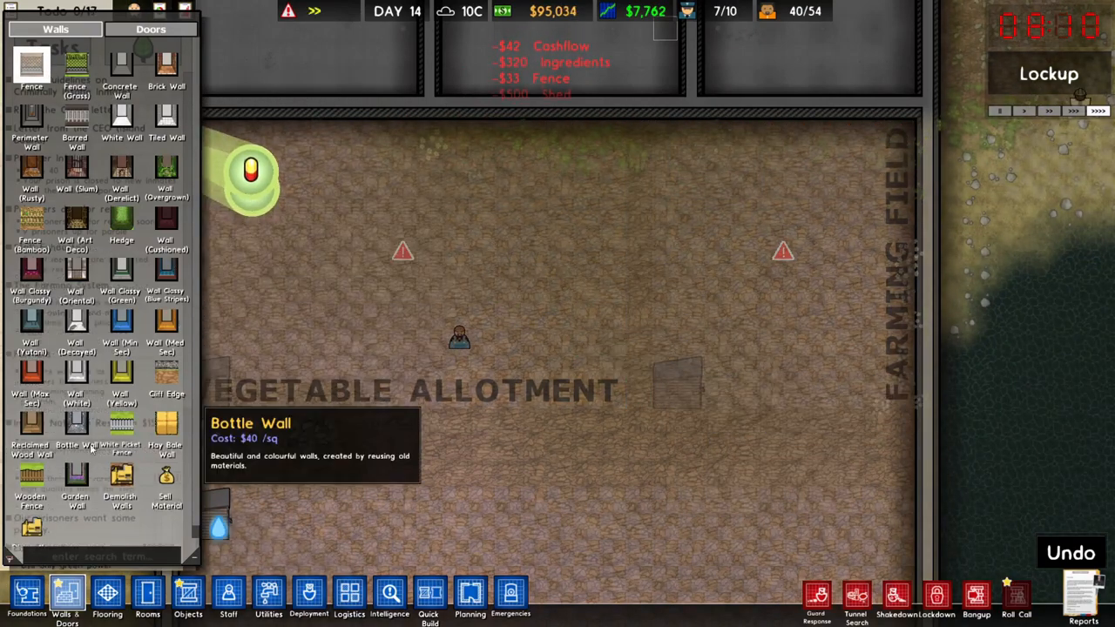
drag(639, 127, 638, 370)
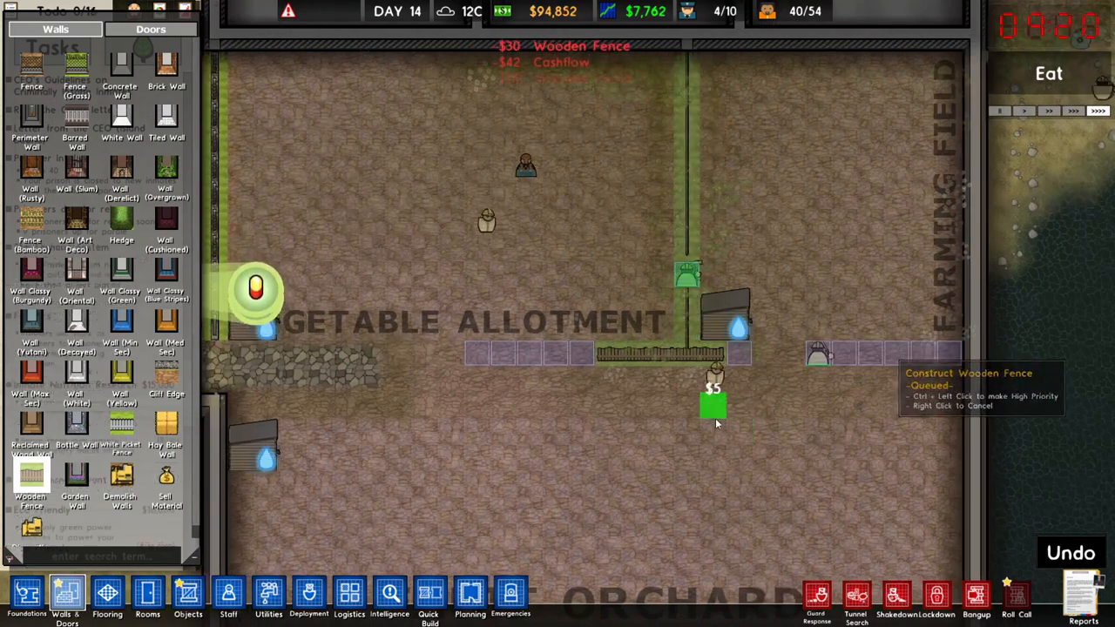
click(268, 597)
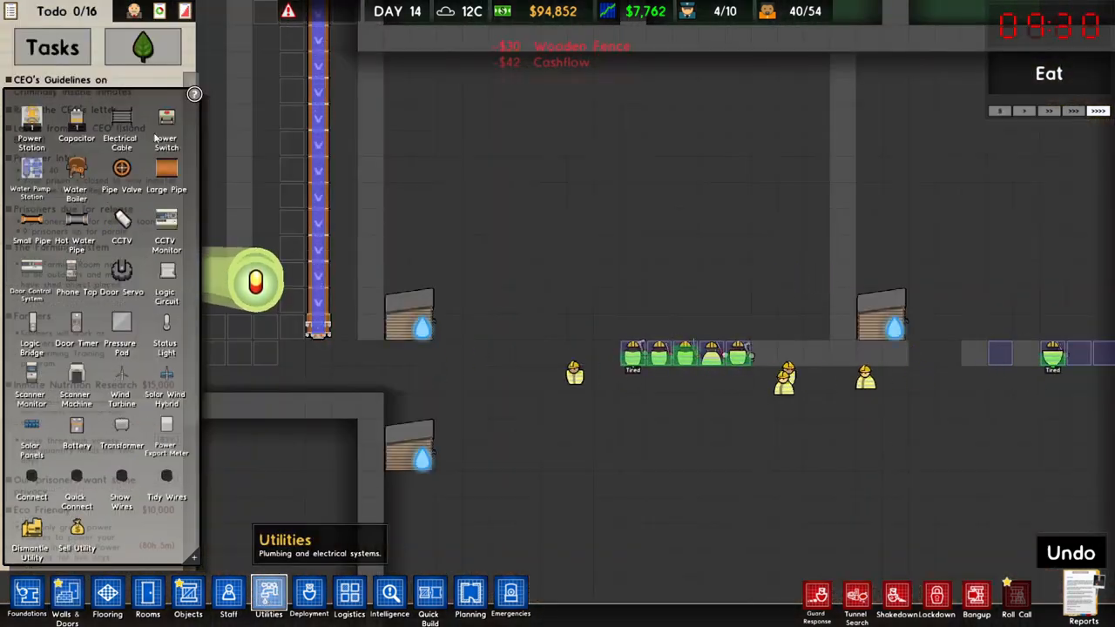
mouse_move(77, 222)
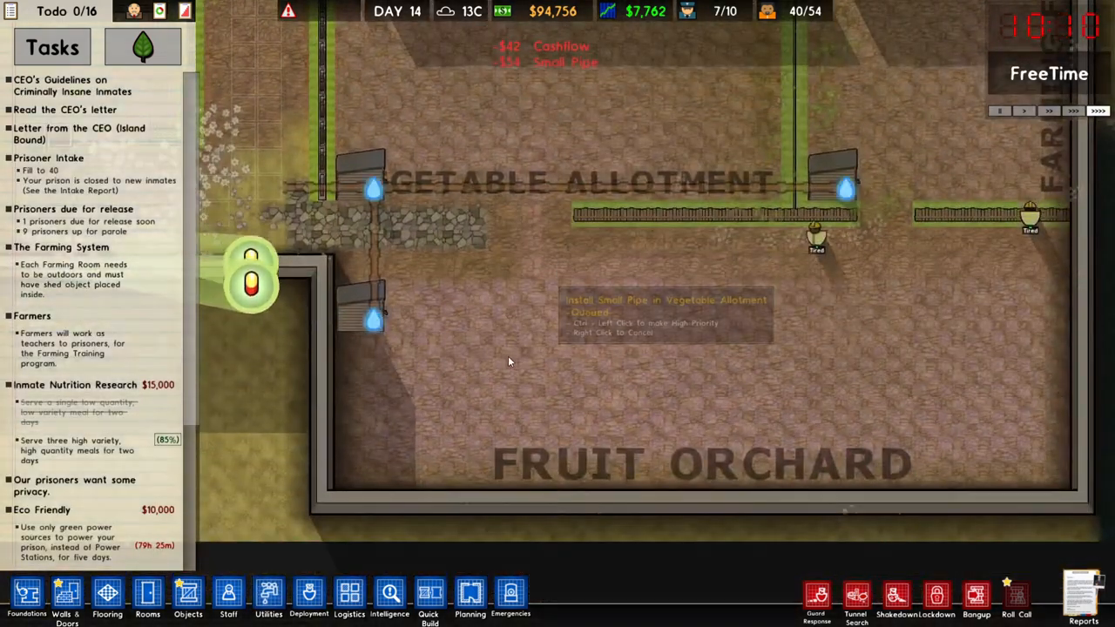
Run a small water pipe into the allotment and filter Objects to Going Green
click(189, 596)
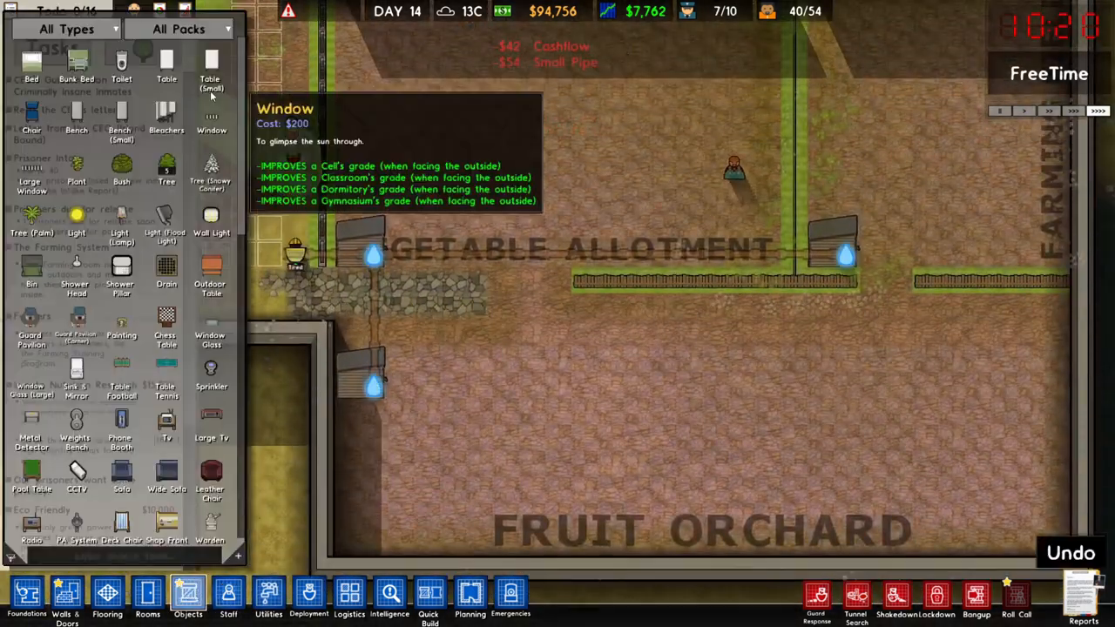
click(179, 29)
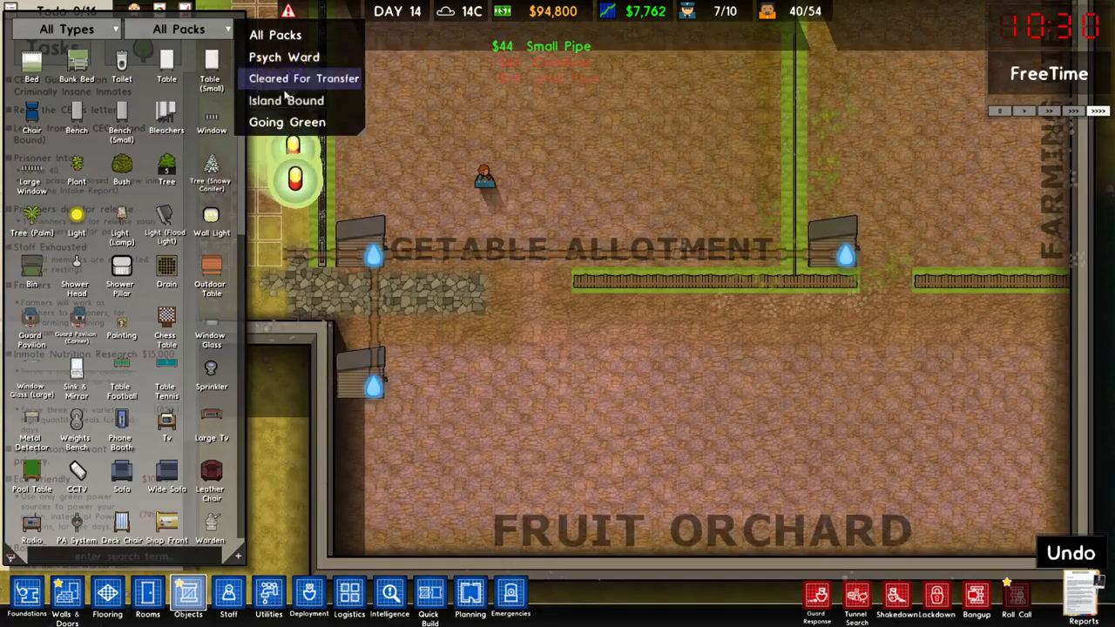
click(288, 122)
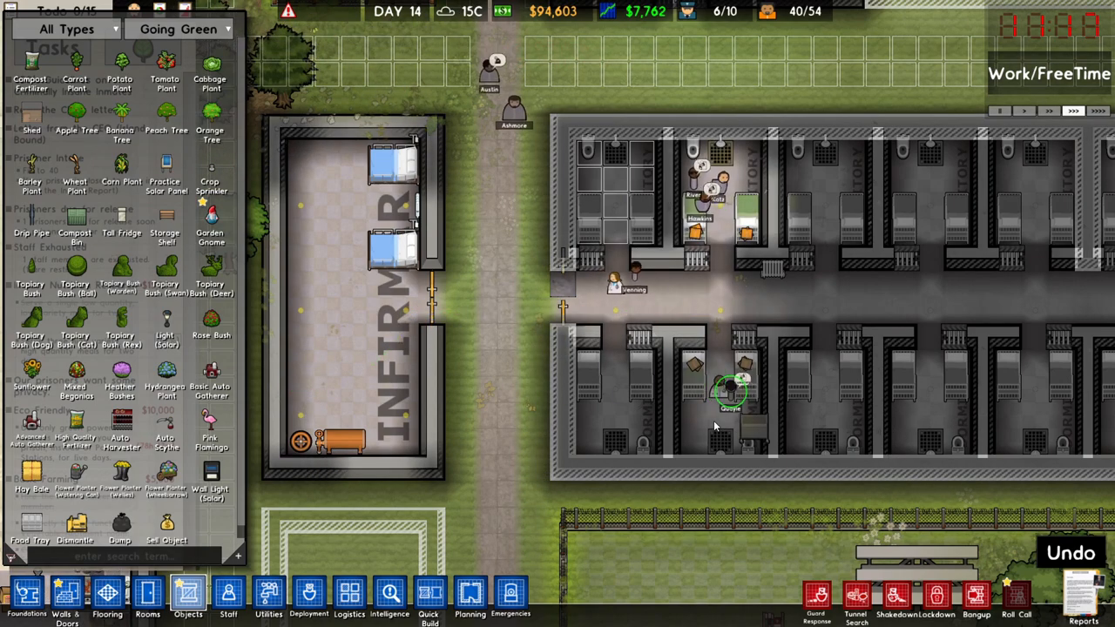
Plant two blocks of fruit trees in the orchard and a $60 carrot plant in the allotment
scroll(down, 3)
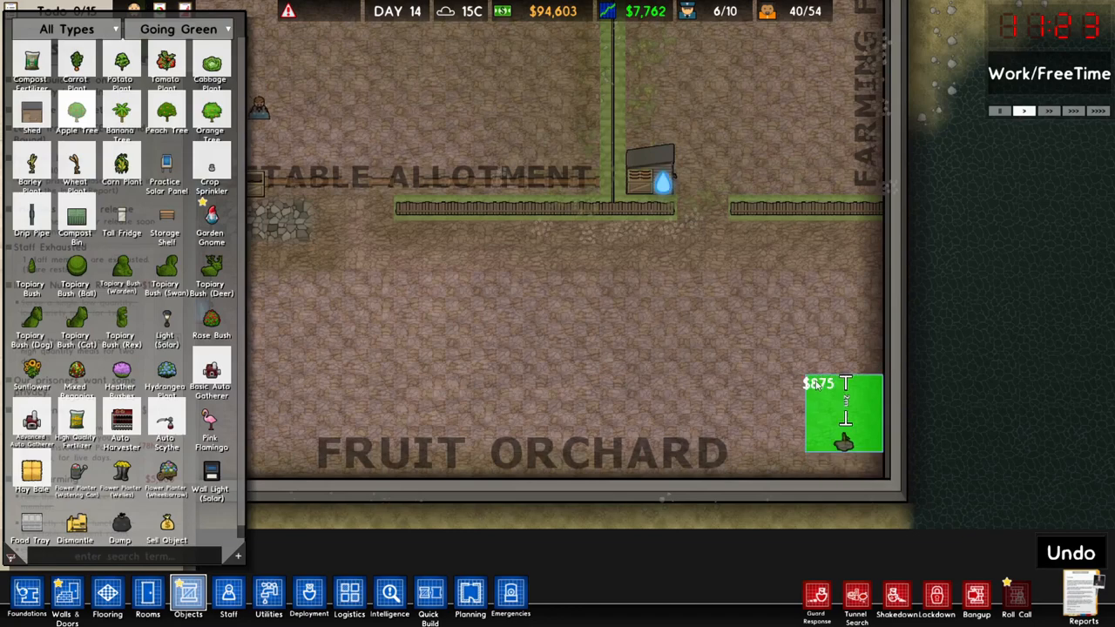
click(843, 414)
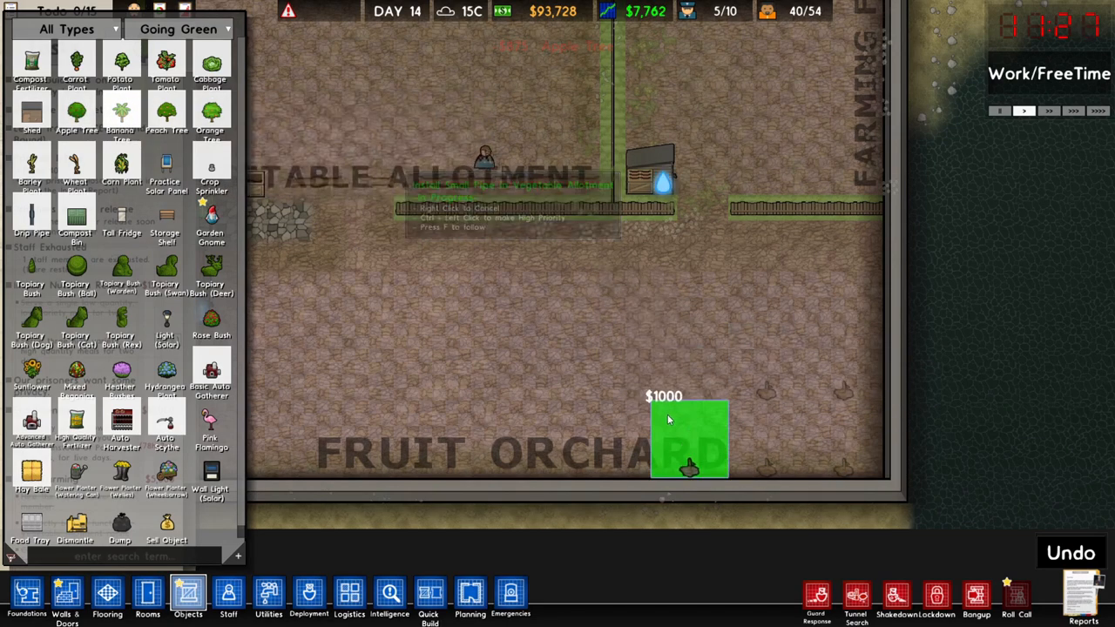
click(688, 440)
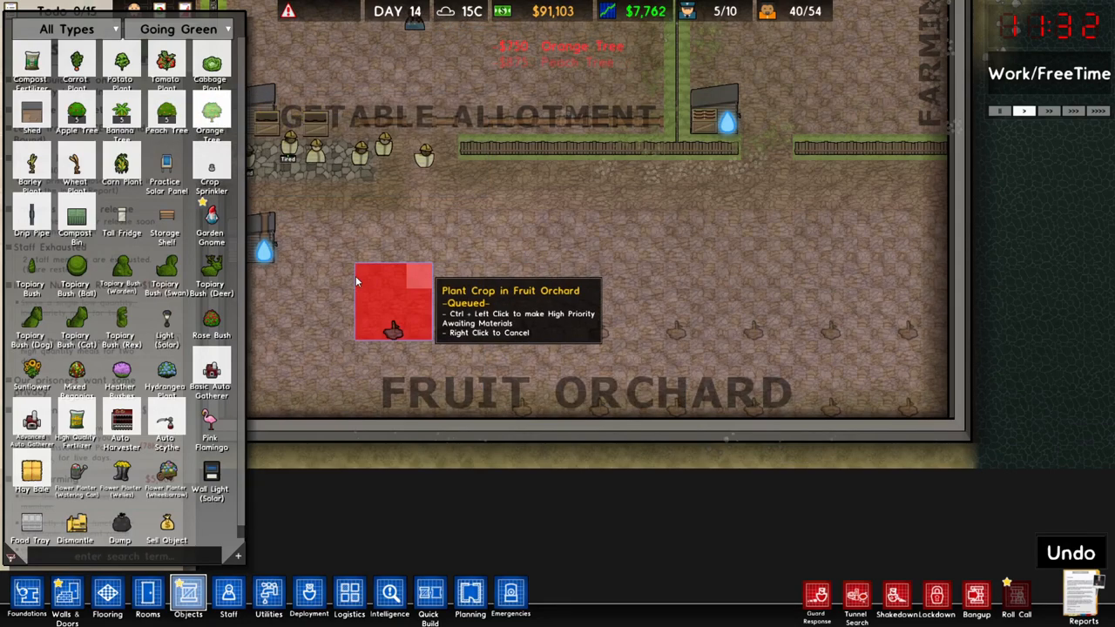
mouse_move(435, 354)
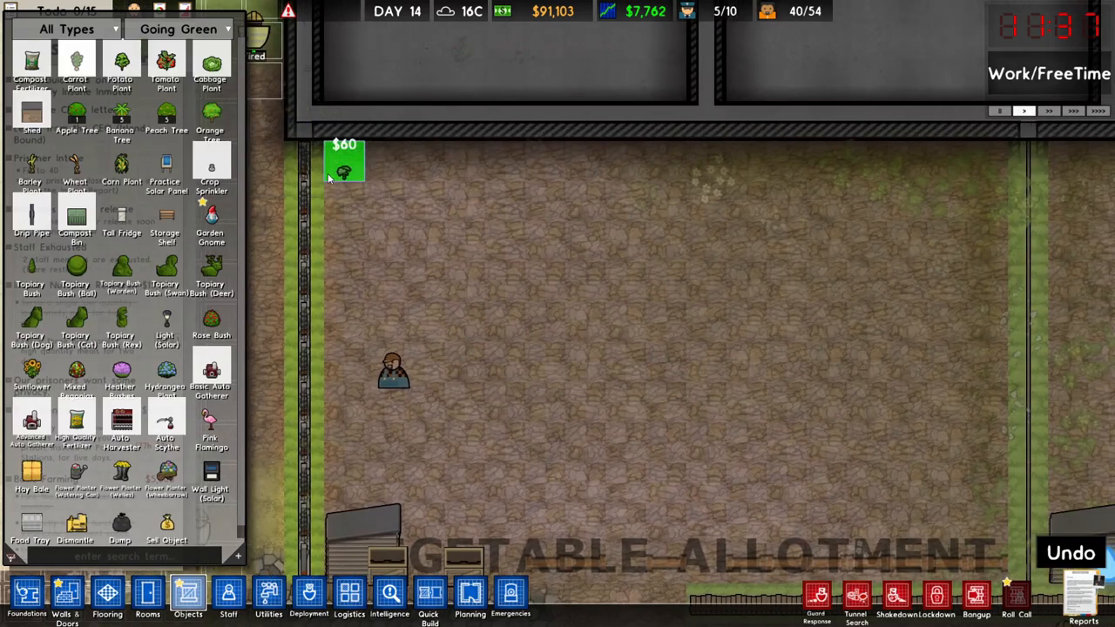
click(425, 161)
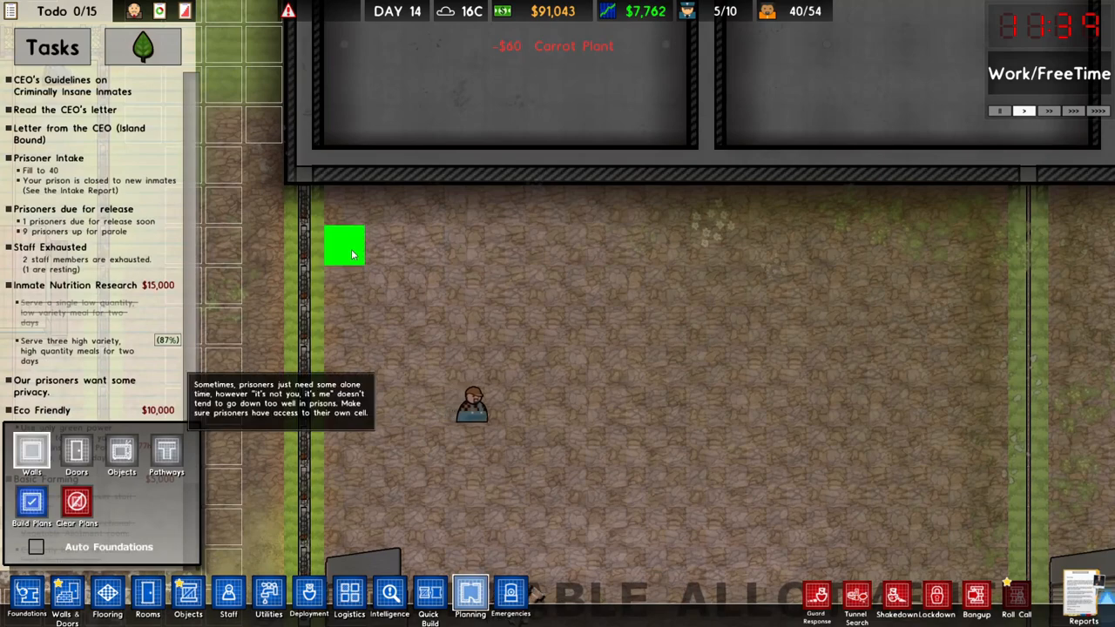
Drag a row of crops across the allotment, then a tomato block and two potato rows
drag(344, 244, 1006, 205)
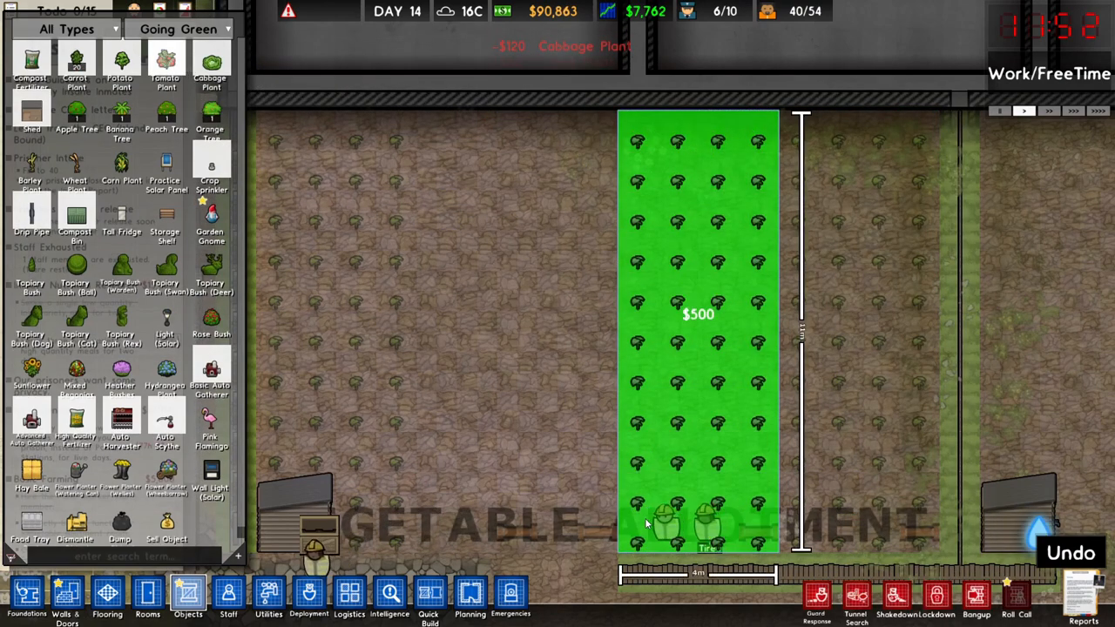
click(165, 65)
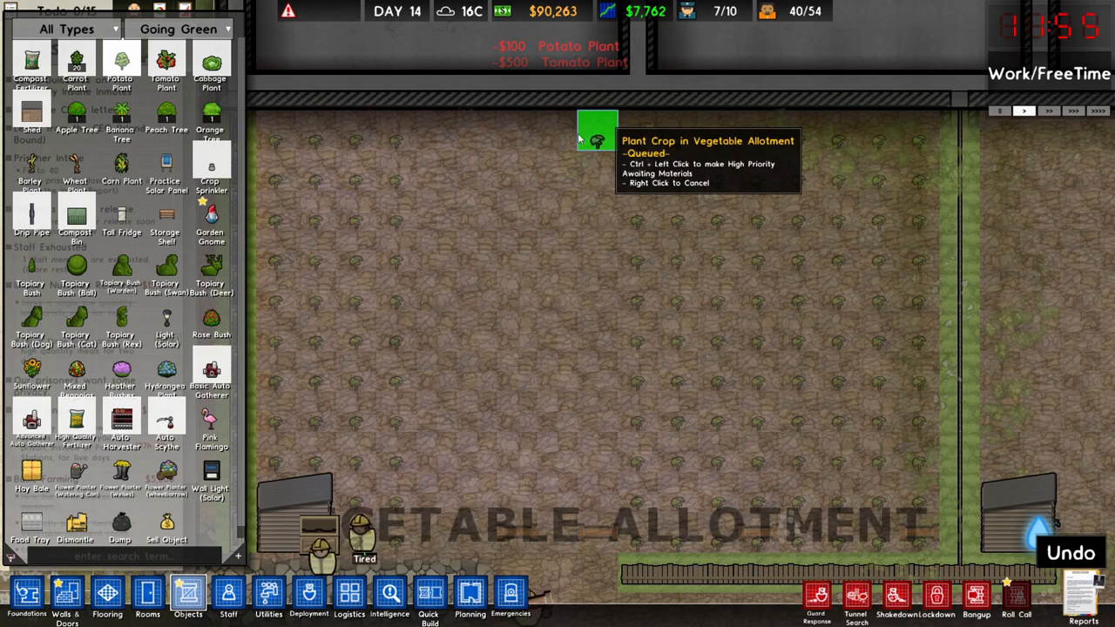
drag(597, 131, 536, 549)
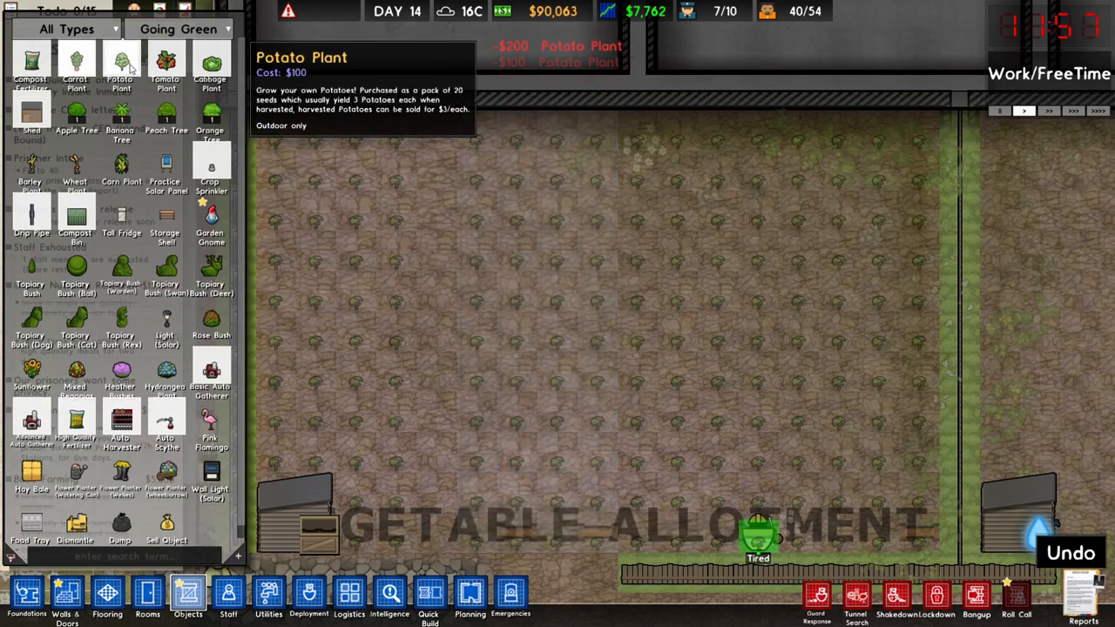
drag(436, 122, 435, 548)
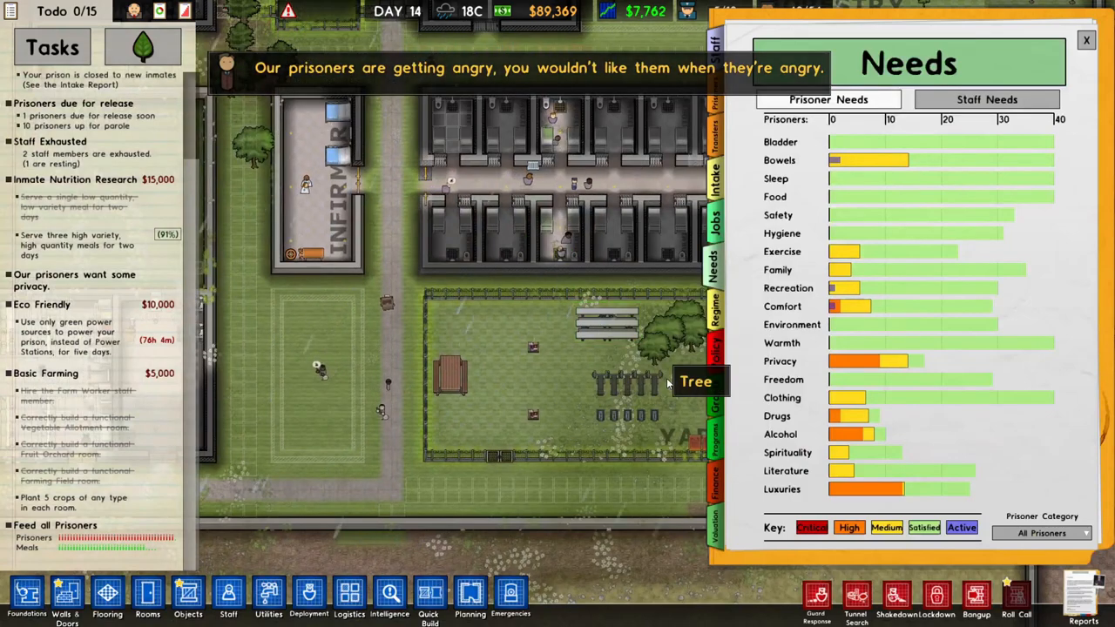
mouse_move(597, 227)
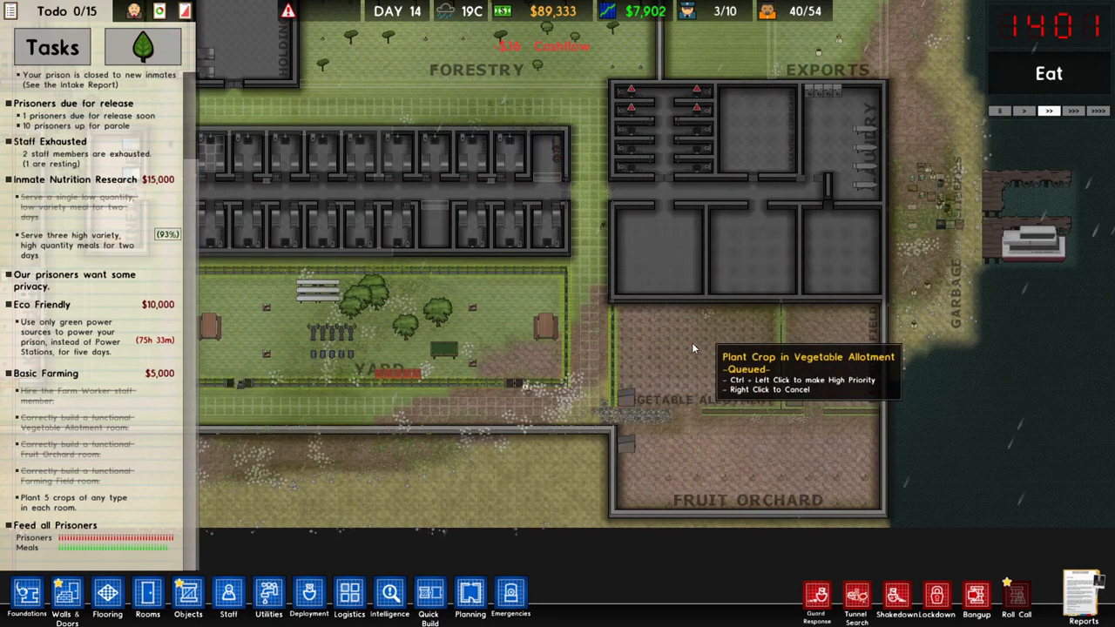
mouse_move(714, 375)
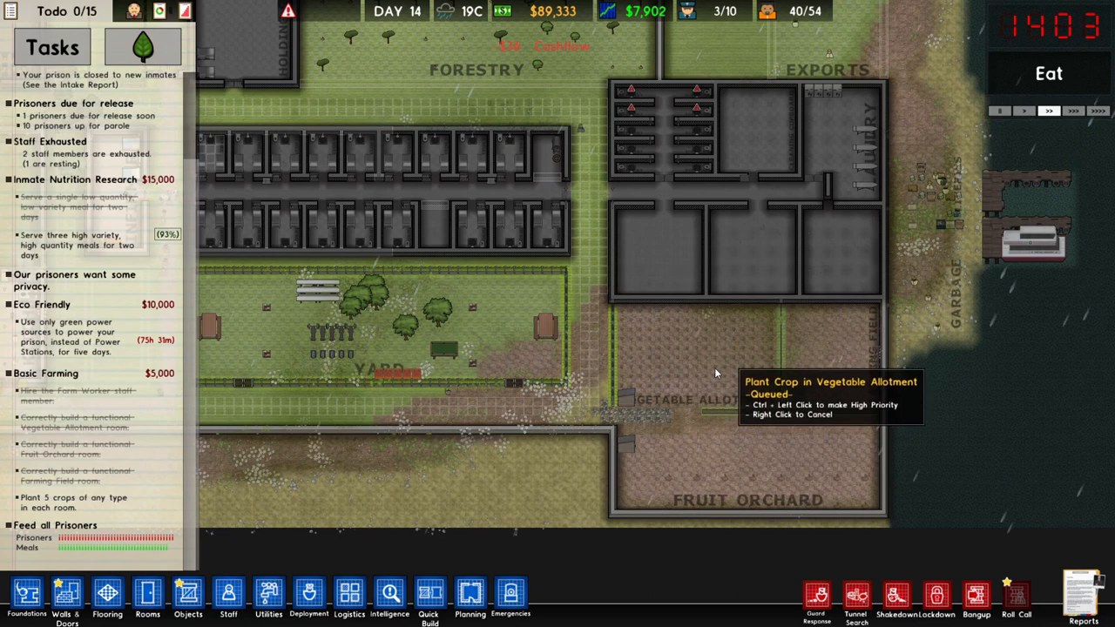